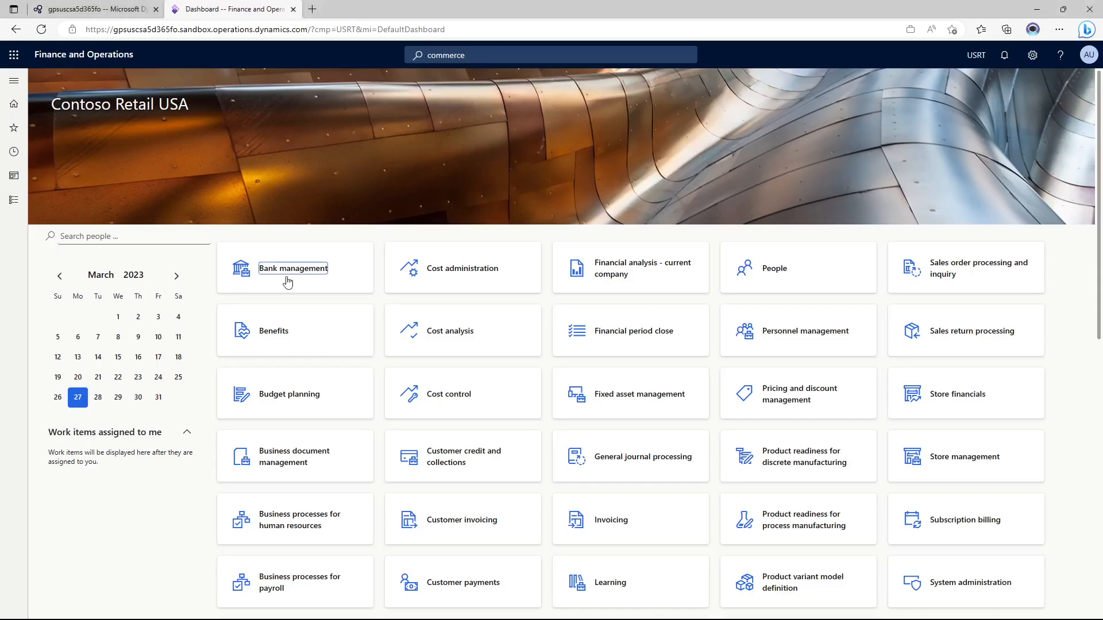
- Search the navigation bar for 'commerce' to reach the Commerce product hierarchy page
left_click(550, 55)
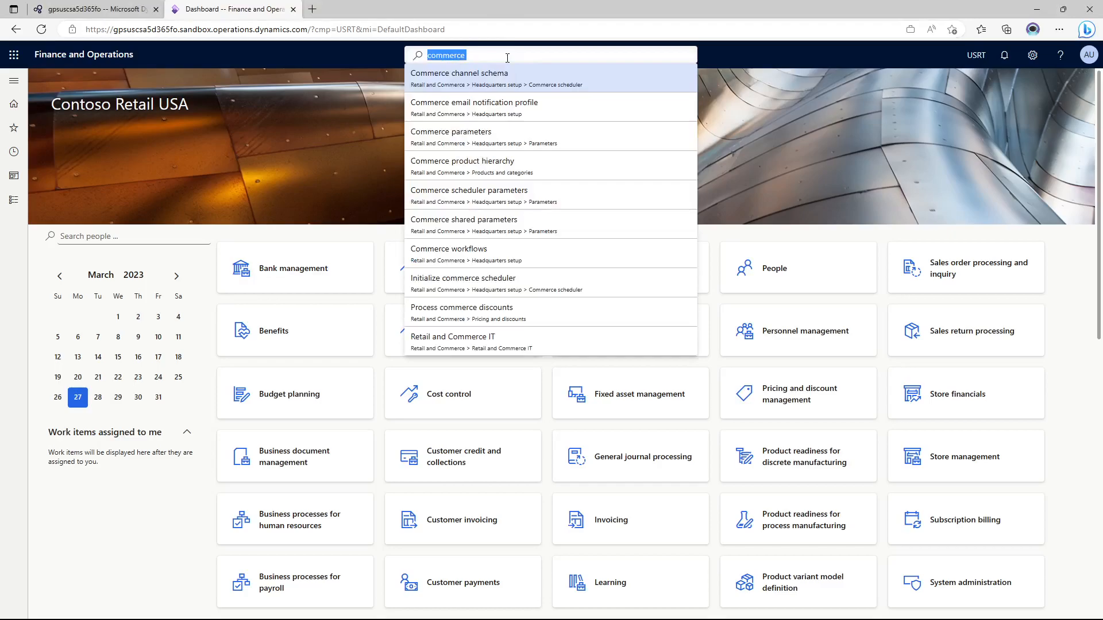
mouse_move(491, 173)
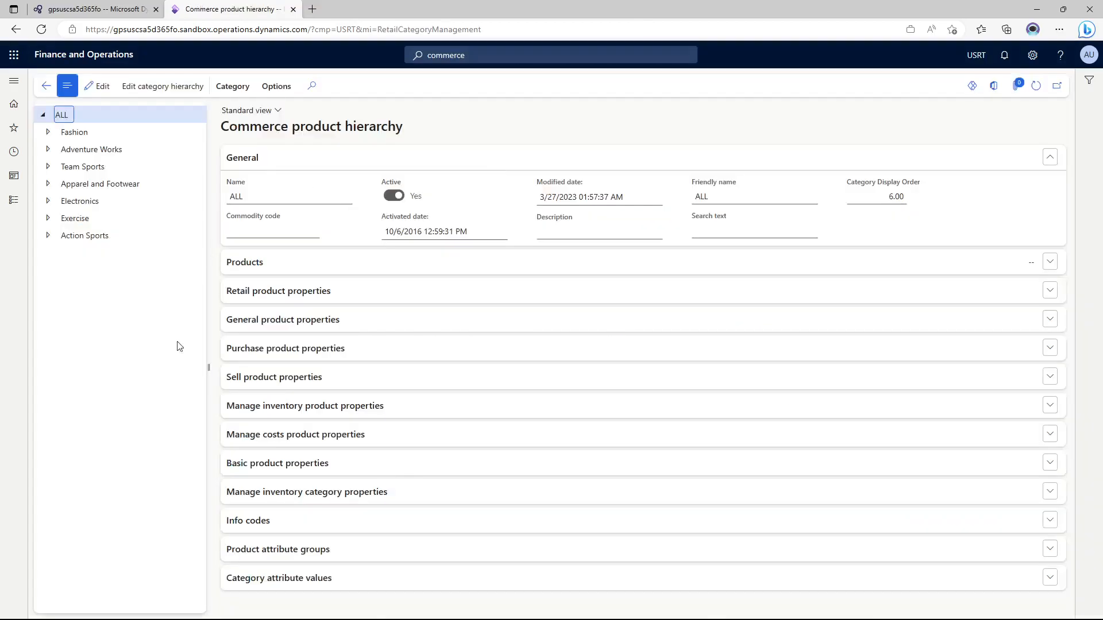
mouse_move(112, 103)
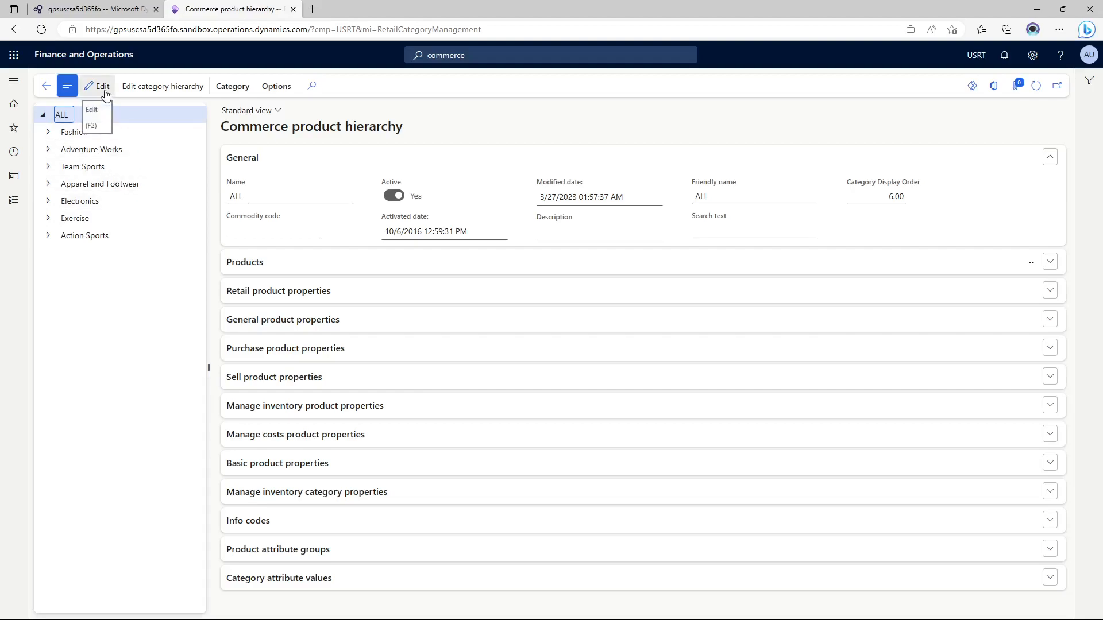
mouse_move(162, 86)
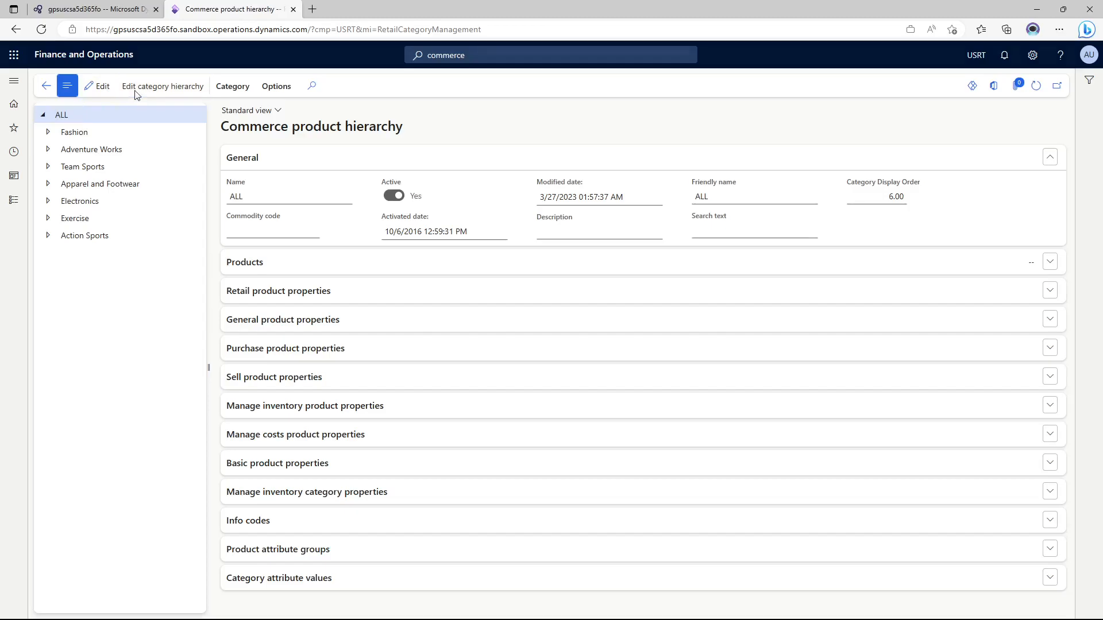
- Create a new category node 'Camping and Hiking' with matching friendly name in the edited hierarchy
left_click(162, 86)
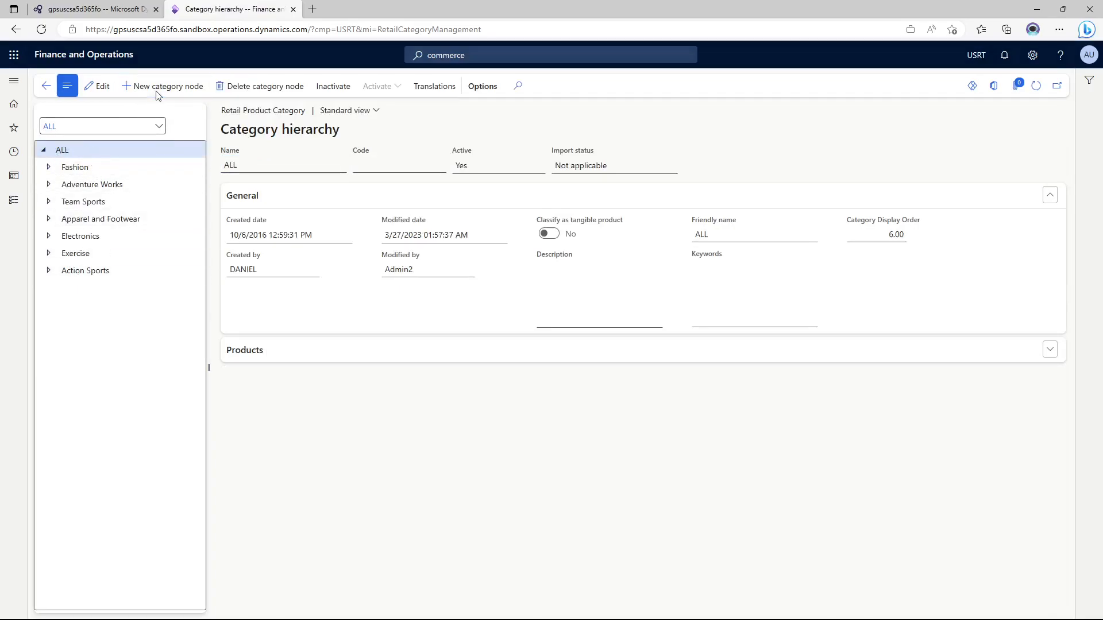
left_click(162, 86)
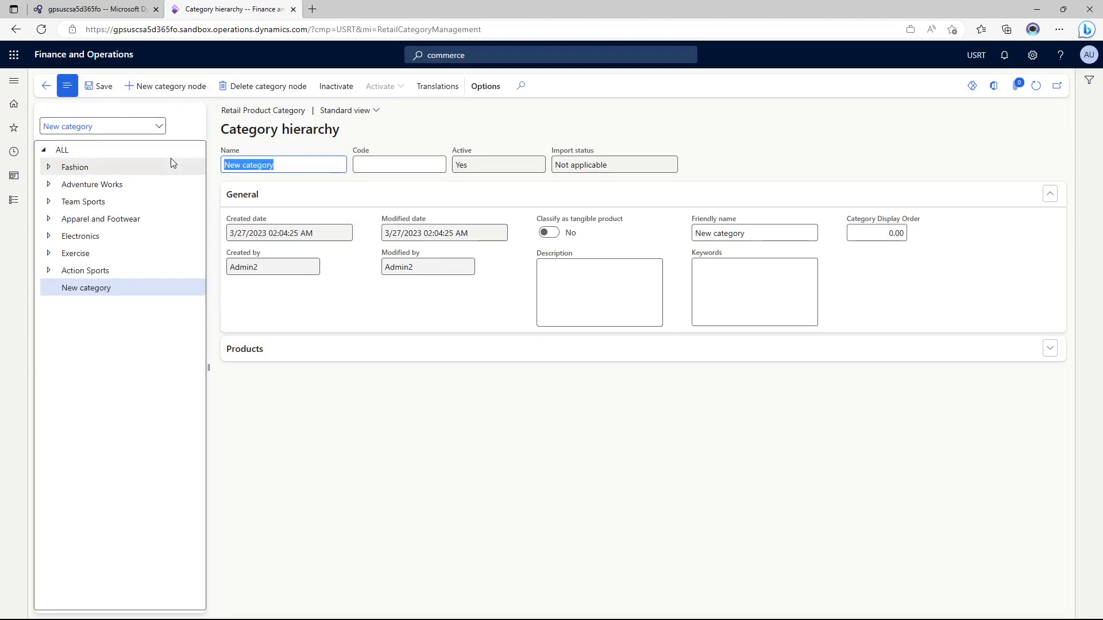
type("Camping and Hiking")
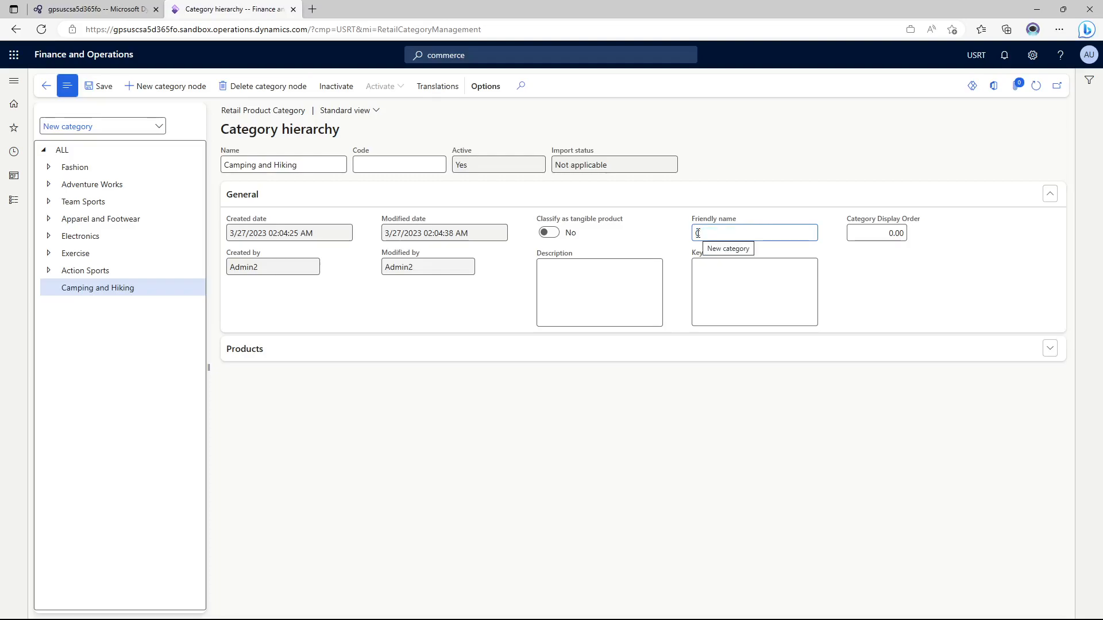
type("Camping and Hiking")
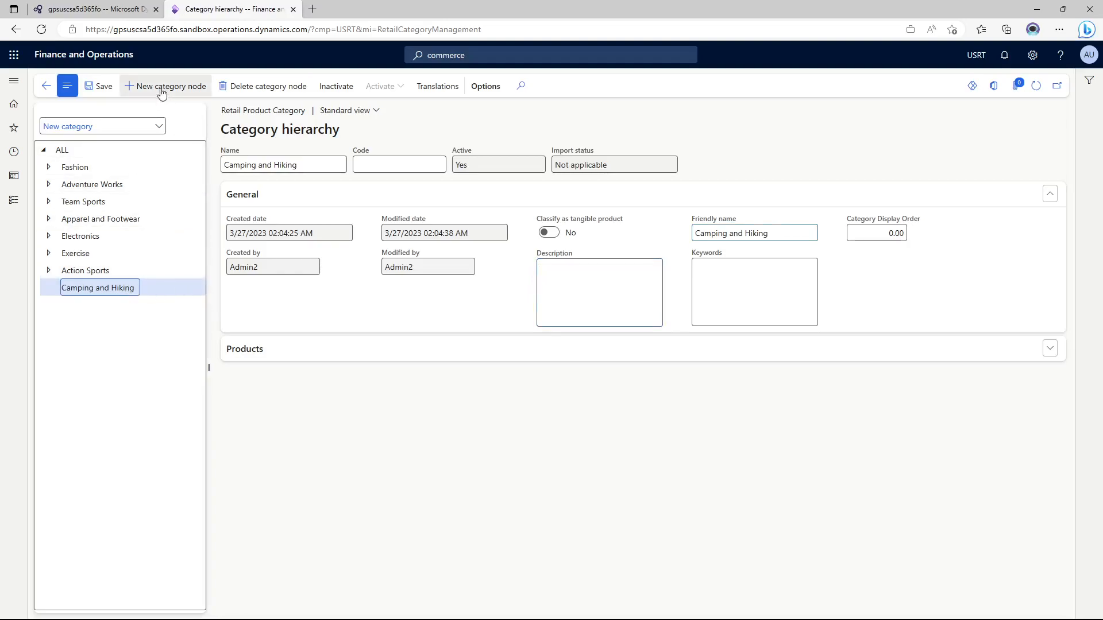
- Create subcategory 'Backpacking Packs' under Camping and Hiking and return to the hierarchy list
left_click(170, 86)
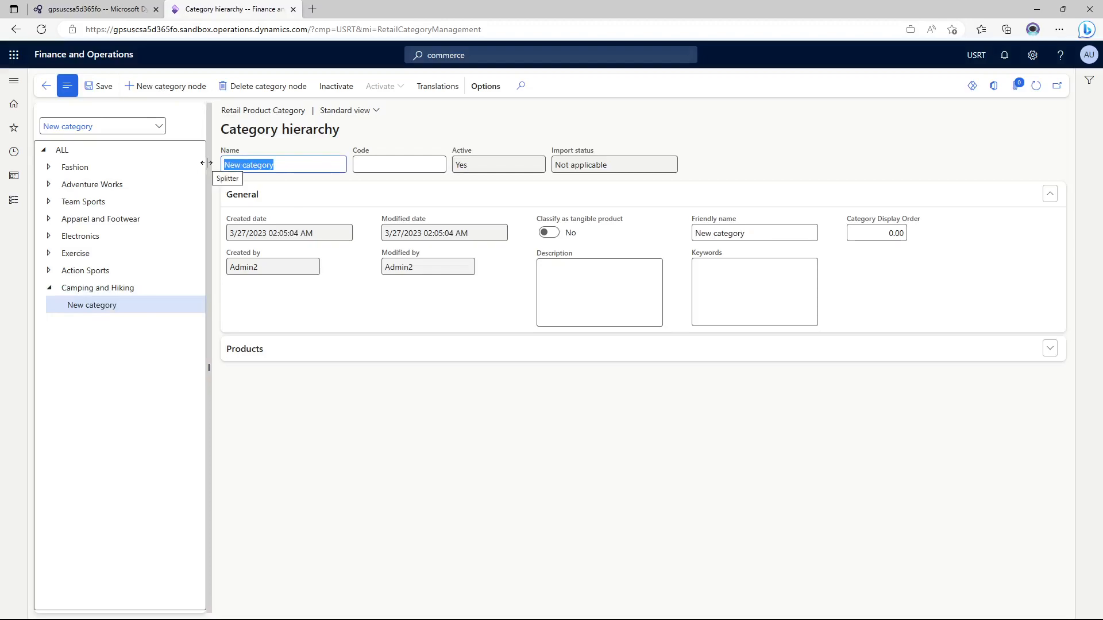
type("Backpacks")
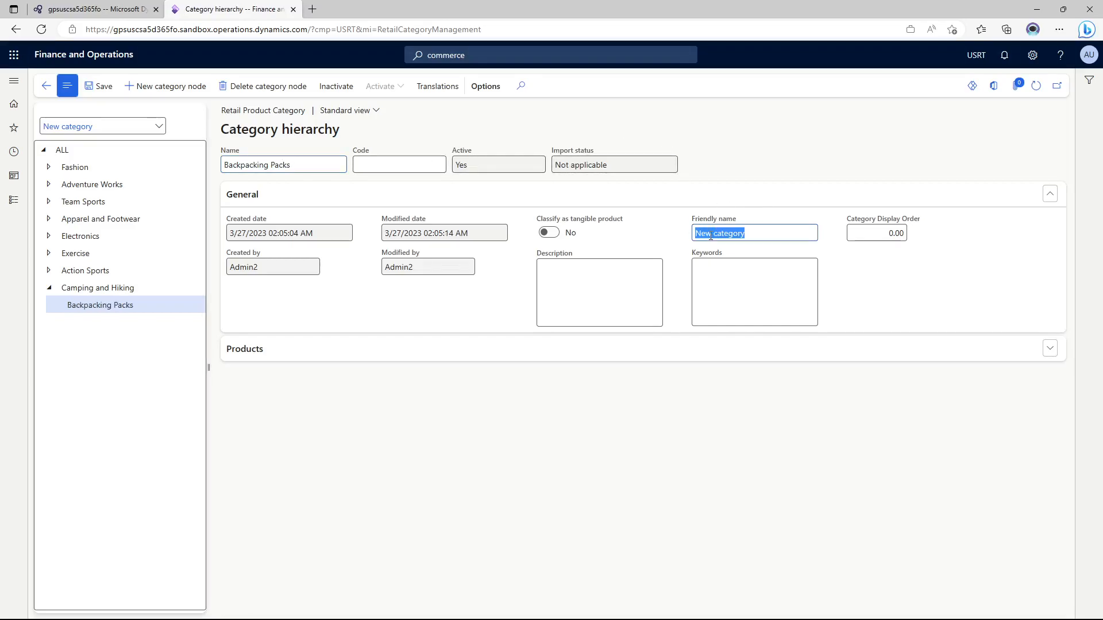
type("B")
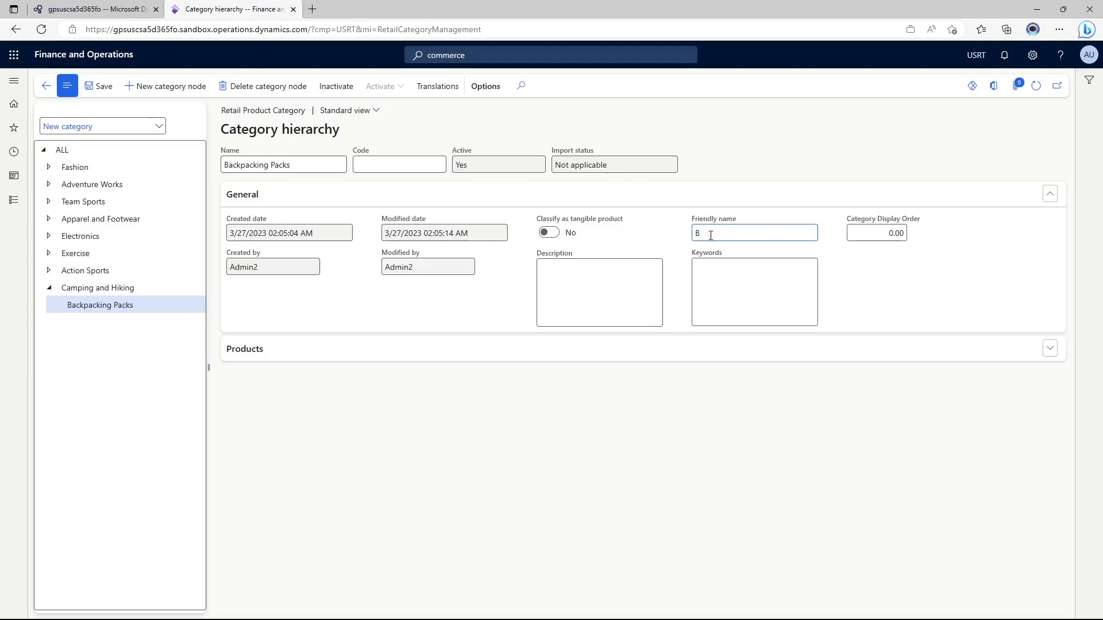
type("ackpacking Packs")
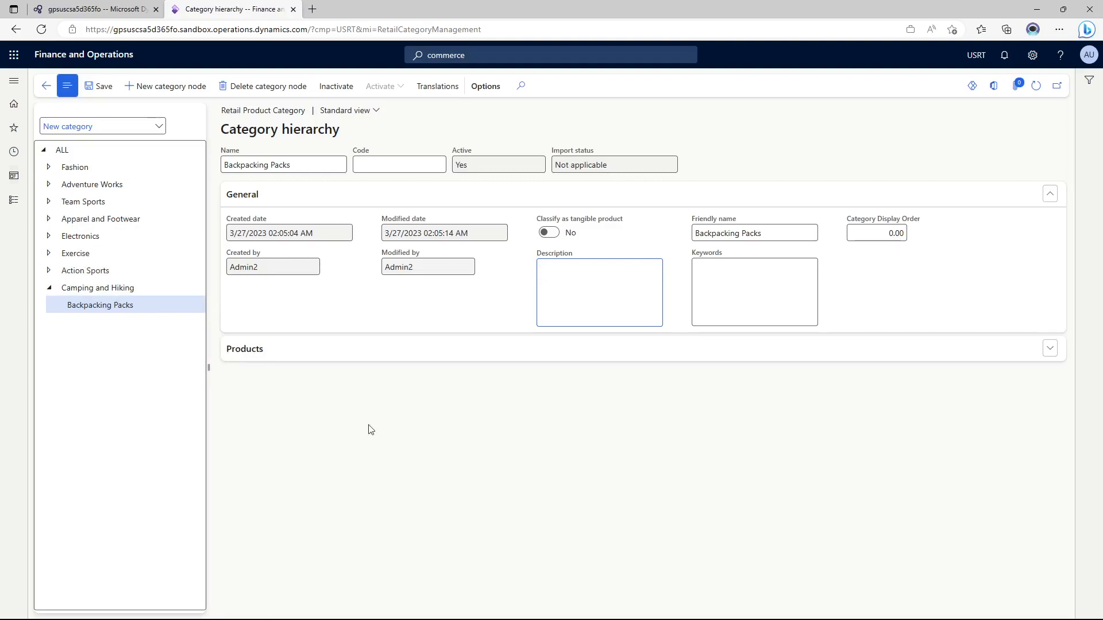
left_click(98, 127)
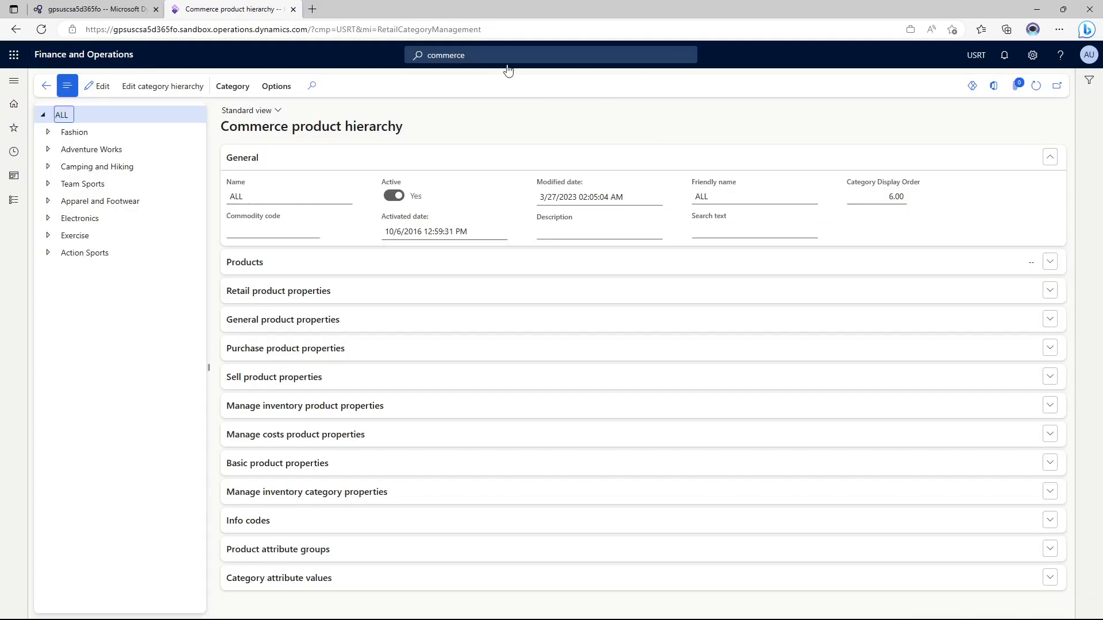
- Navigate to the Size groups page listing BACKPACKS with Large, Medium and Small sizes
left_click(549, 55)
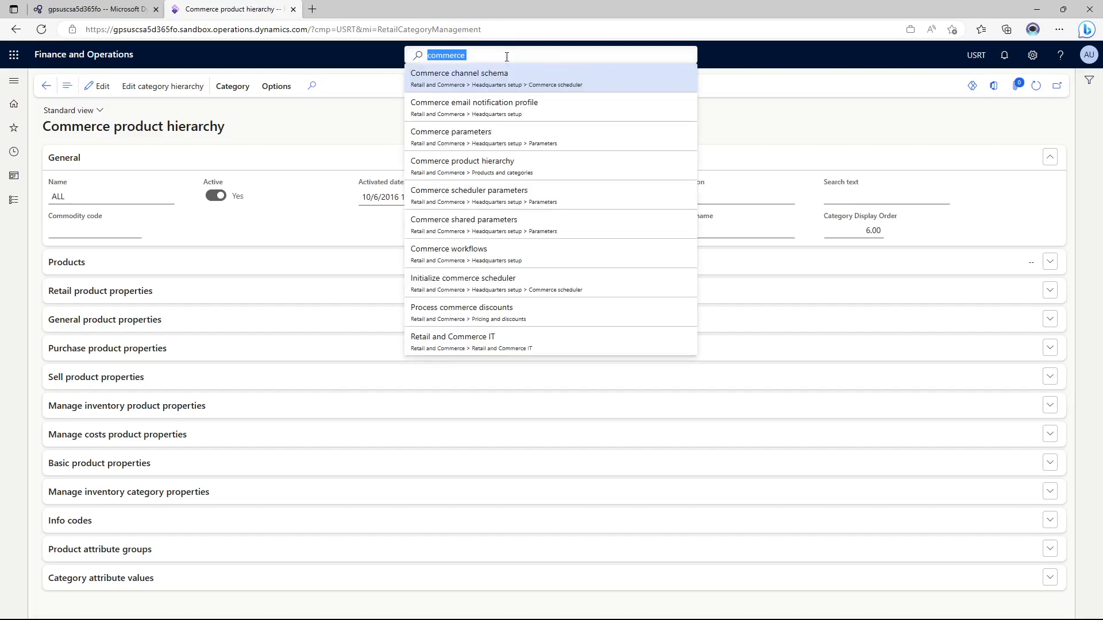
type("size group")
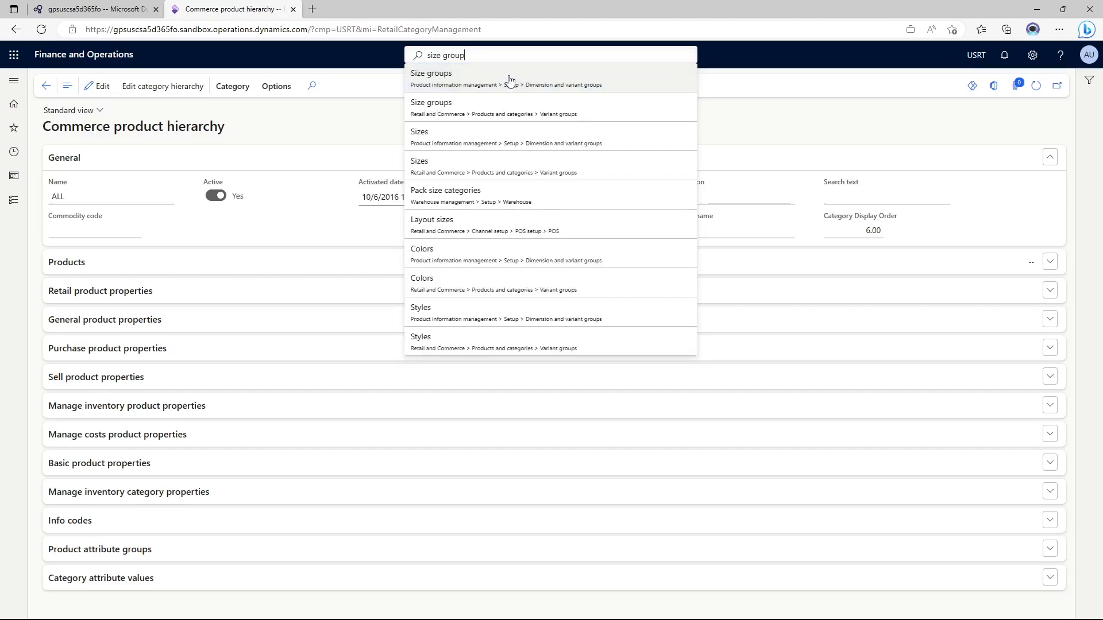
left_click(430, 73)
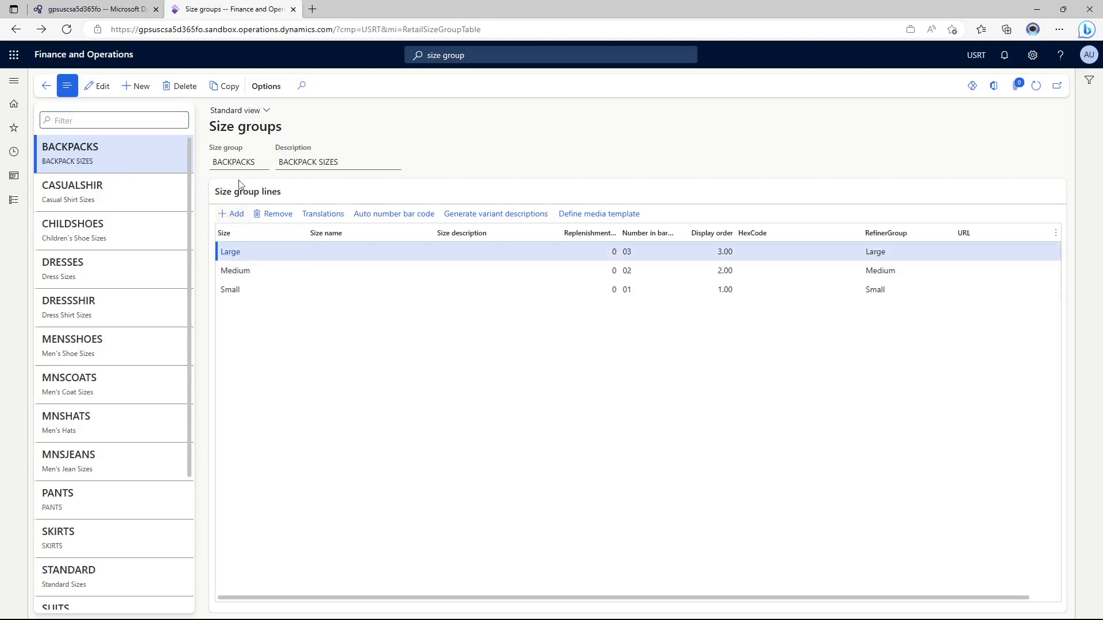
mouse_move(113, 149)
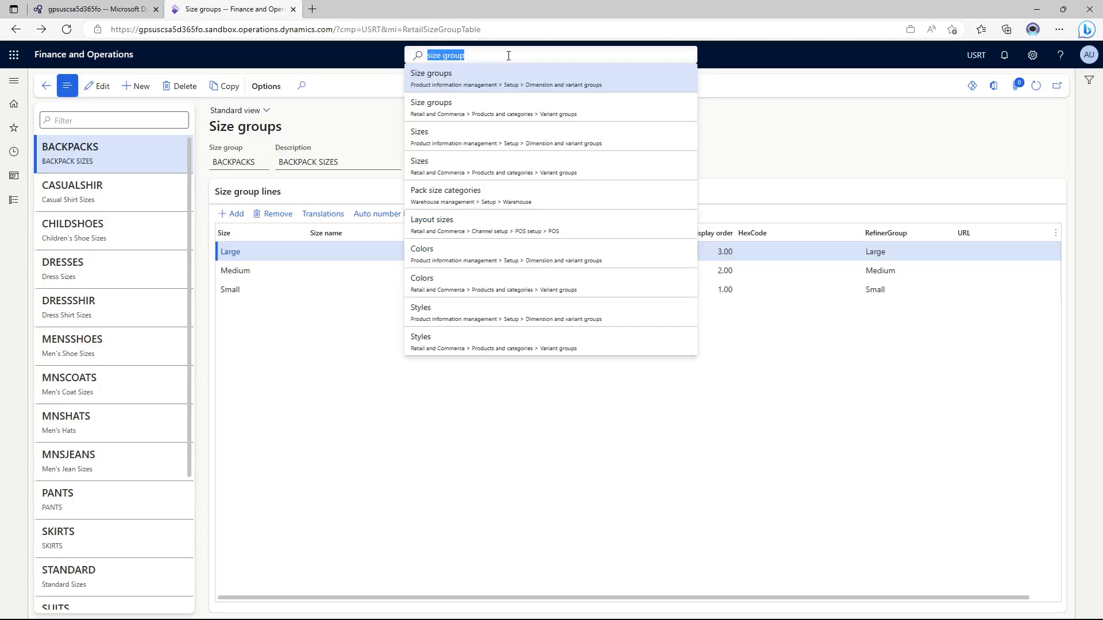
- Show the Products by category page filtered to Camping and Hiking, which has no products
type("p")
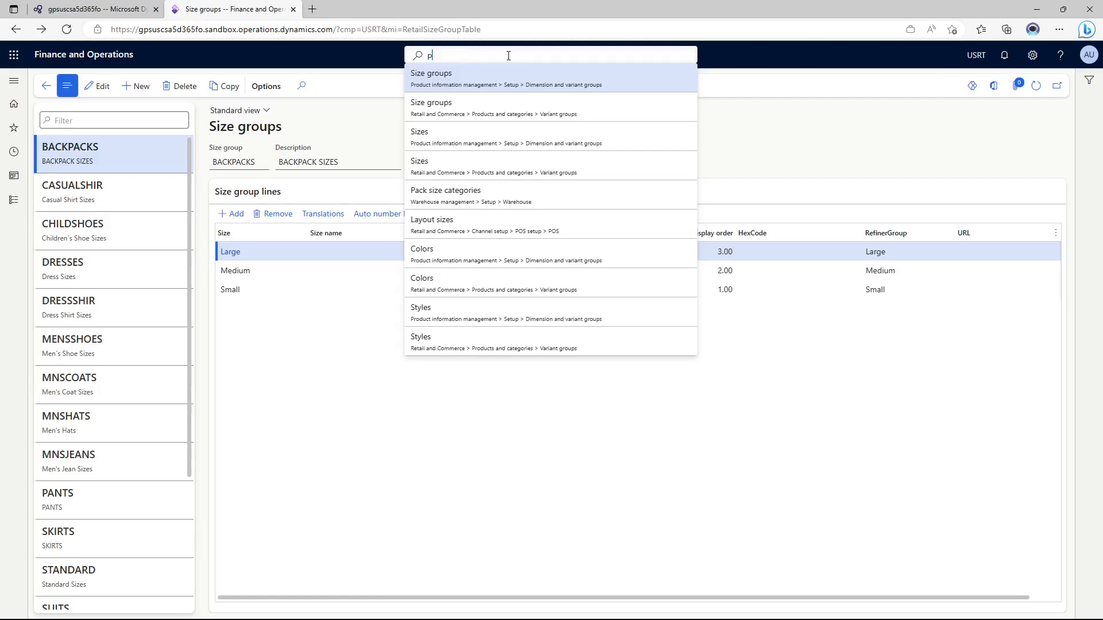
type("roduct by")
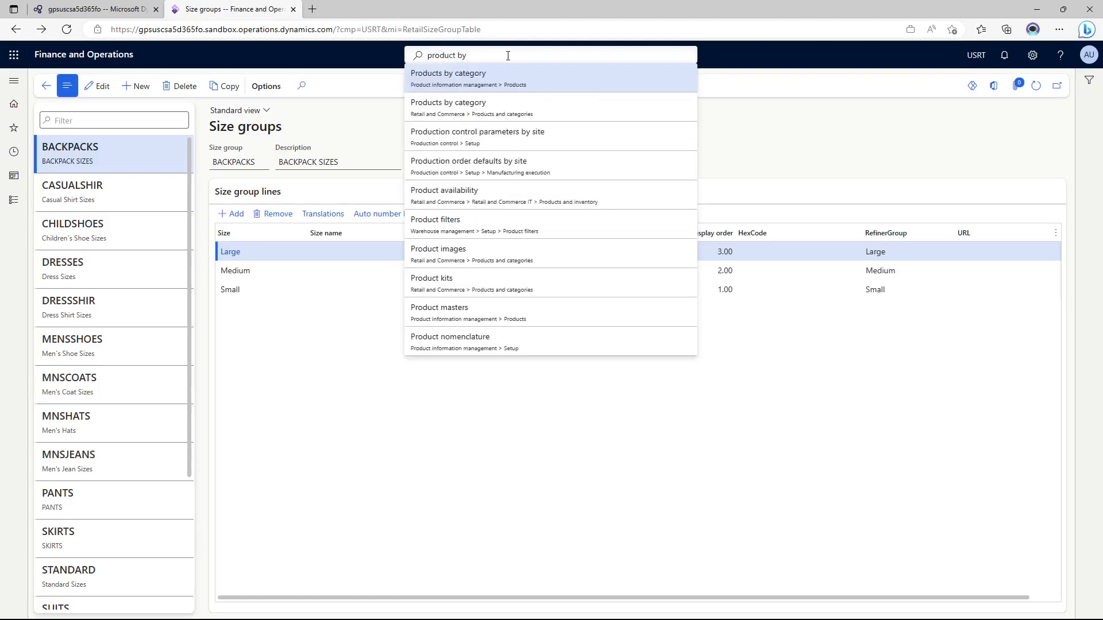
left_click(502, 79)
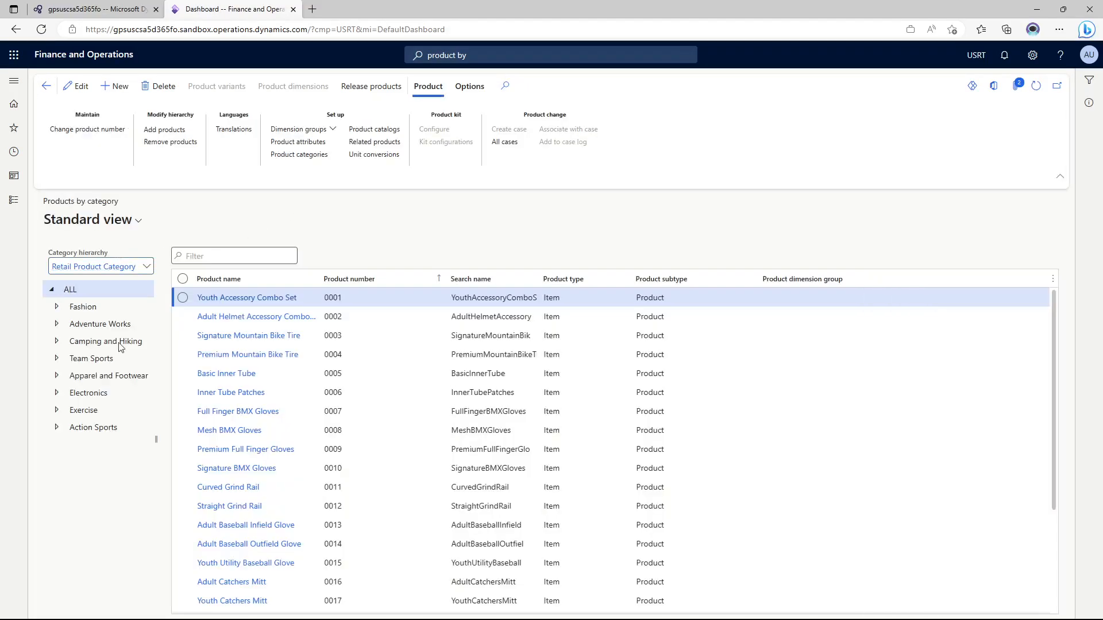
left_click(104, 341)
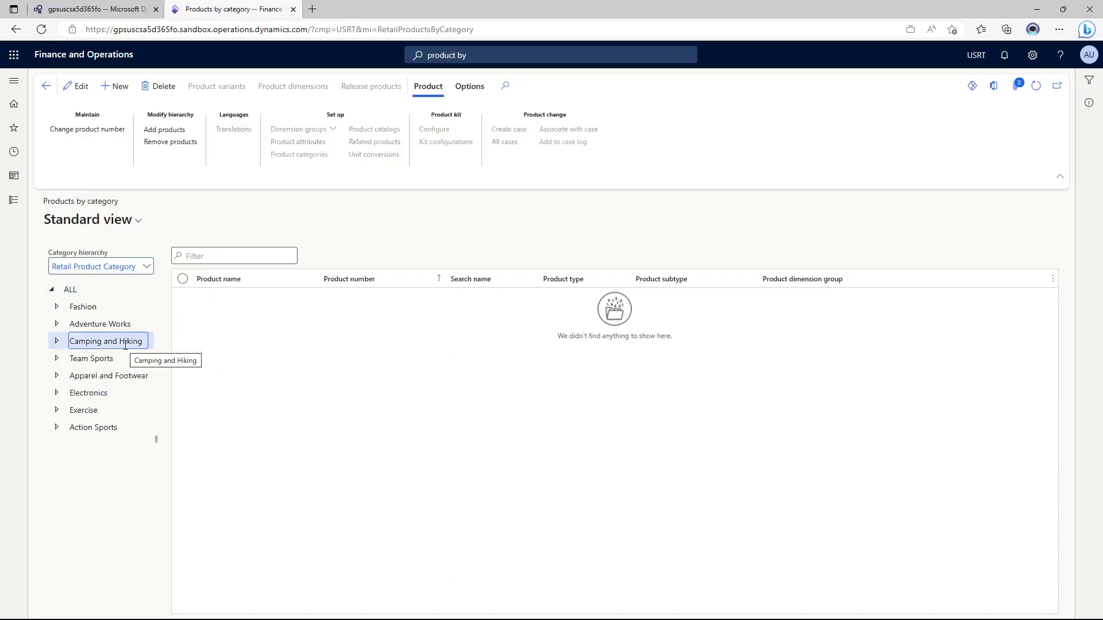
mouse_move(281, 527)
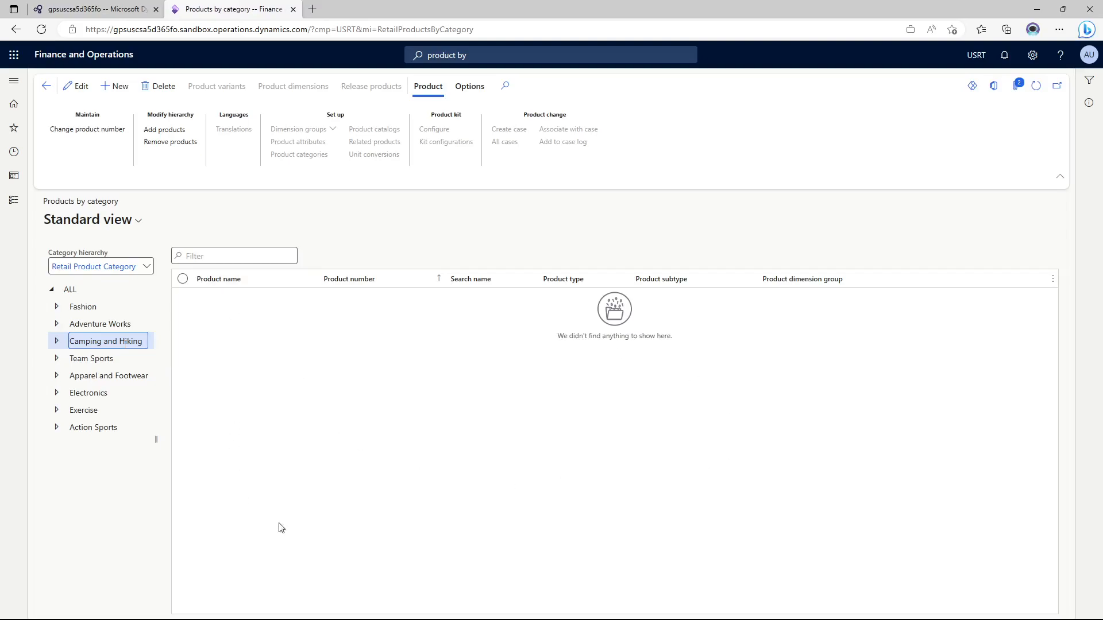
mouse_move(411, 538)
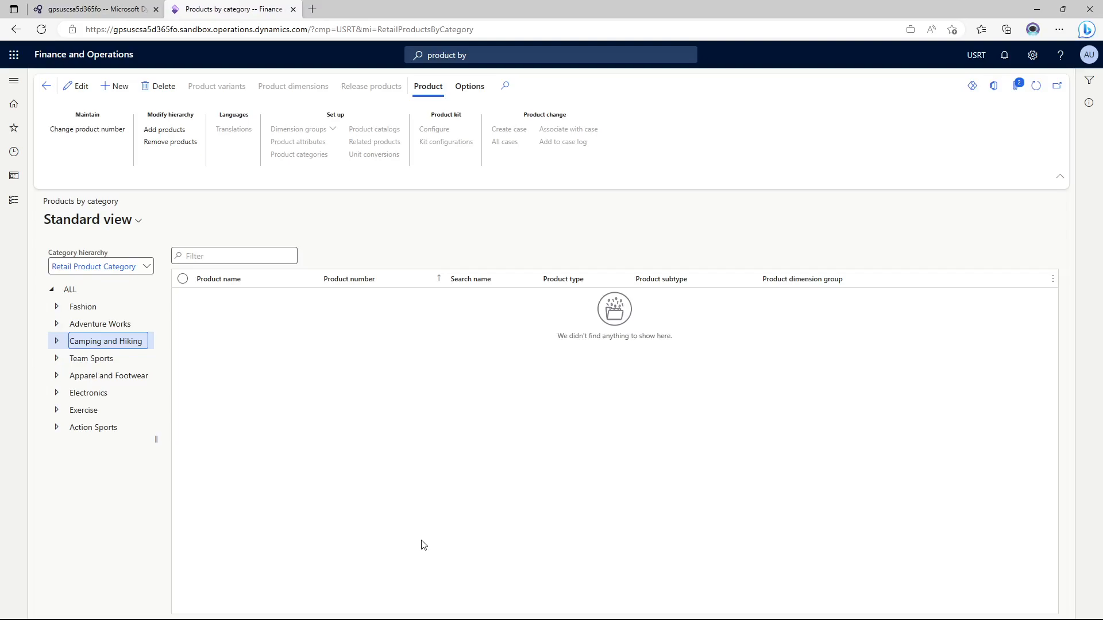
mouse_move(119, 87)
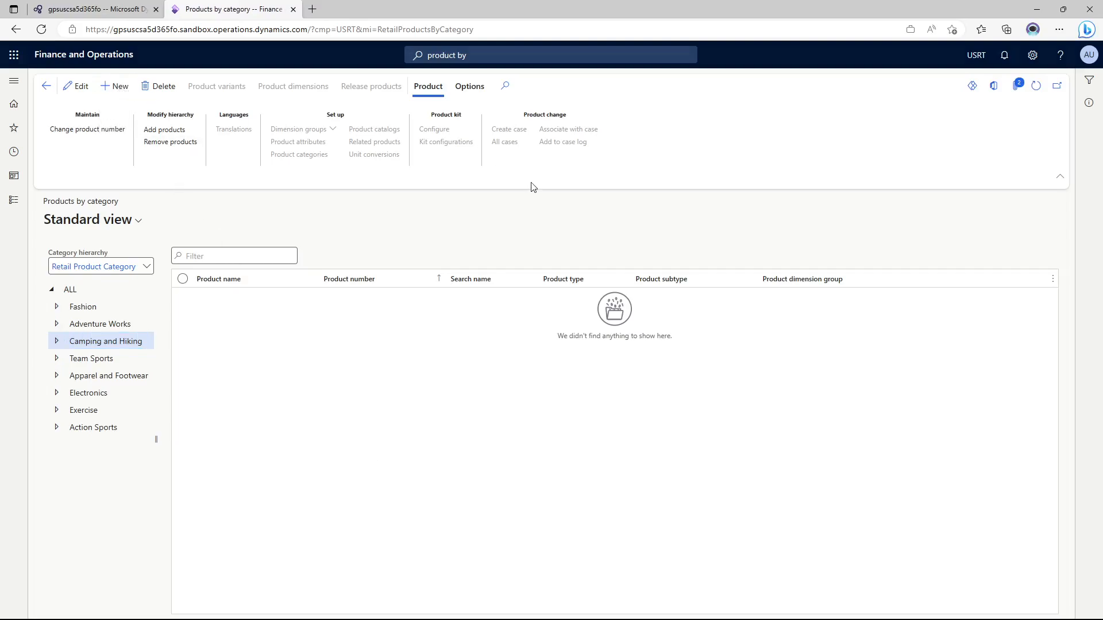
- Start a new Product master in the Backpacking Packs category with the Size product dimension group
left_click(117, 86)
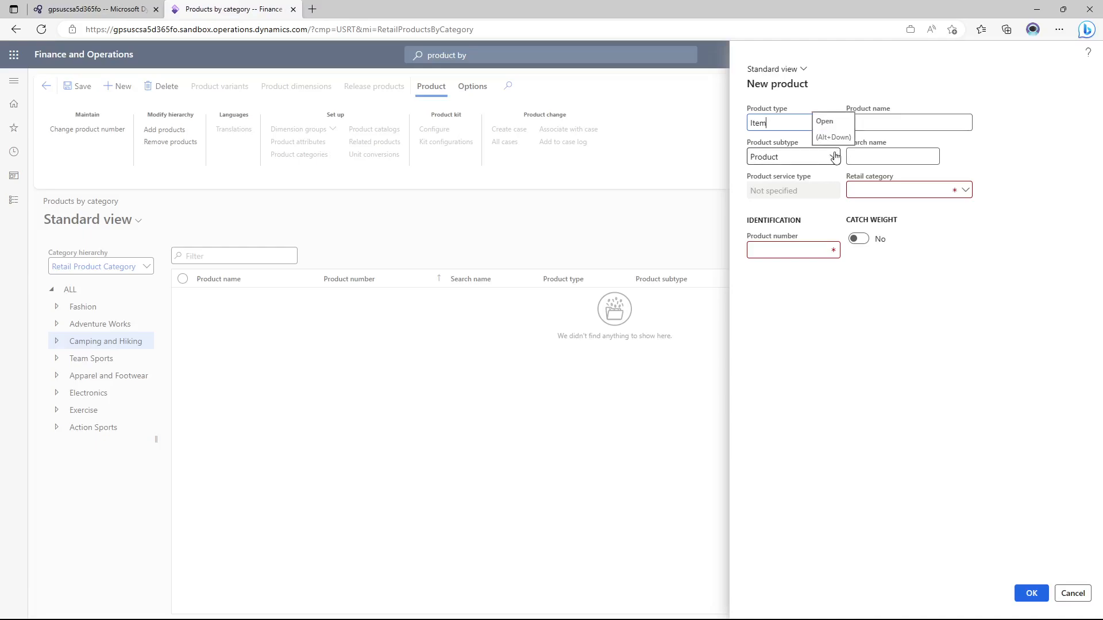
left_click(829, 156)
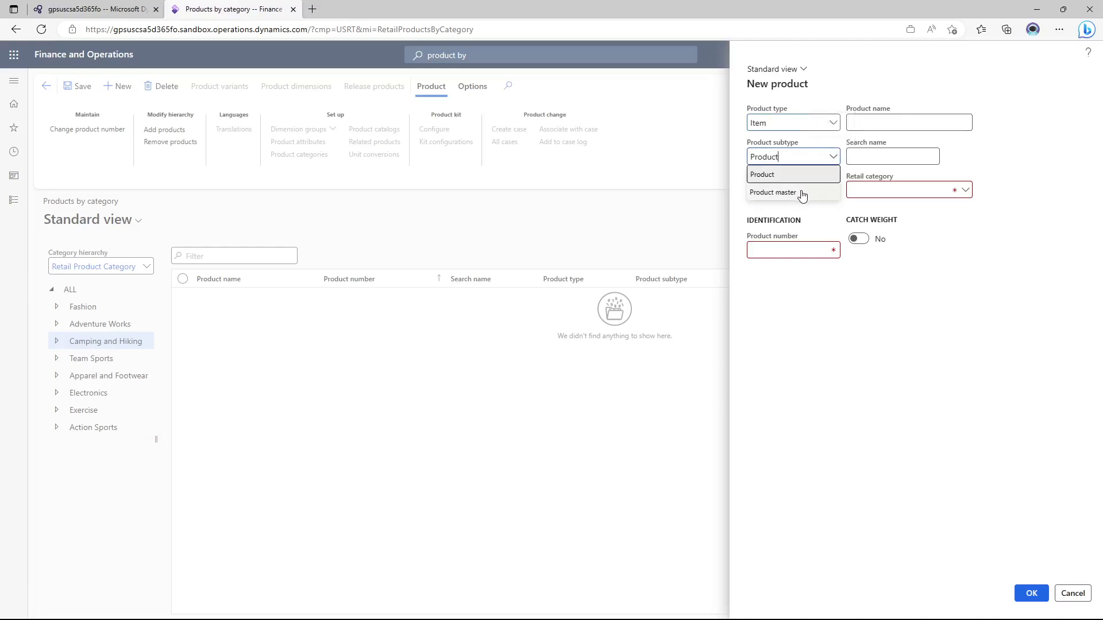
left_click(772, 192)
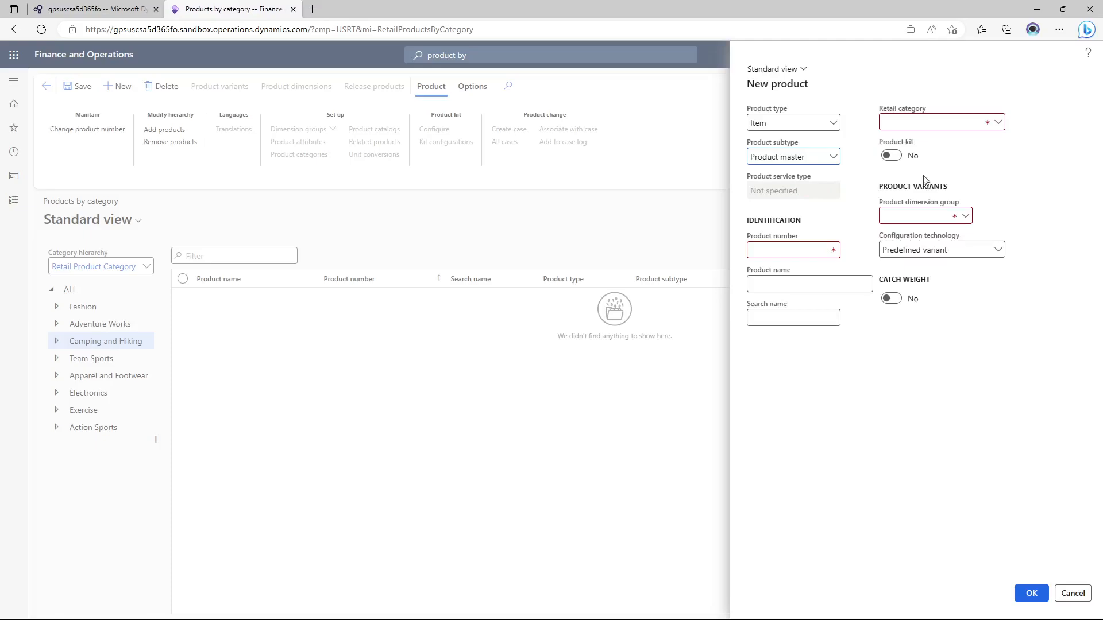
mouse_move(967, 164)
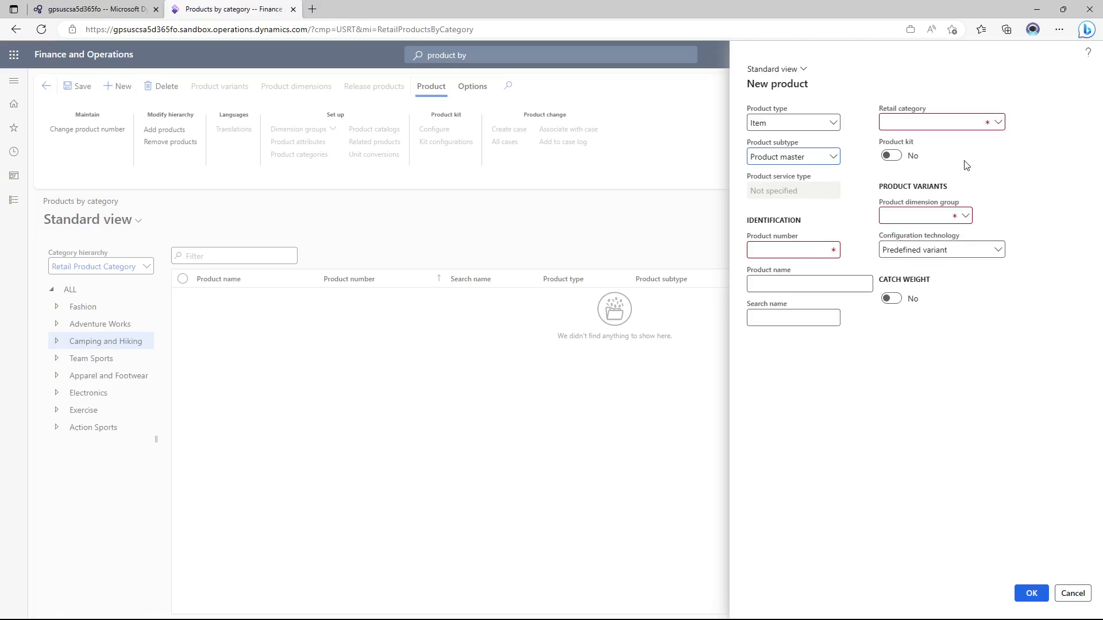
left_click(935, 122)
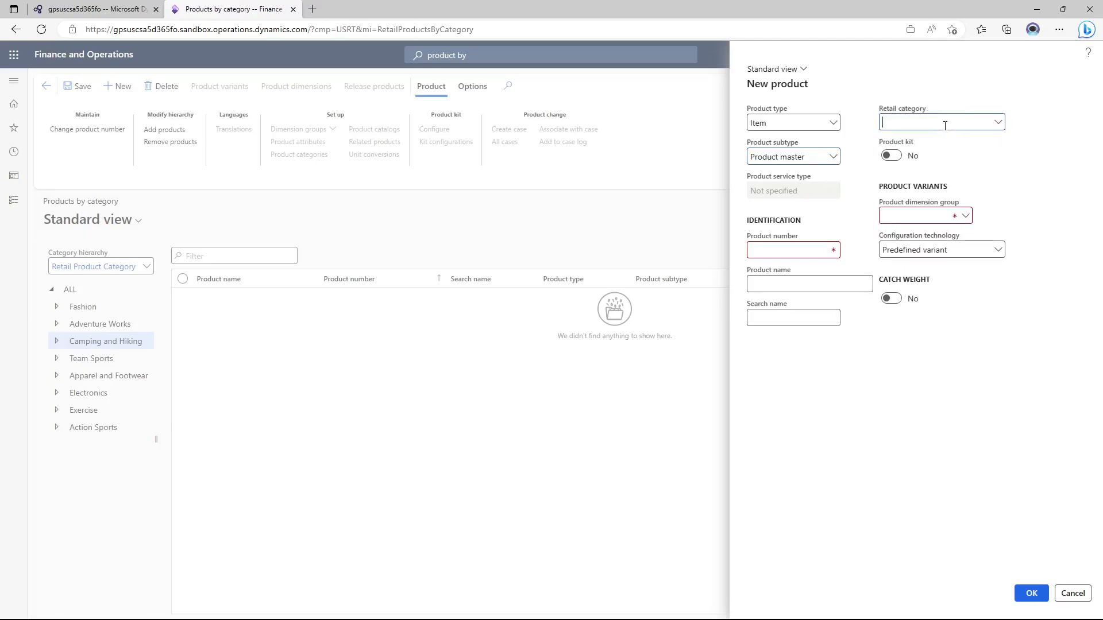
type("backpacking")
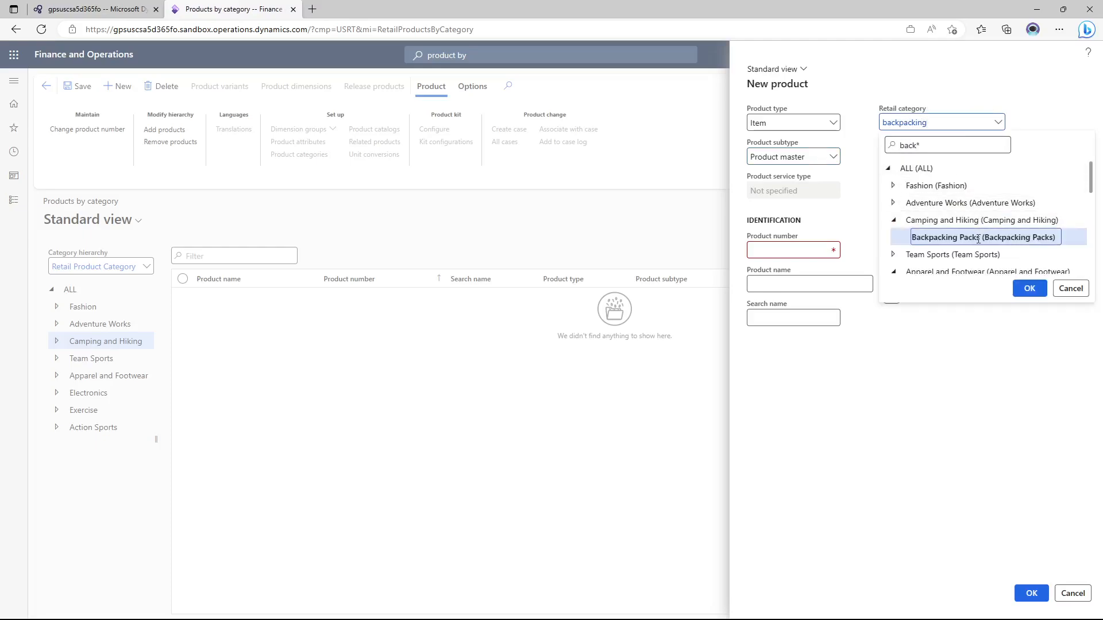
left_click(983, 237)
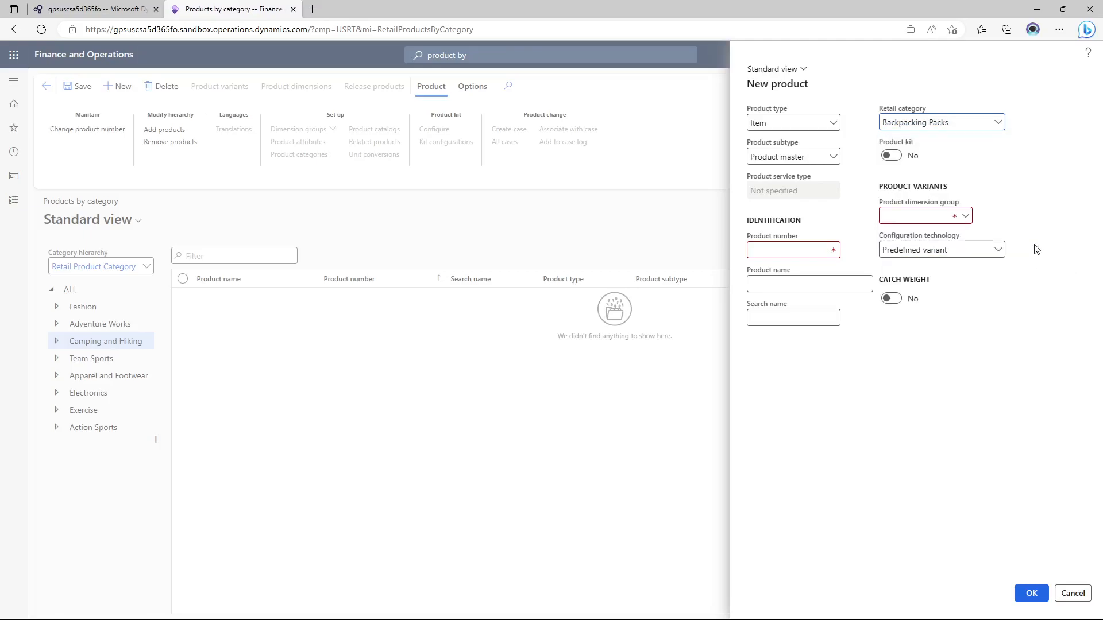
left_click(922, 215)
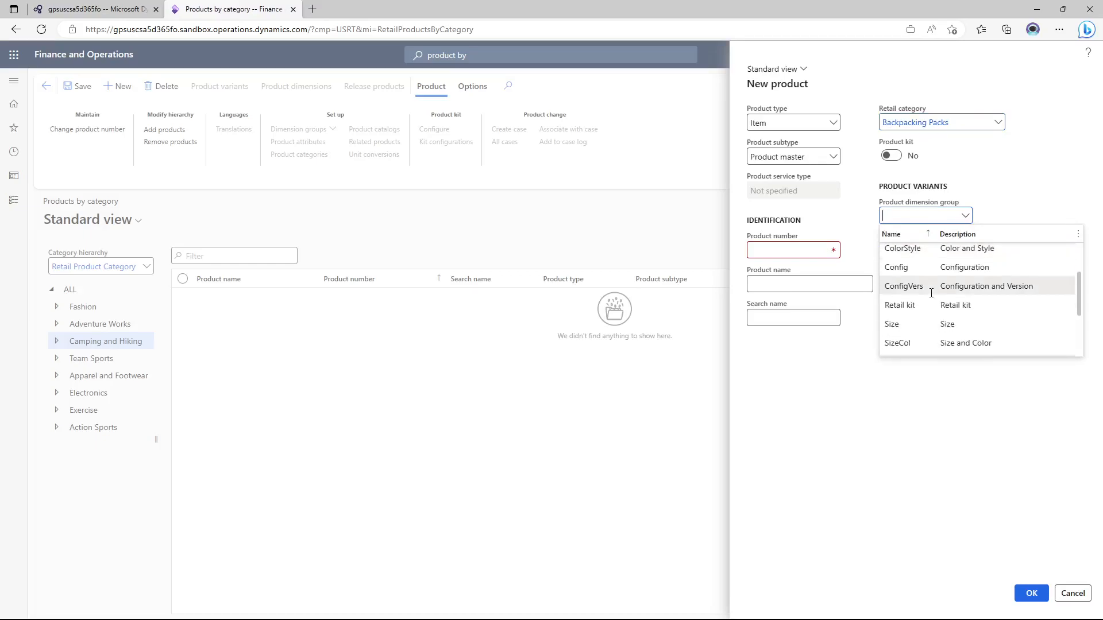
left_click(890, 324)
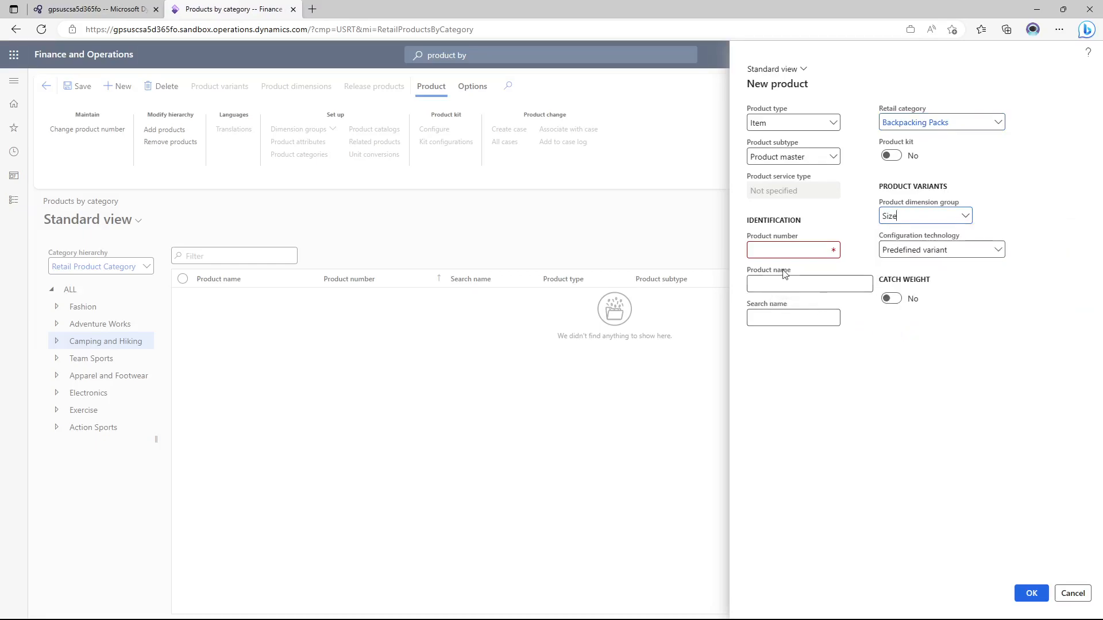
- Enter product number 75001 and name Ultralight Superpacker Men's Backpack, then submit the product
left_click(793, 250)
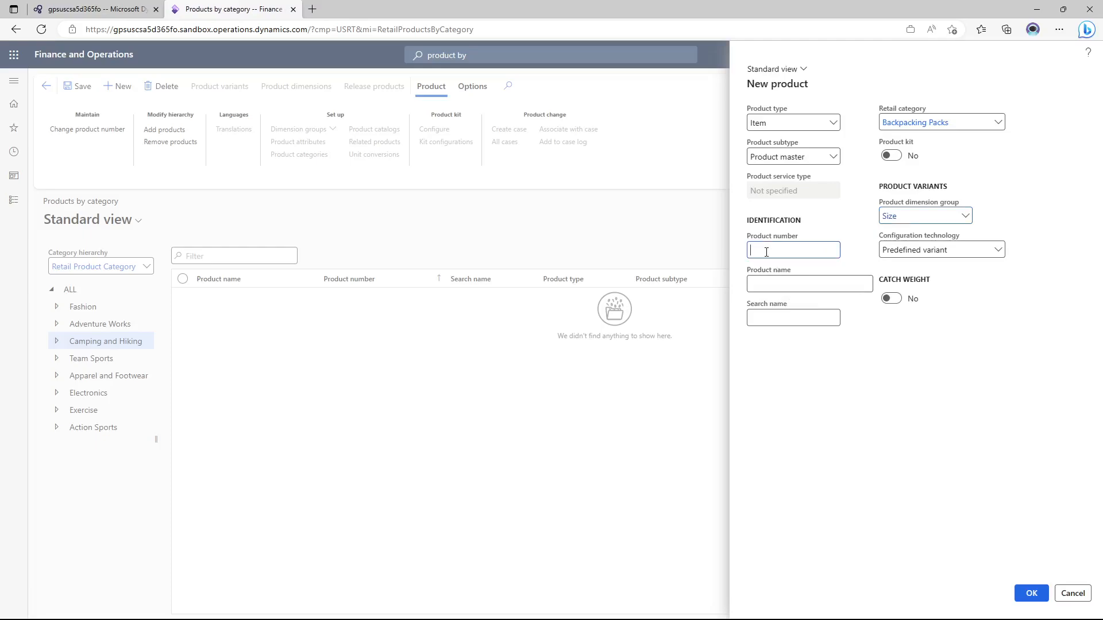
type("75001")
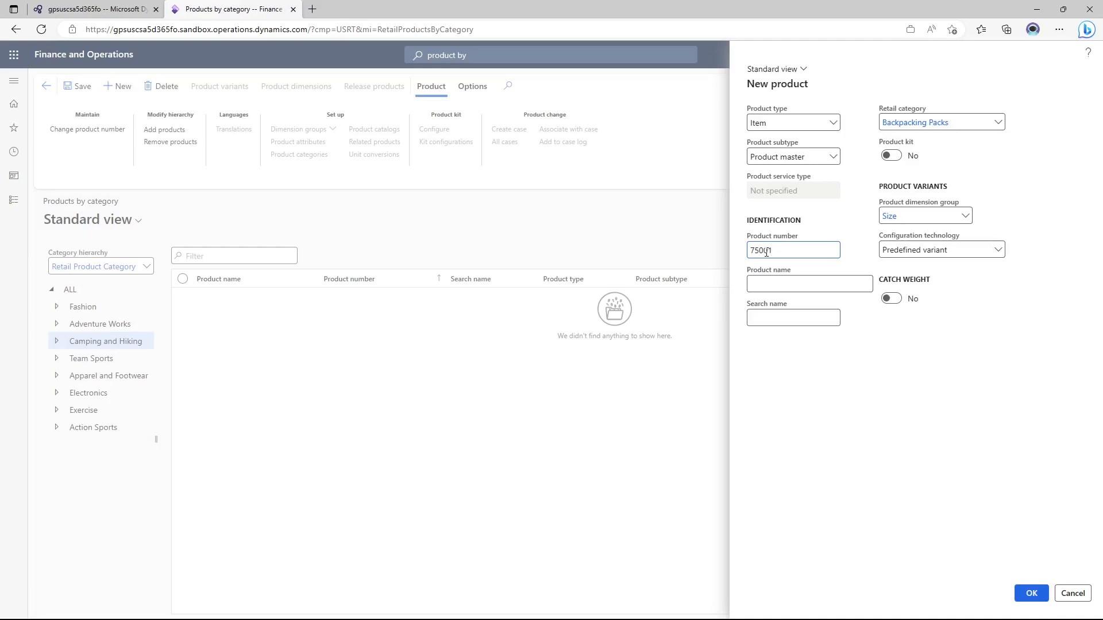
type("75001")
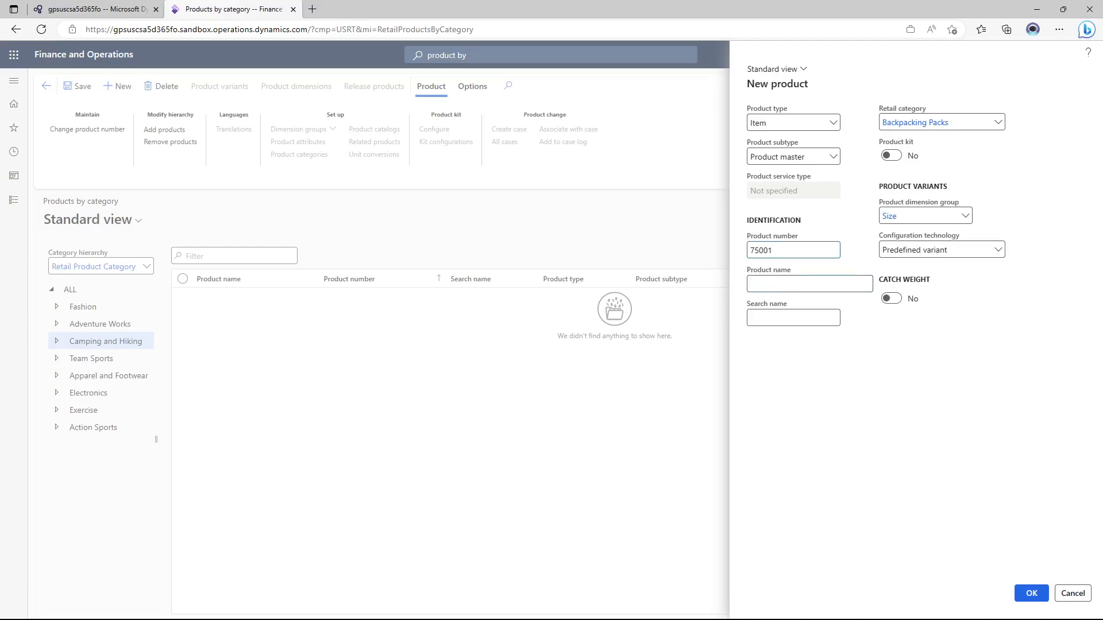
mouse_move(955, 486)
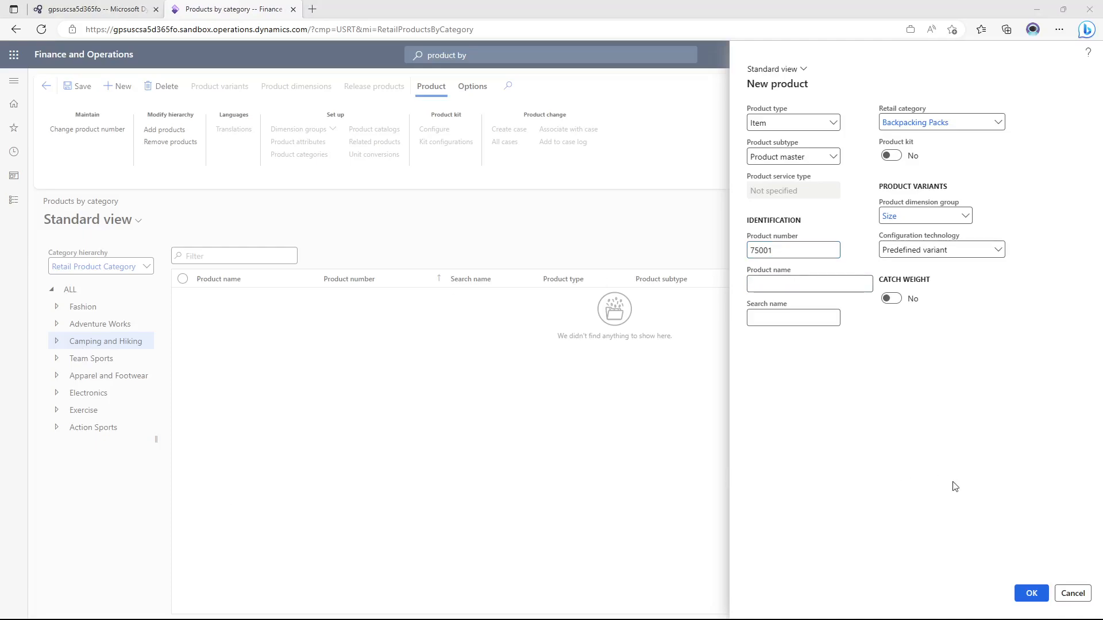
left_click(809, 284)
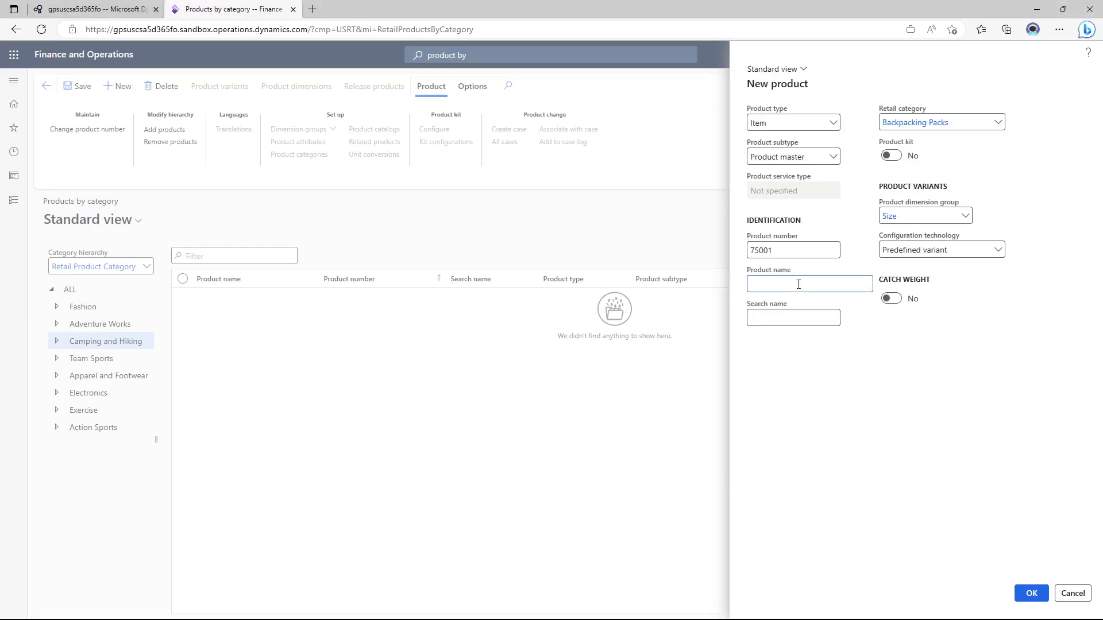
type("Ultralight Superpa")
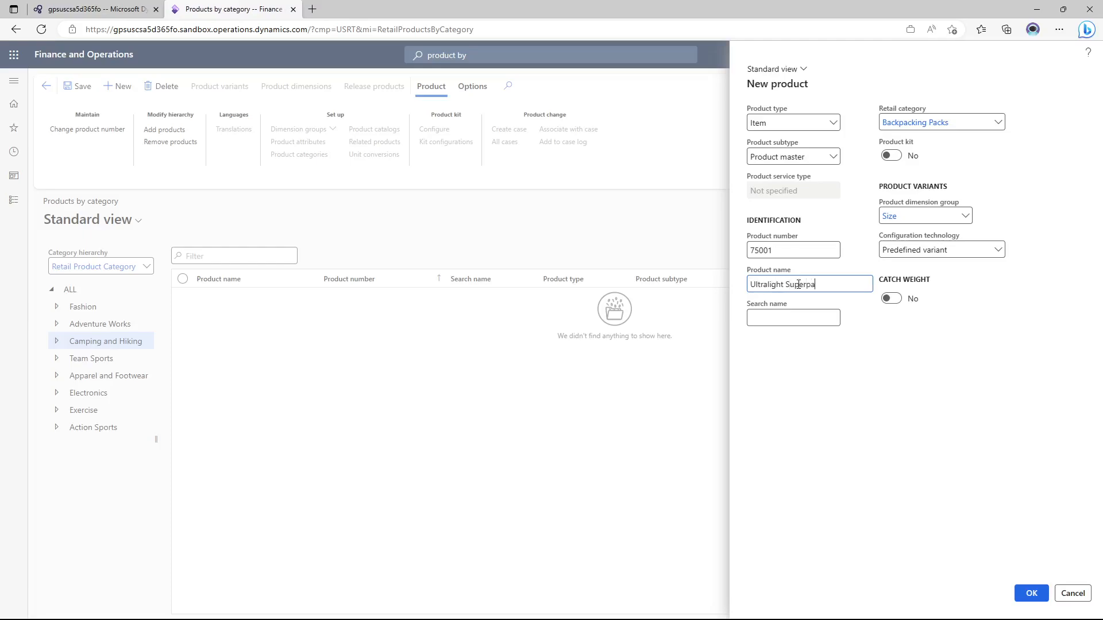
type("cker ME")
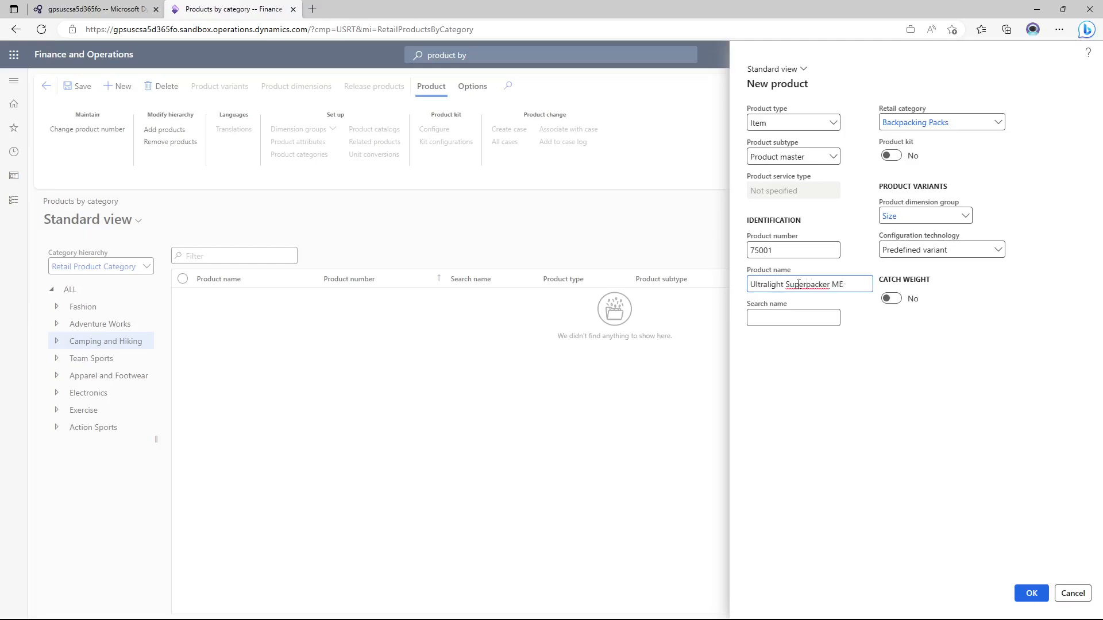
type("Men's")
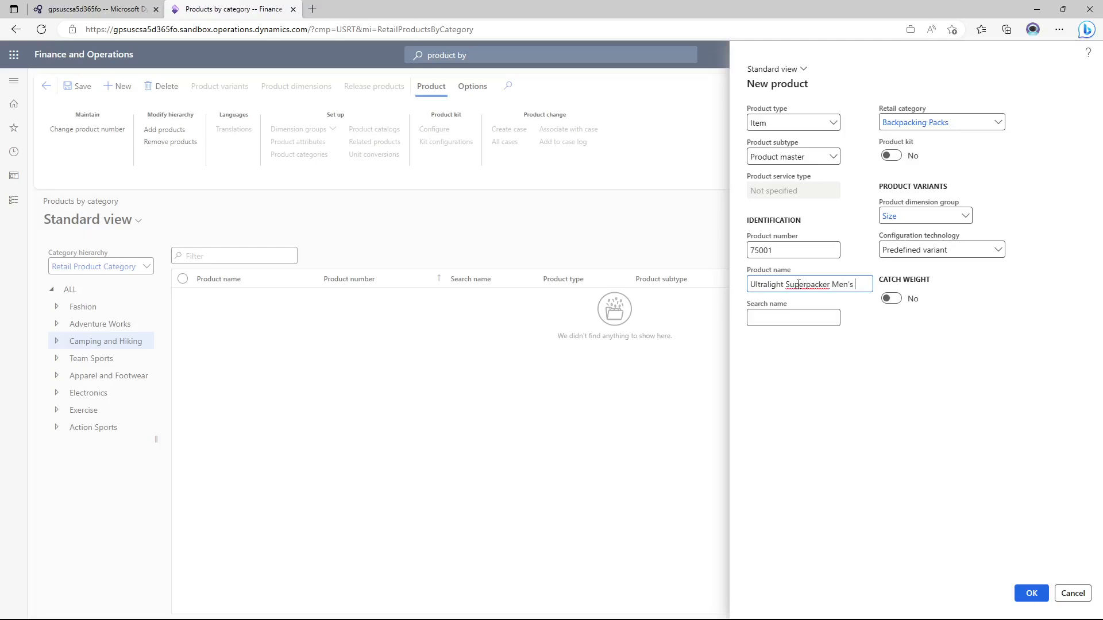
type("Back")
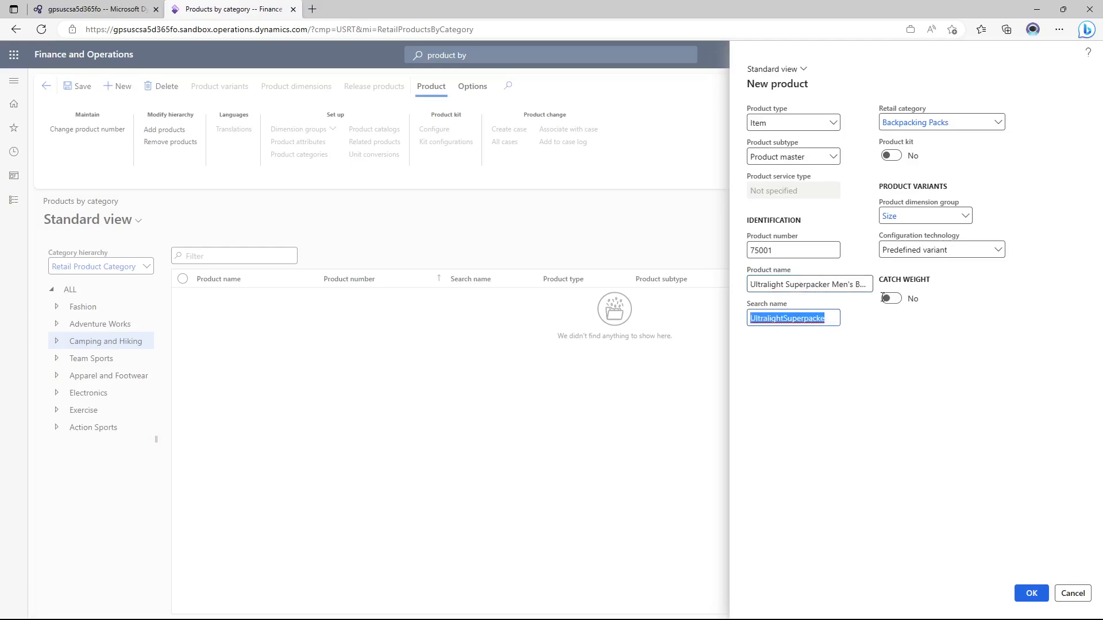
mouse_move(1032, 593)
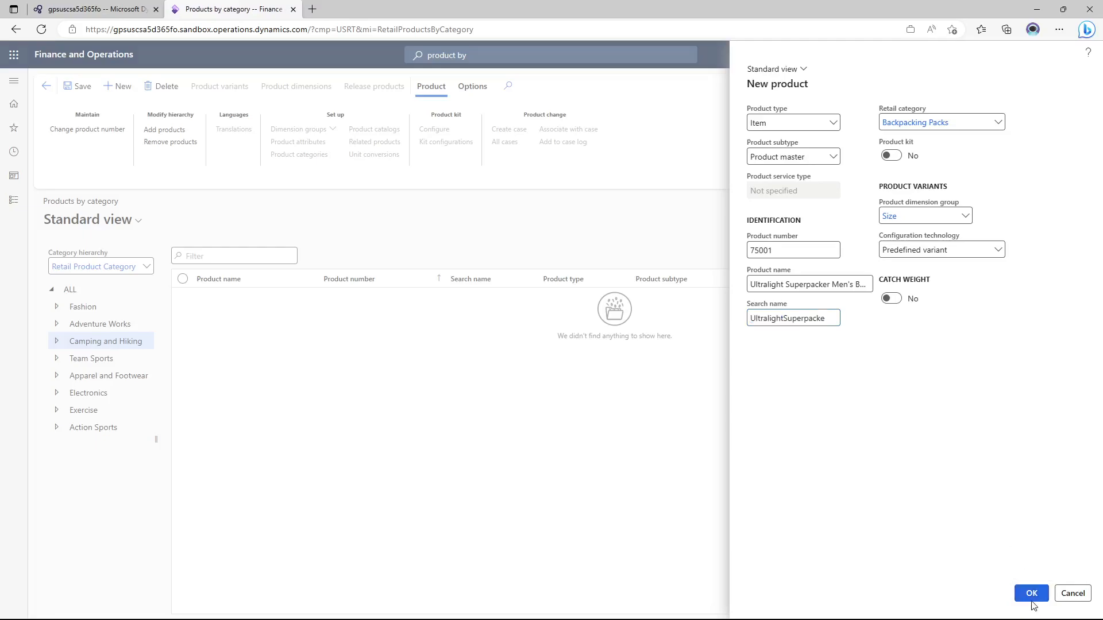
left_click(1031, 593)
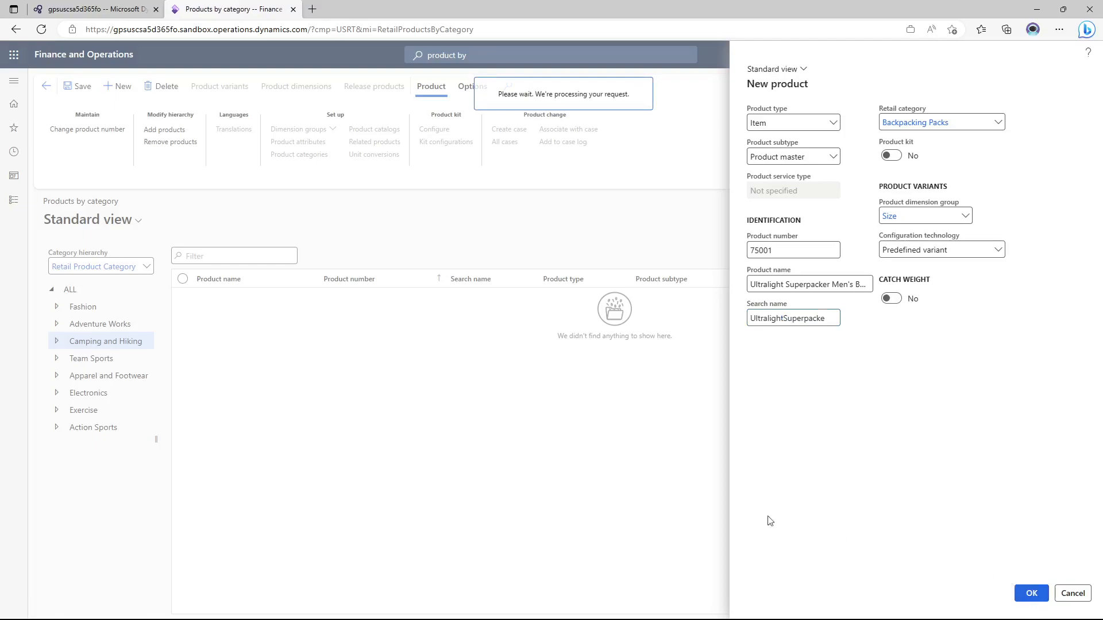
- Assign SiteWHLoc storage and None tracking dimension groups to product 75001
left_click(1029, 593)
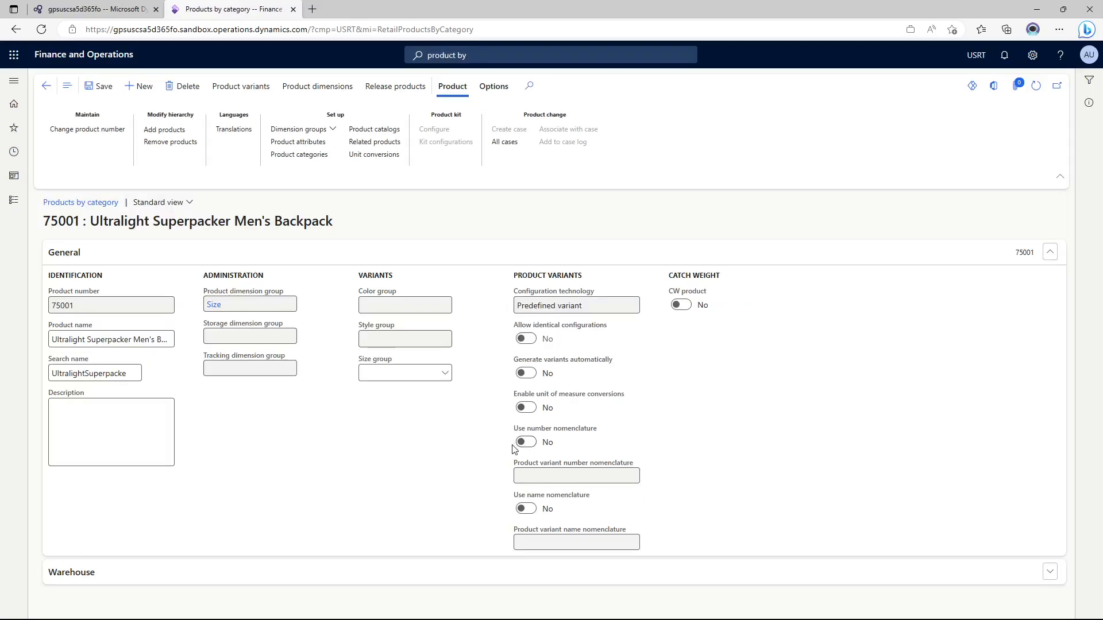
mouse_move(331, 171)
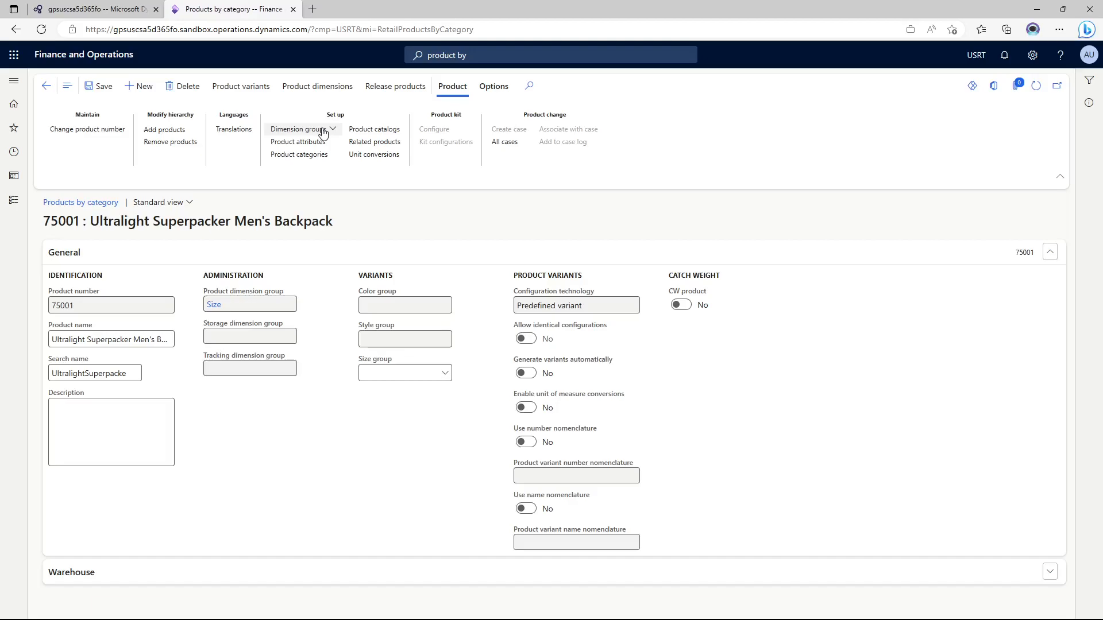
left_click(302, 129)
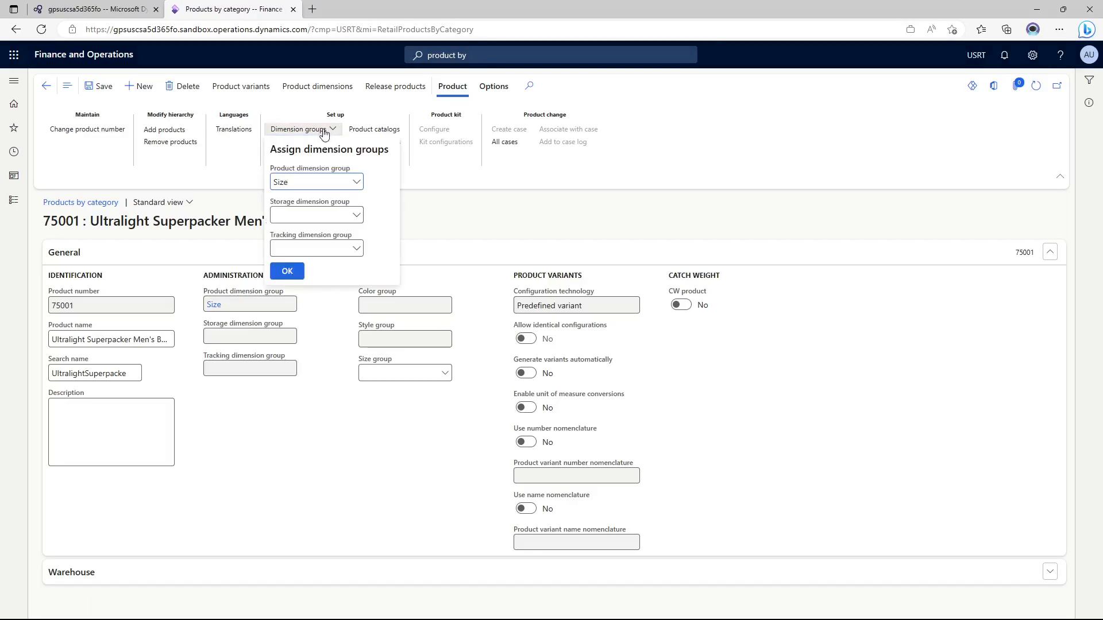
left_click(316, 215)
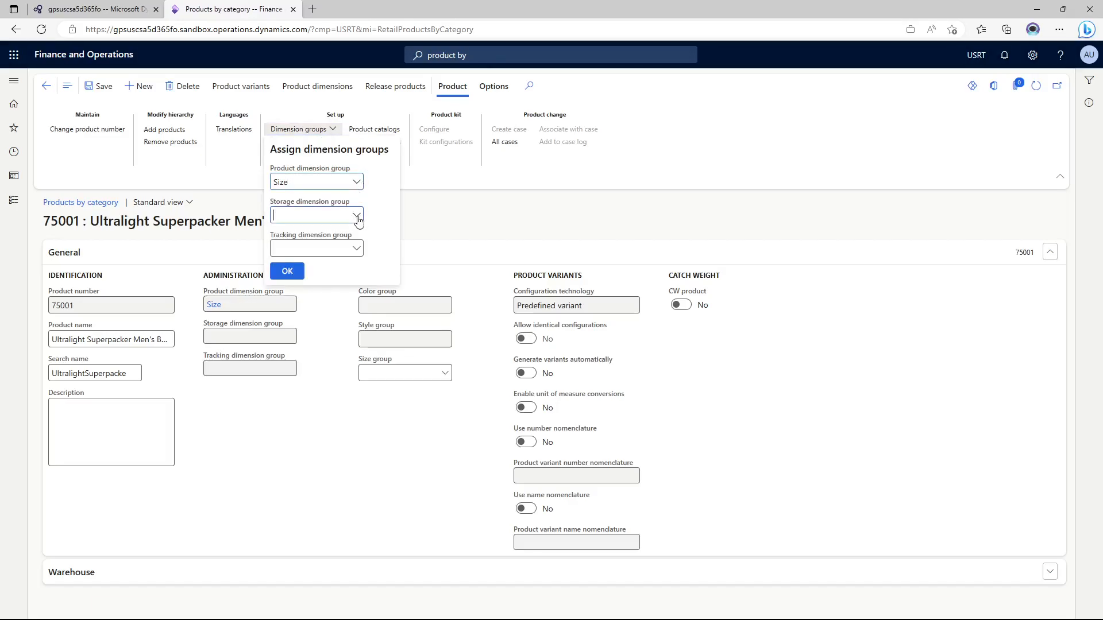
left_click(357, 215)
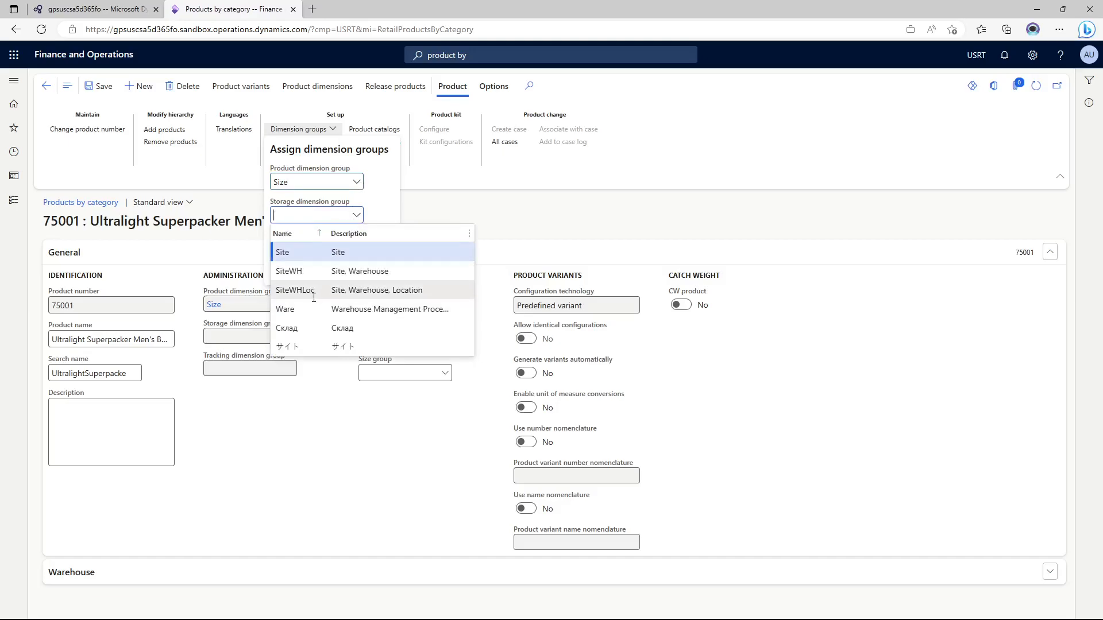
left_click(296, 290)
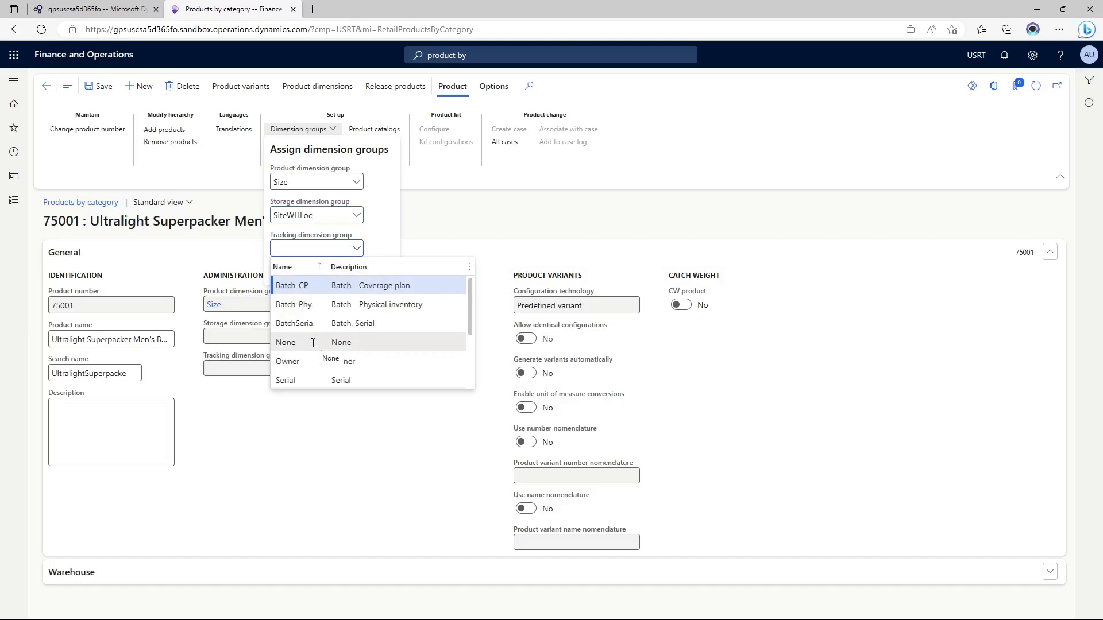
left_click(286, 342)
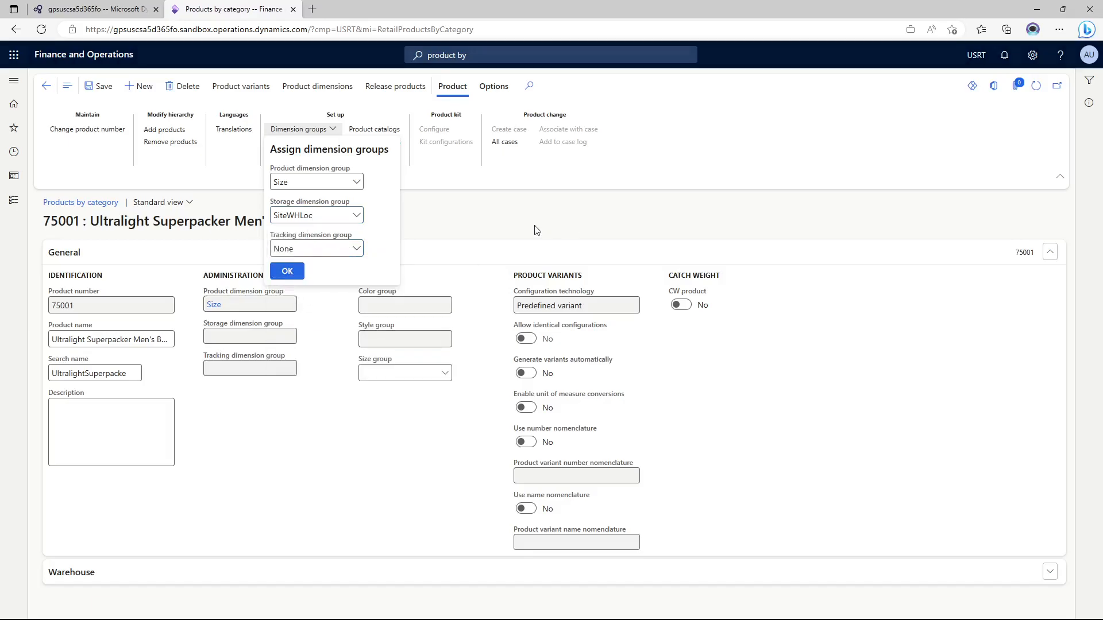
left_click(286, 271)
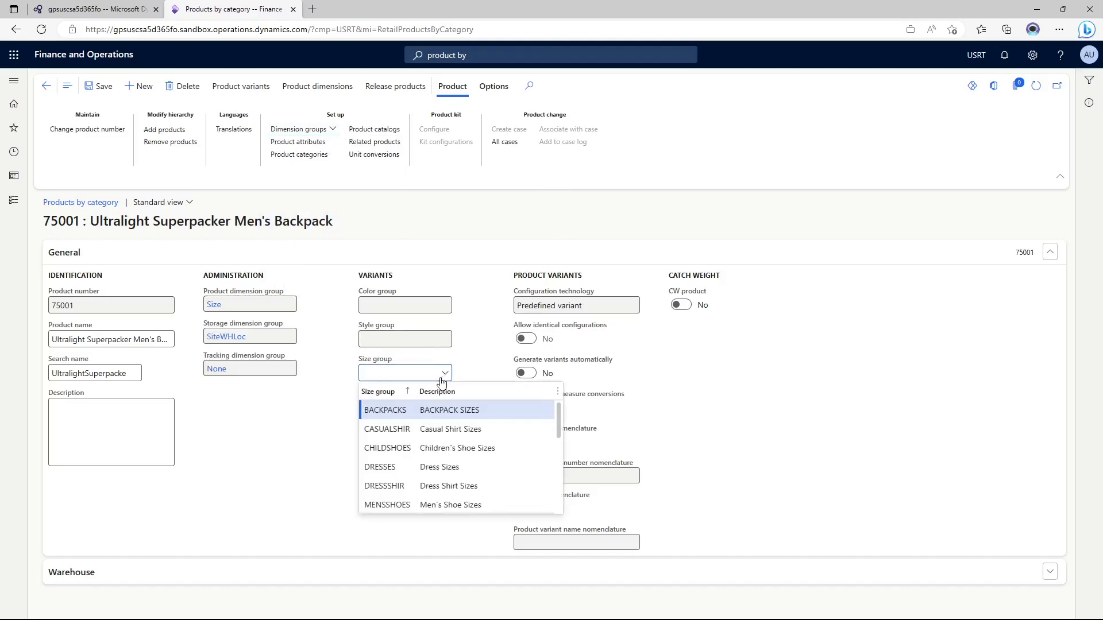
- Set the size group to BACKPACKS and go to the product's variants
left_click(385, 410)
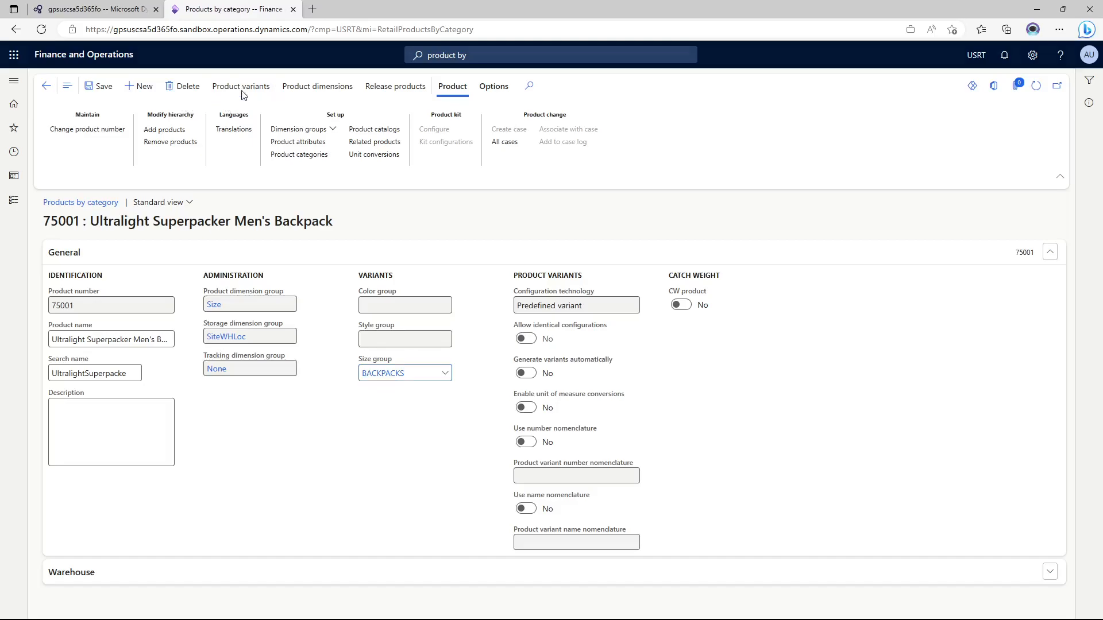
left_click(240, 87)
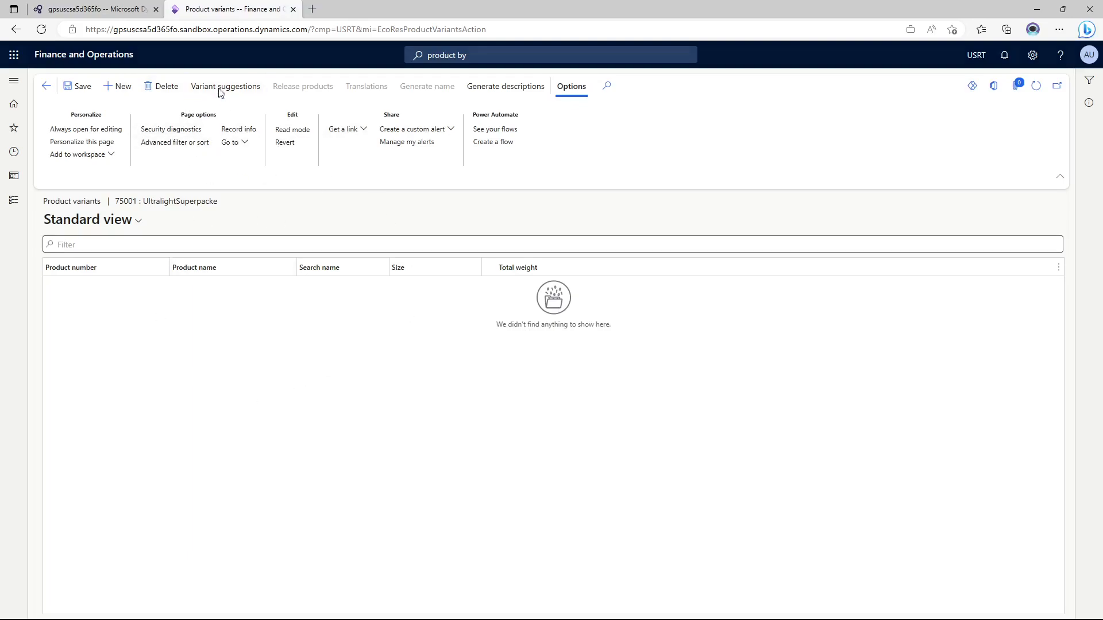
- Generate and create Small, Medium and Large variants from variant suggestions for all sizes
left_click(225, 86)
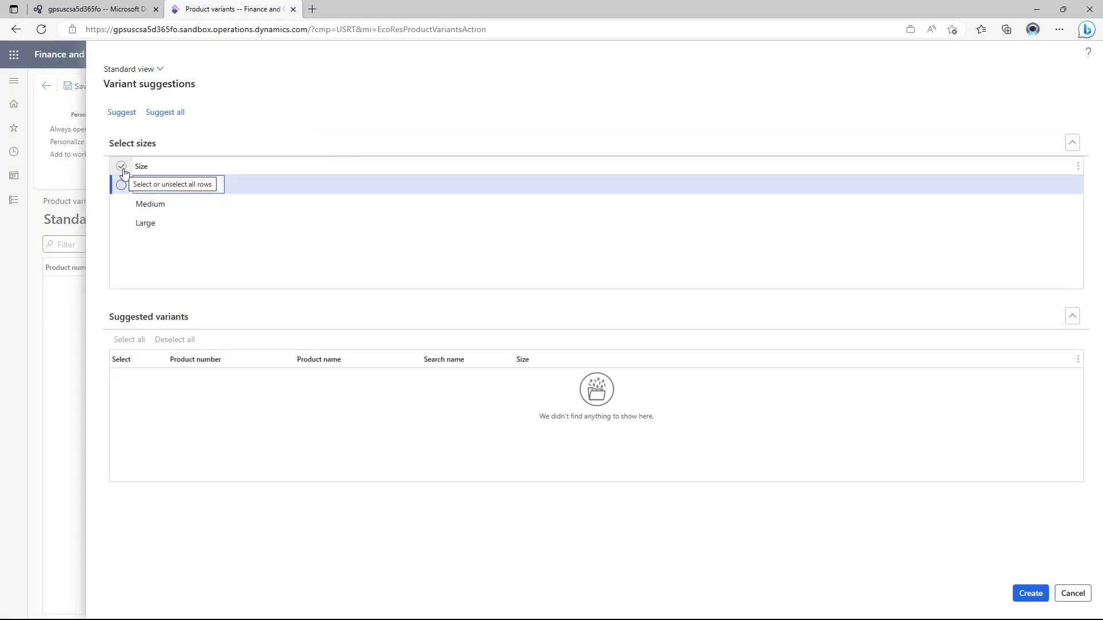
left_click(121, 165)
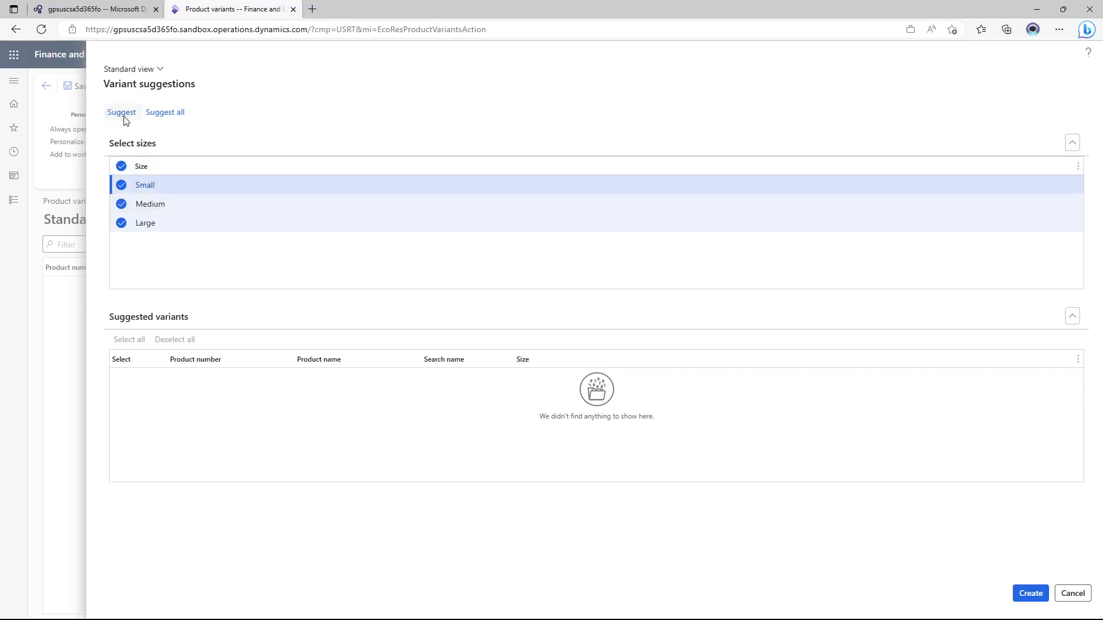
left_click(122, 112)
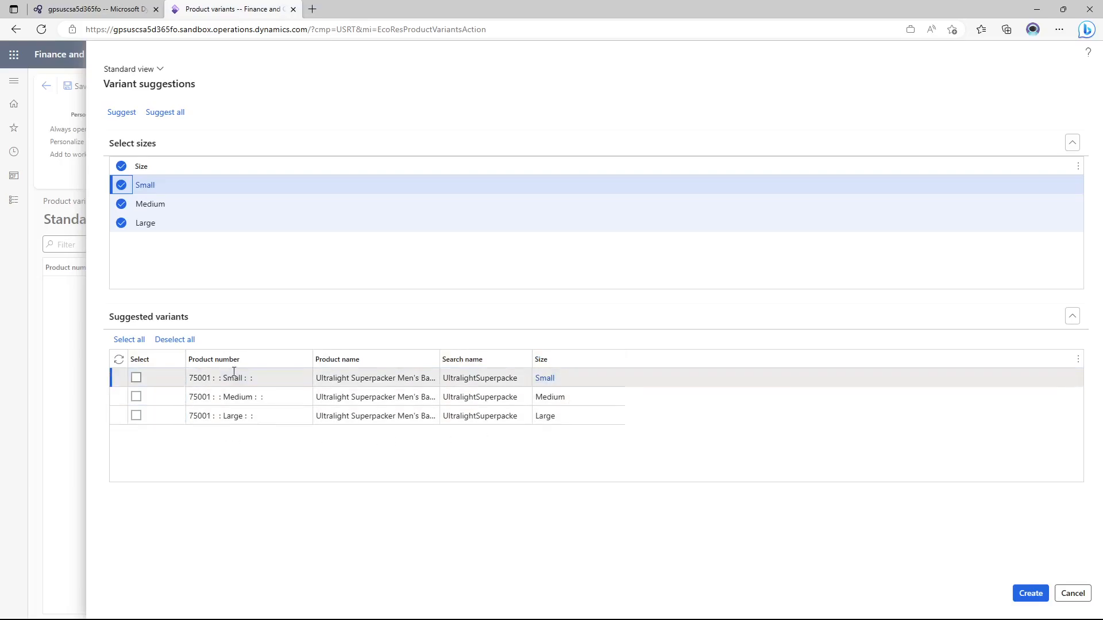
left_click(129, 339)
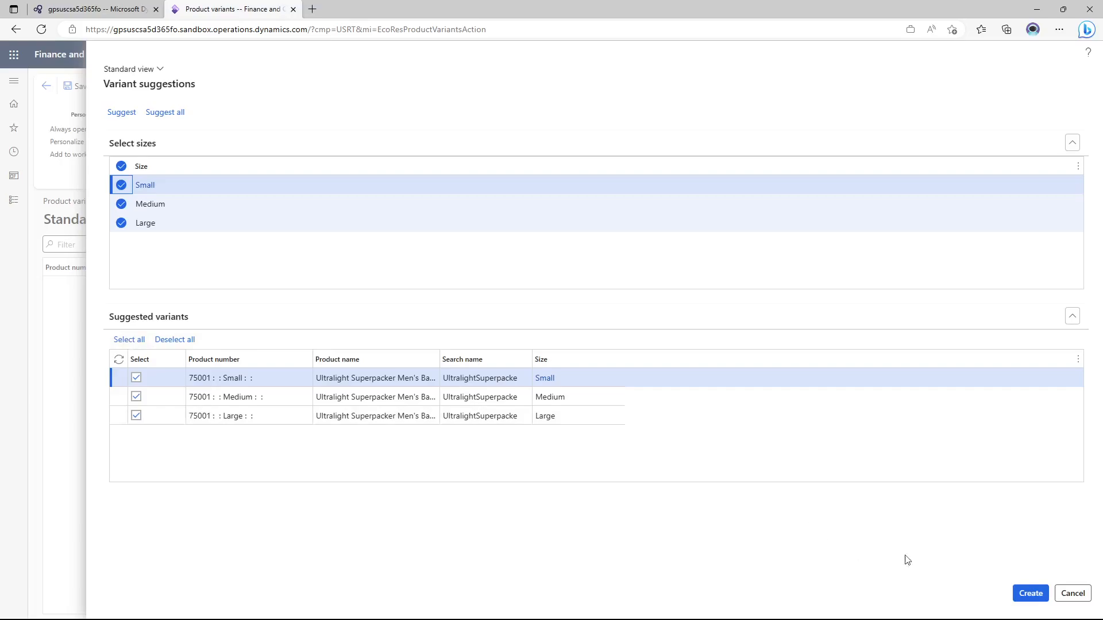
mouse_move(1029, 592)
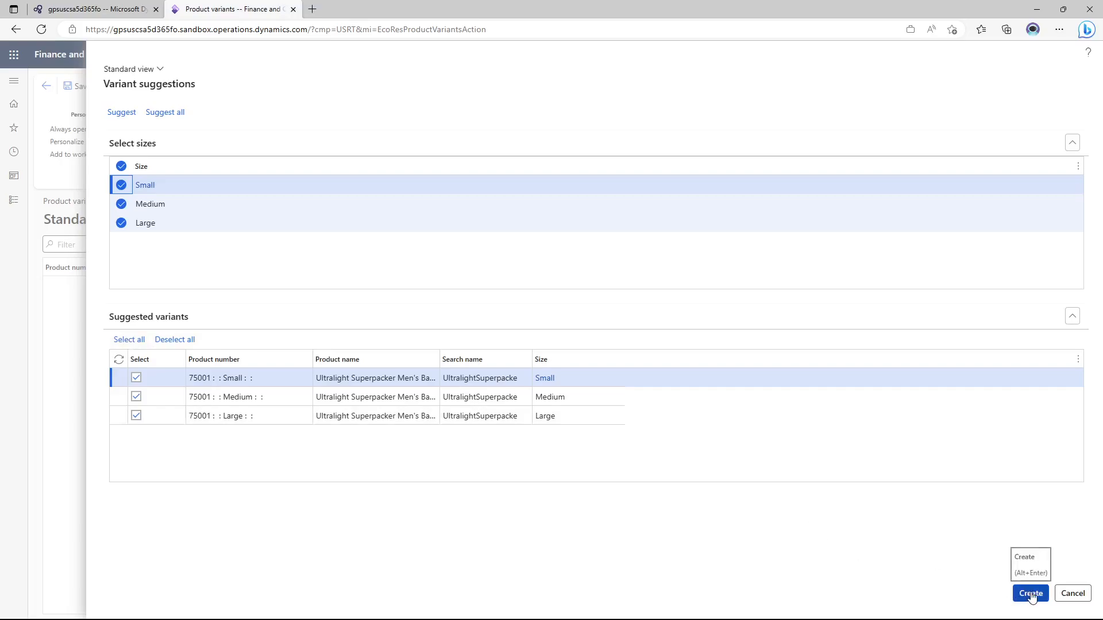
left_click(1029, 593)
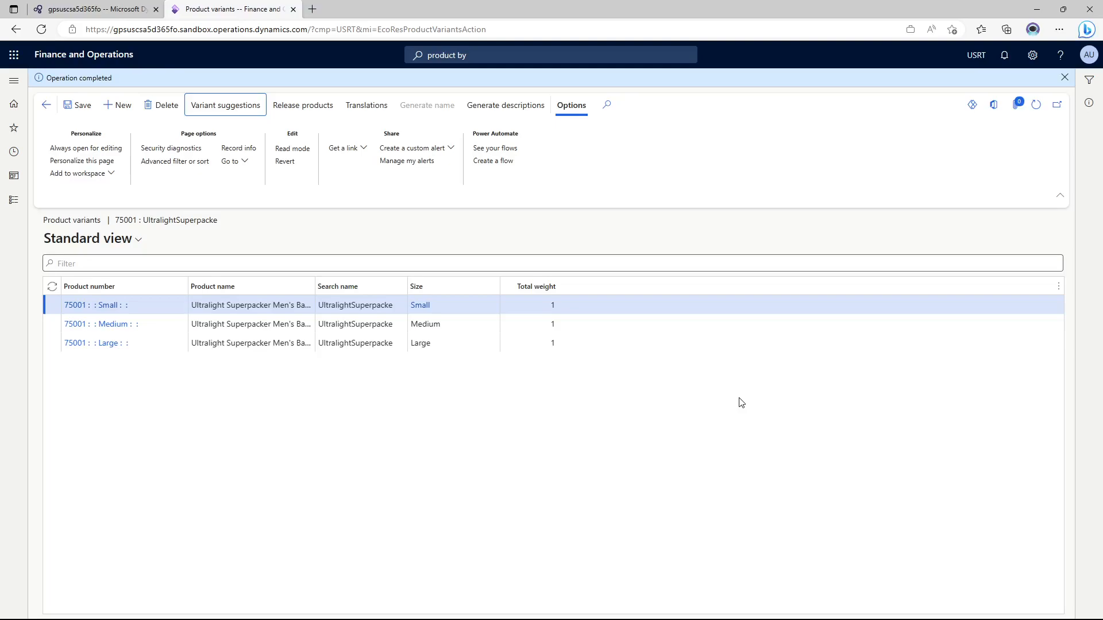
mouse_move(773, 369)
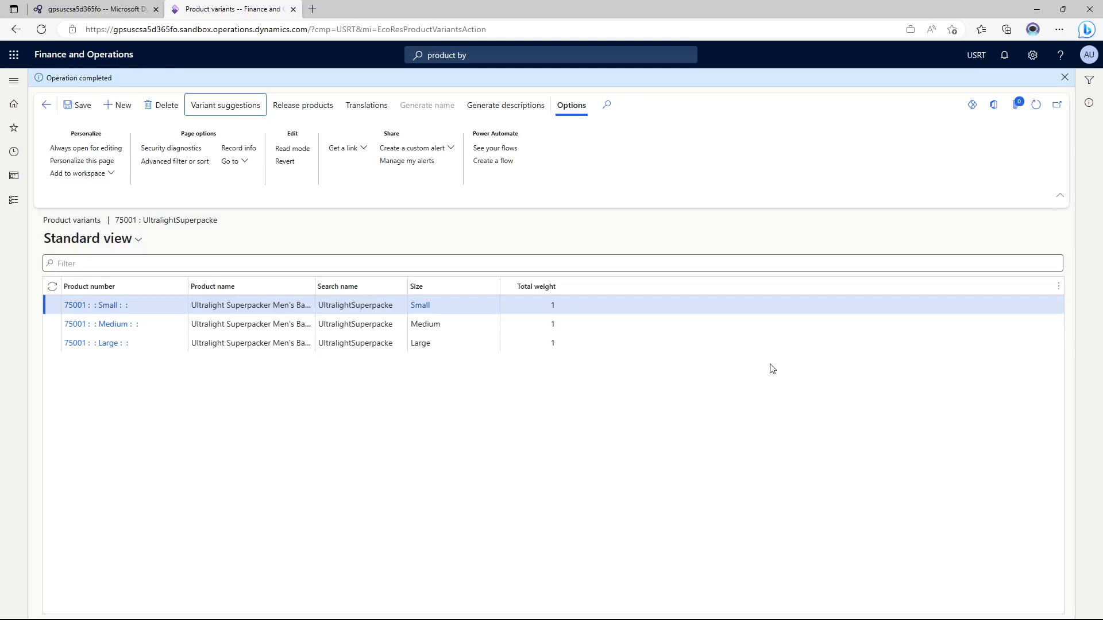
mouse_move(351, 196)
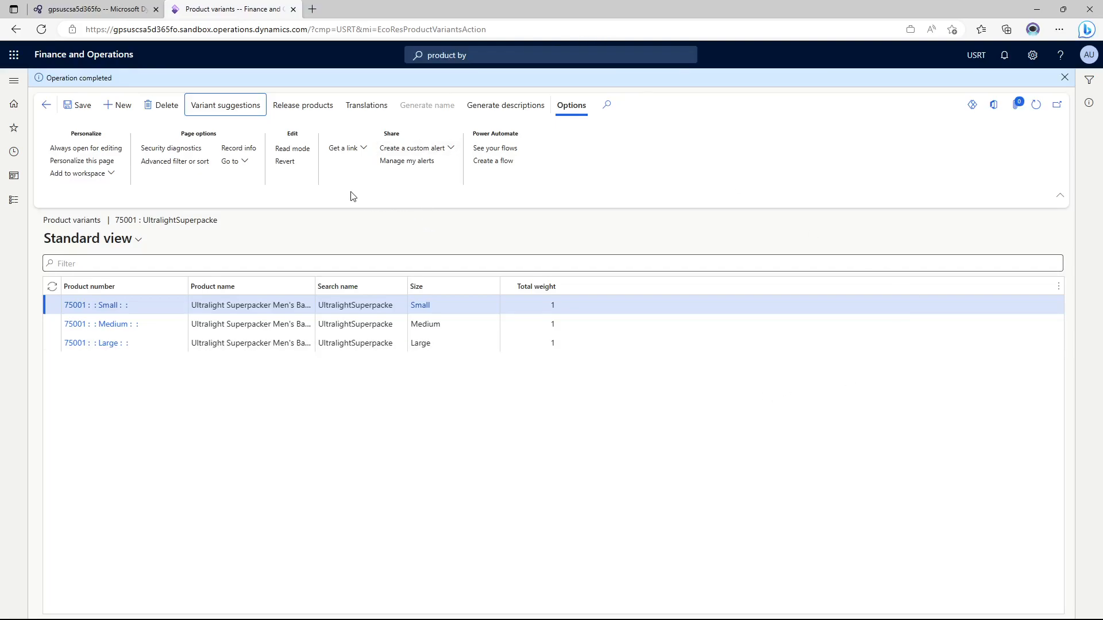
mouse_move(302, 104)
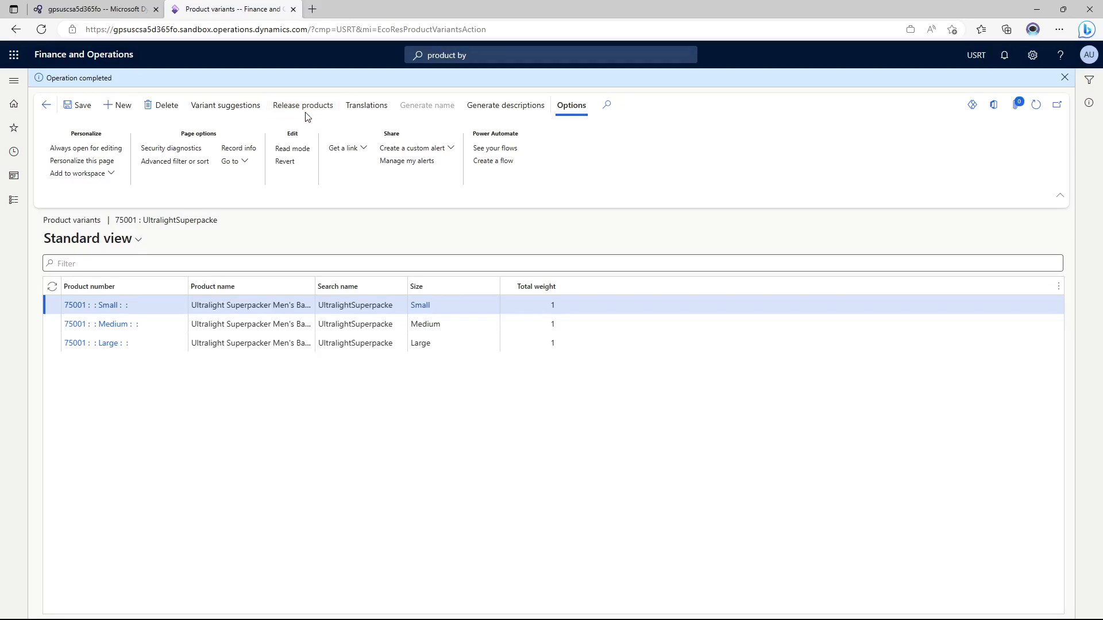
- Launch the Release products wizard for product master 75001
left_click(302, 104)
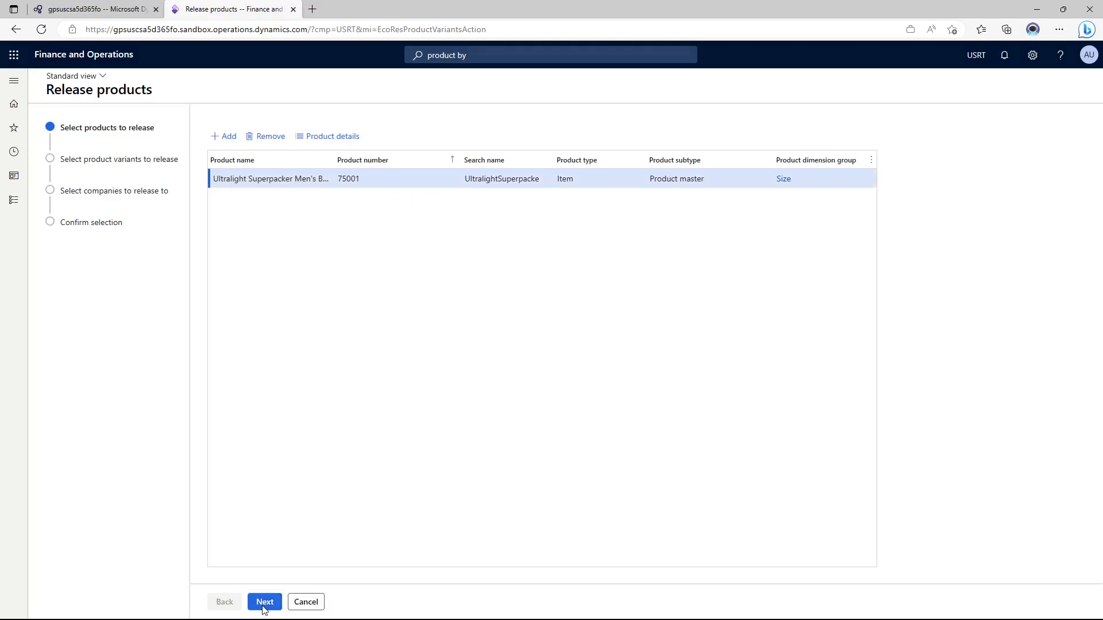
- Release 75001 with all three variants to USRT (Contoso Retail USA) and dismiss the completion notice
left_click(264, 601)
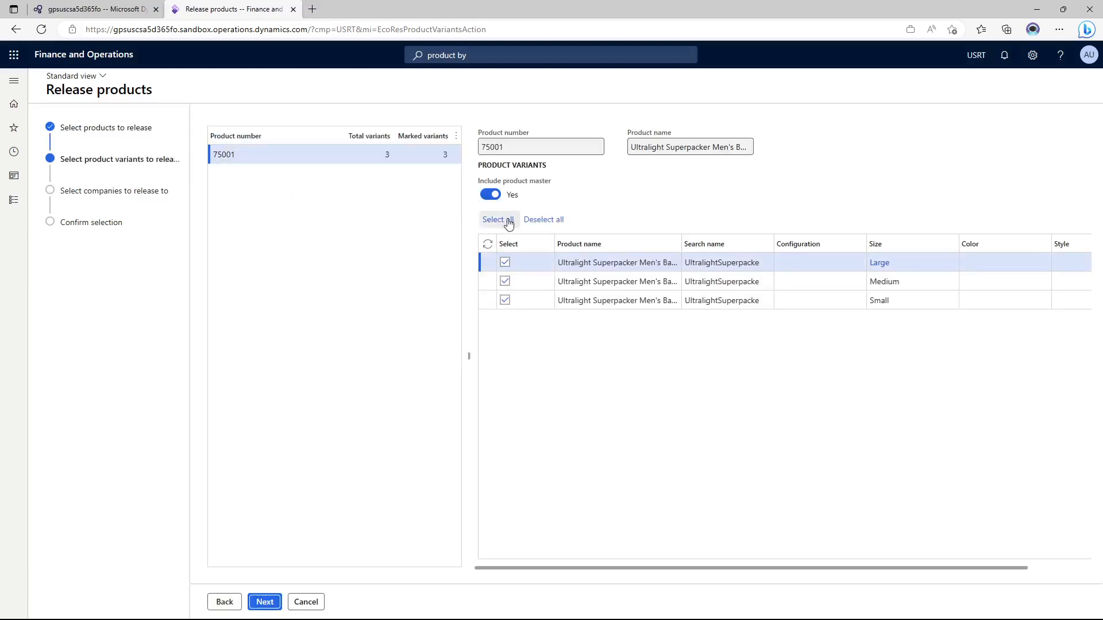
mouse_move(497, 216)
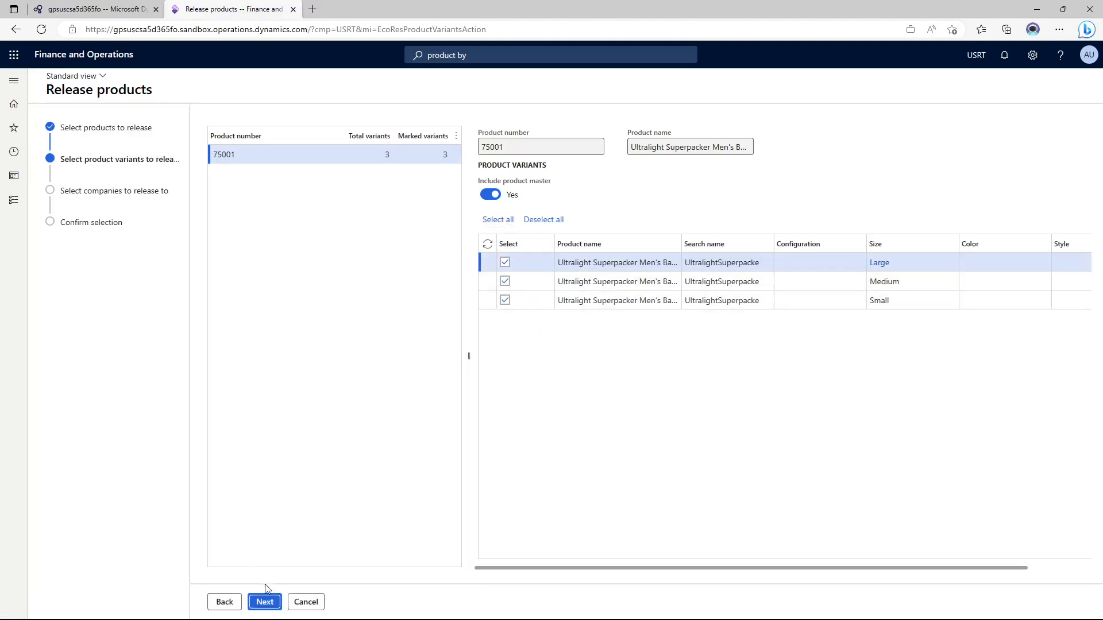
left_click(264, 601)
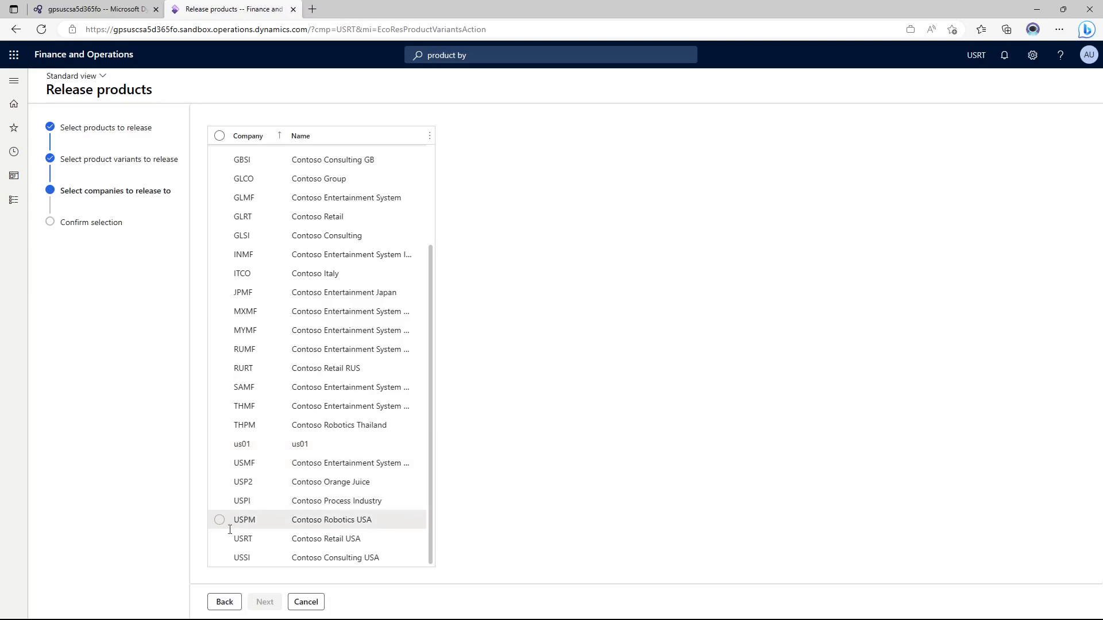
left_click(220, 539)
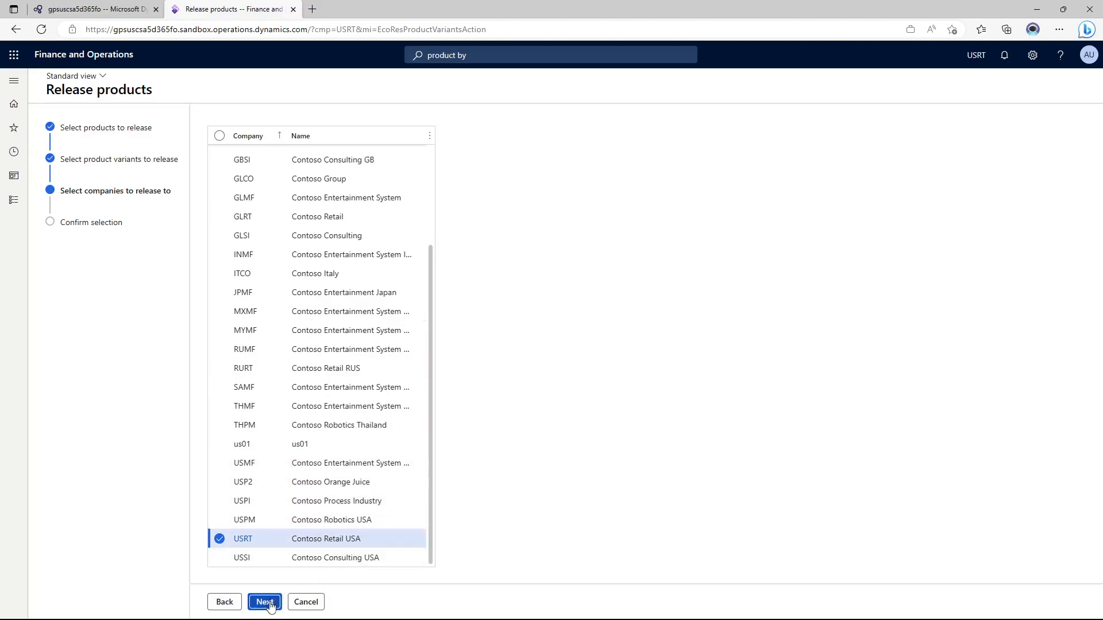
left_click(264, 601)
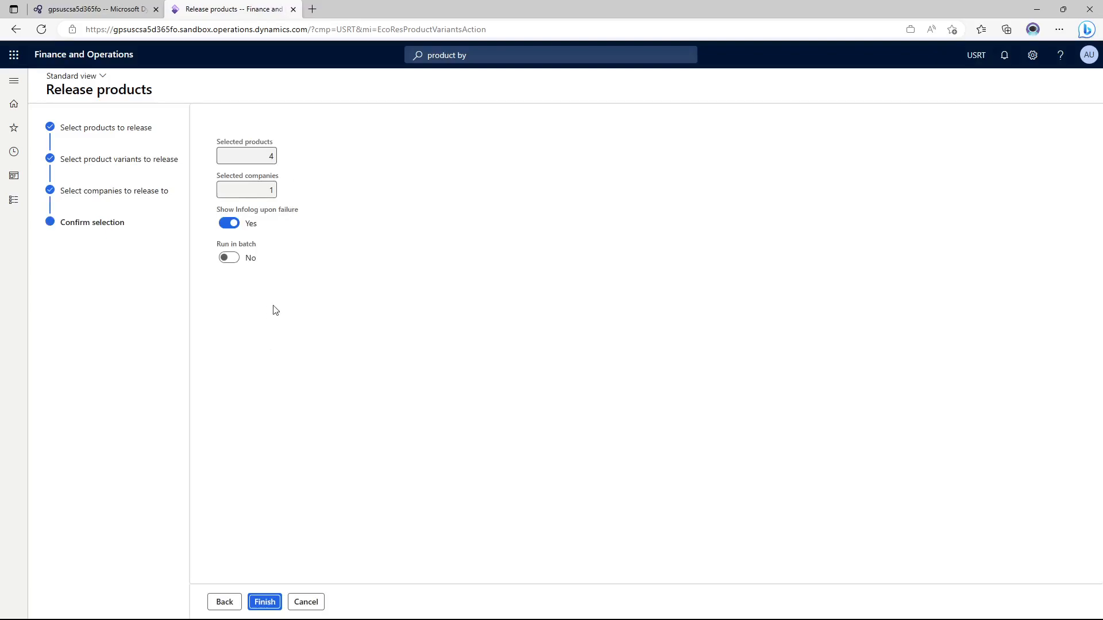
mouse_move(265, 601)
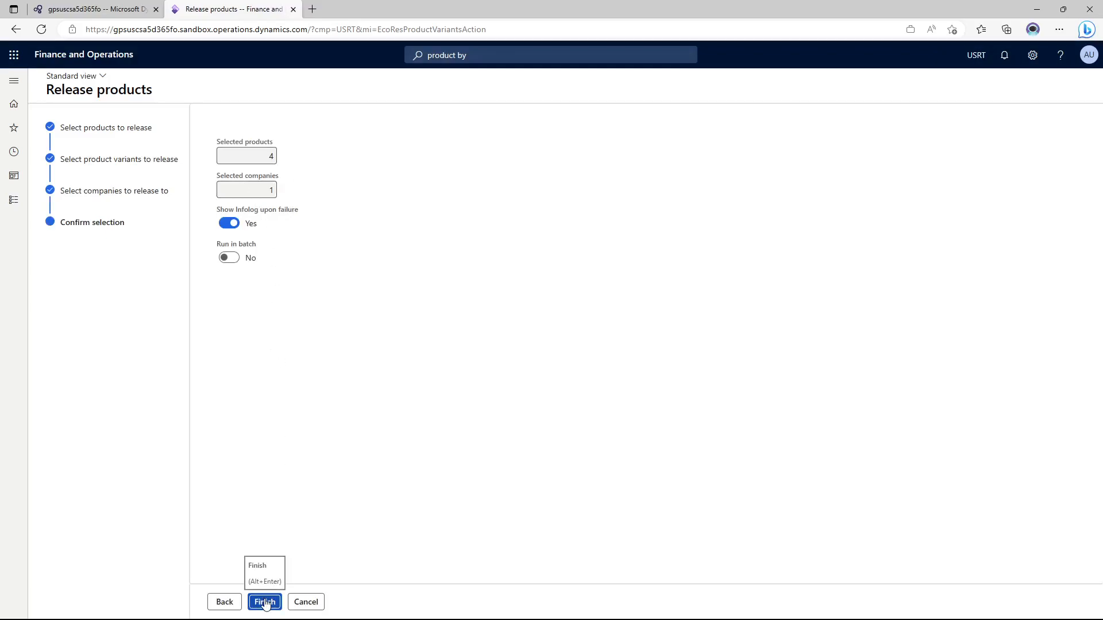
mouse_move(294, 593)
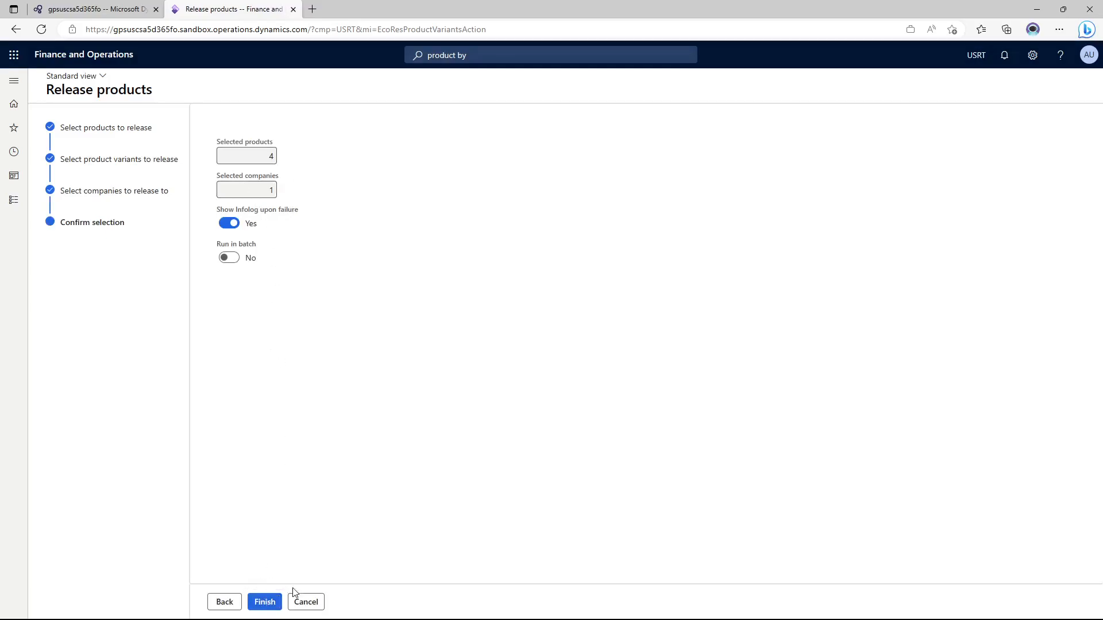
left_click(264, 601)
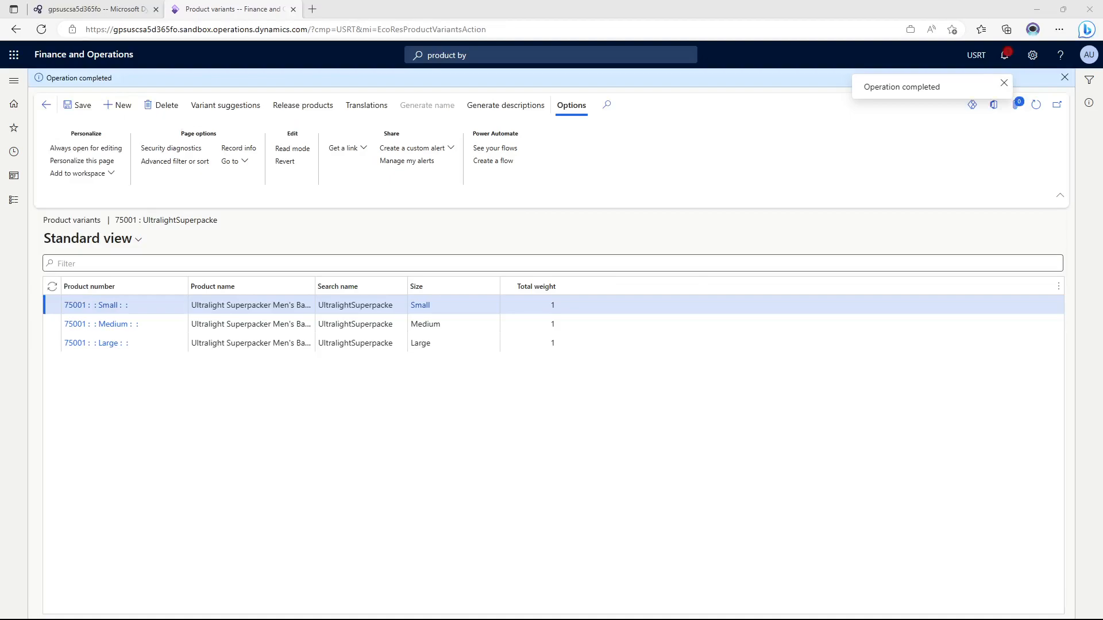
left_click(1005, 83)
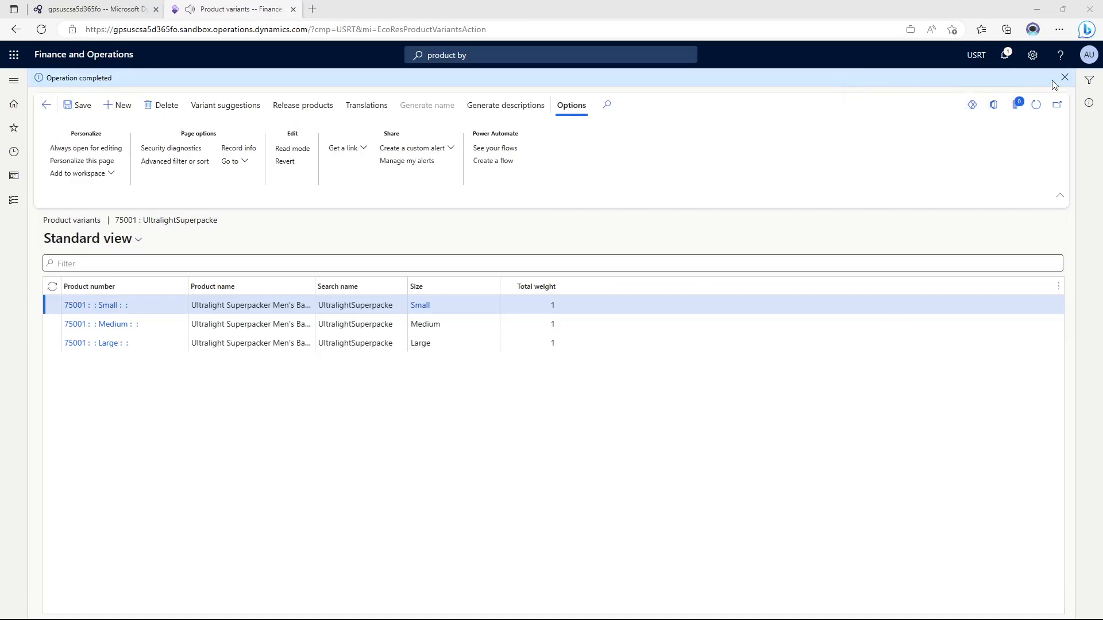
- Find and bring up the Released products by category page via navigation search
left_click(1064, 77)
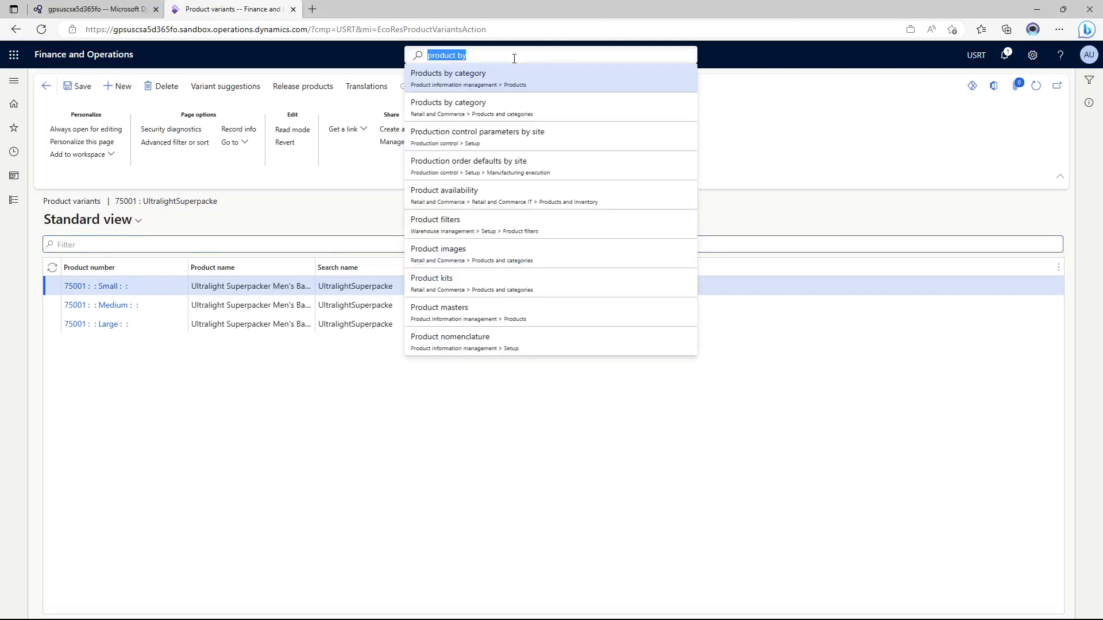
type("released pro")
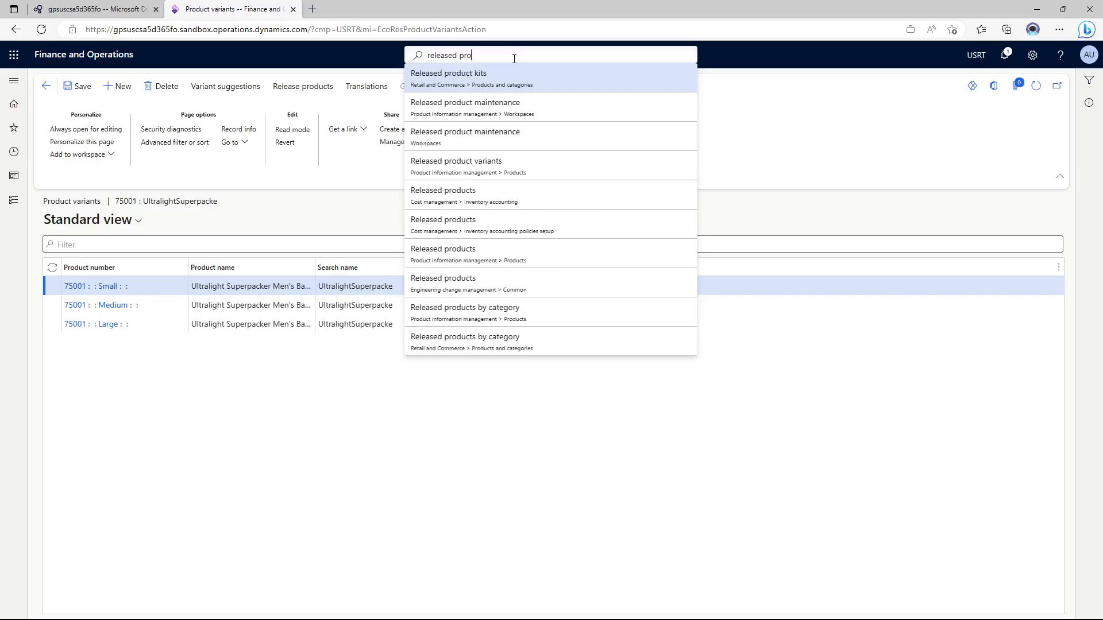
type("c")
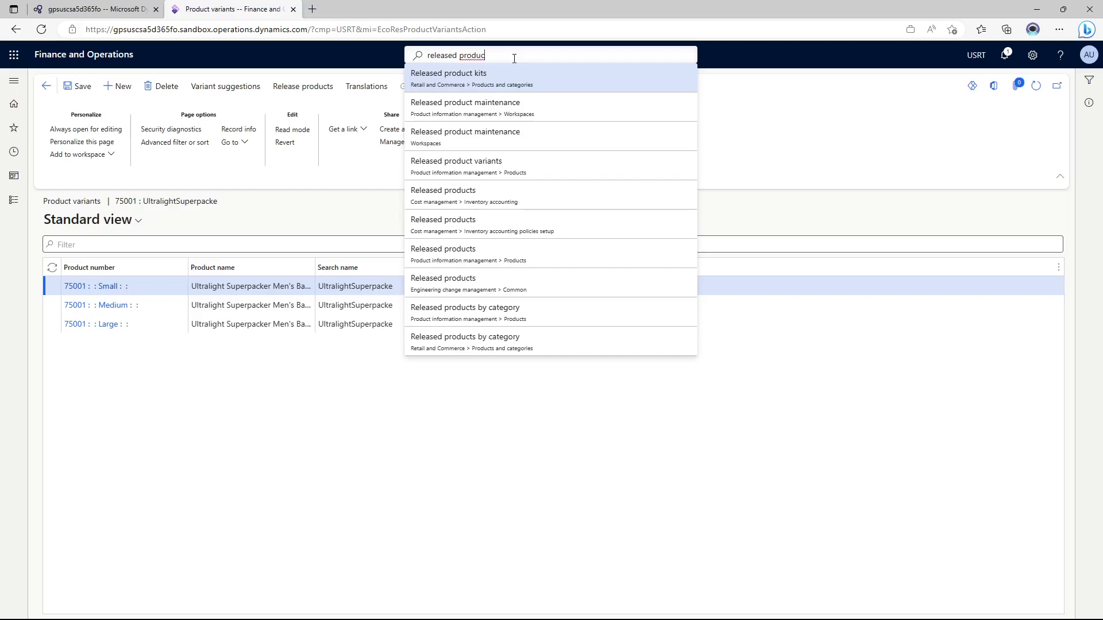
mouse_move(485, 342)
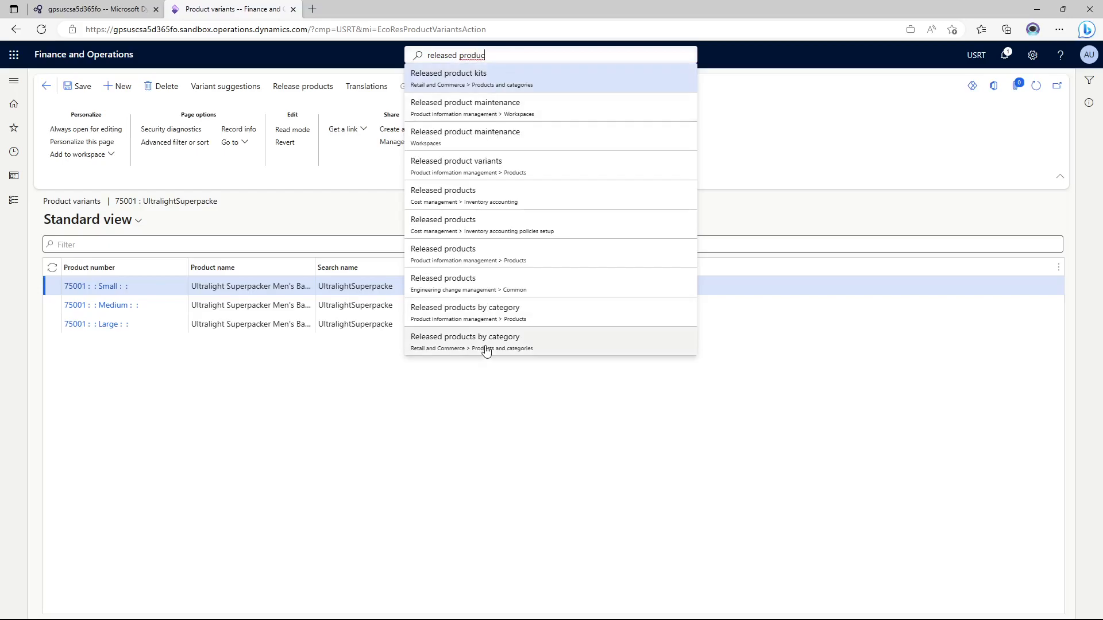
left_click(465, 337)
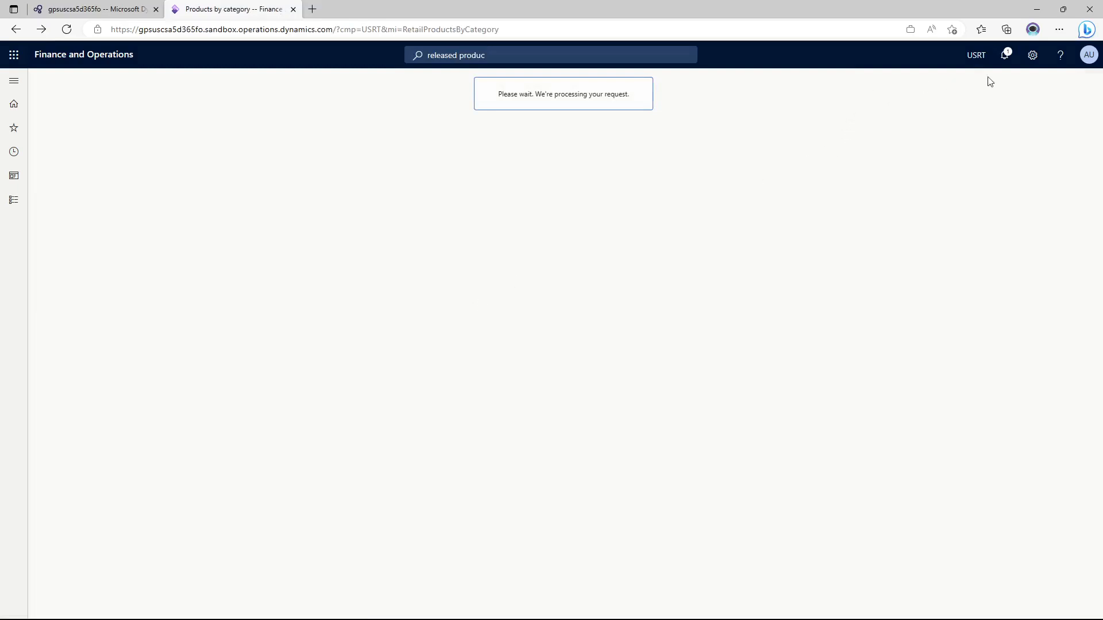
mouse_move(193, 261)
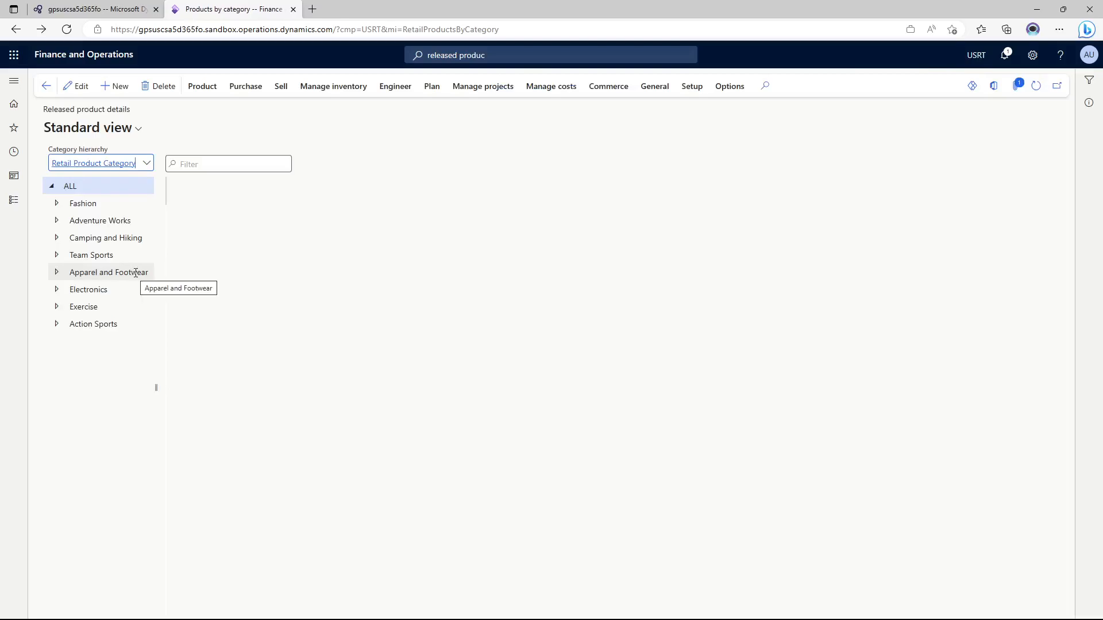
mouse_move(126, 242)
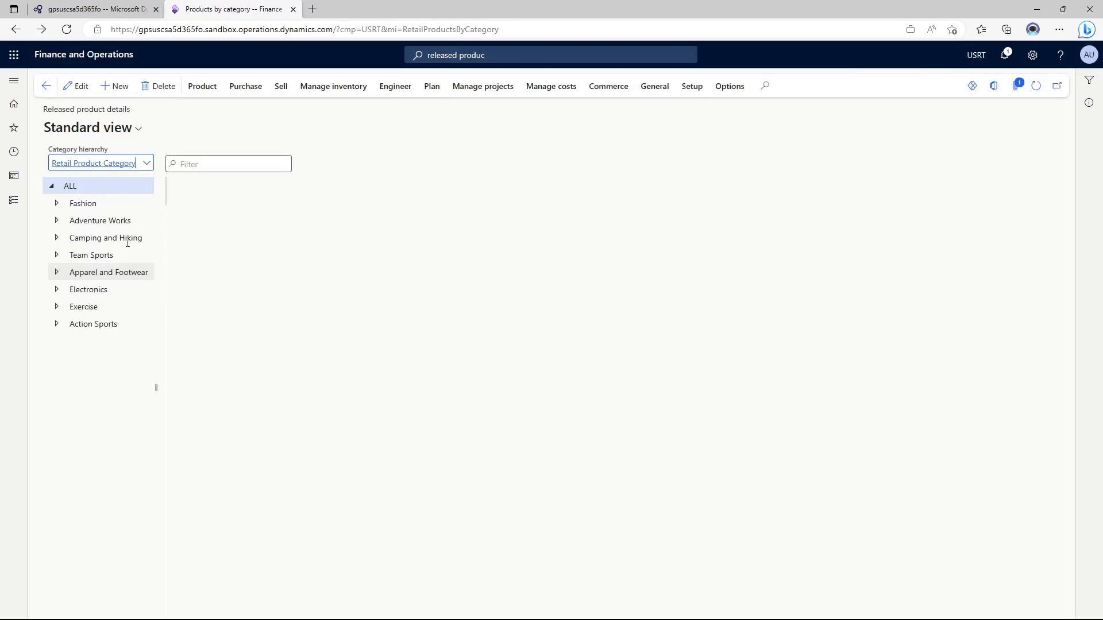
- List the Camping and Hiking category's products and select backpack 75001
left_click(106, 237)
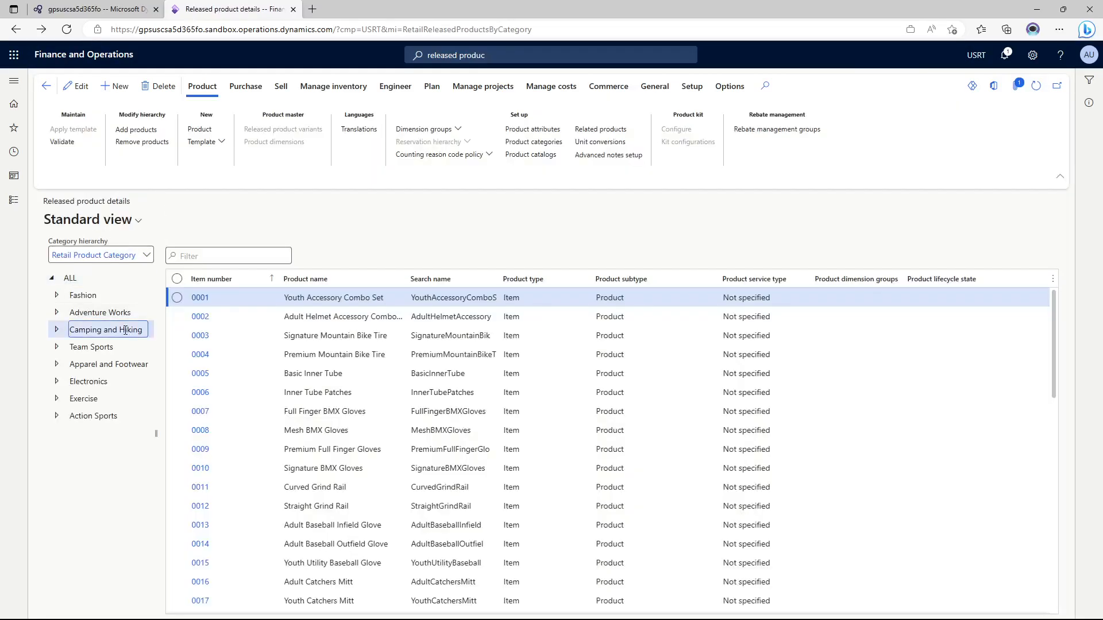
mouse_move(105, 330)
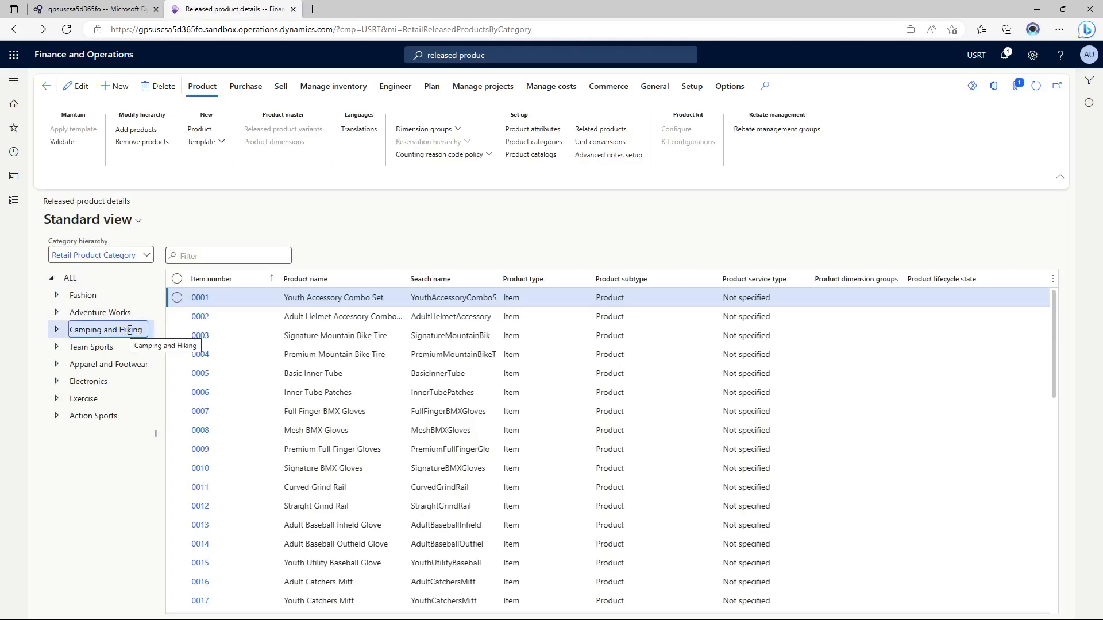
left_click(107, 329)
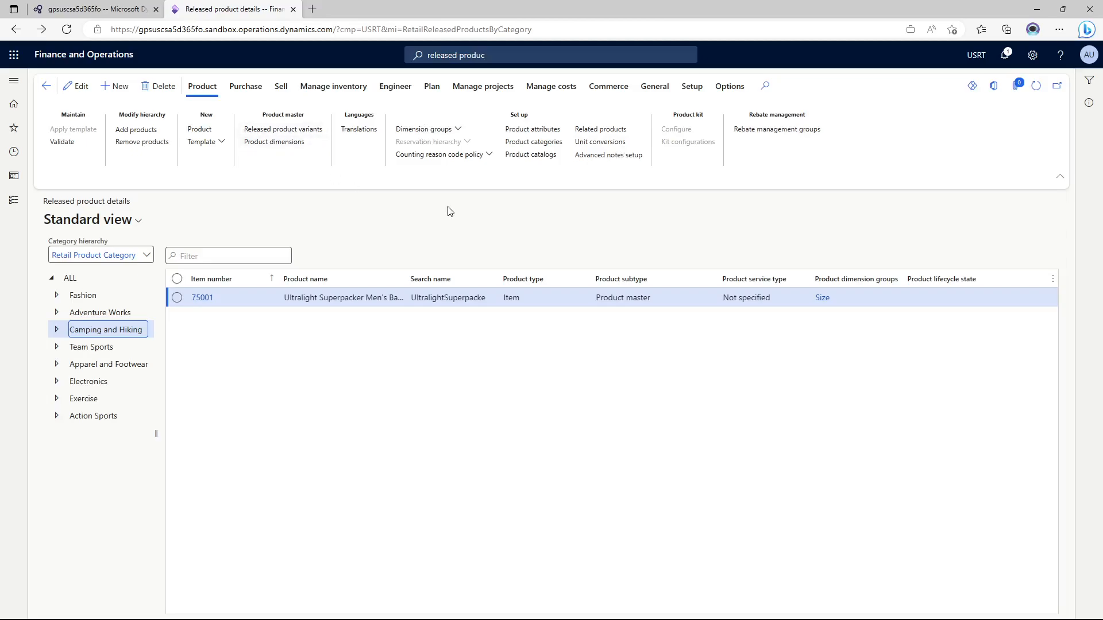
mouse_move(515, 222)
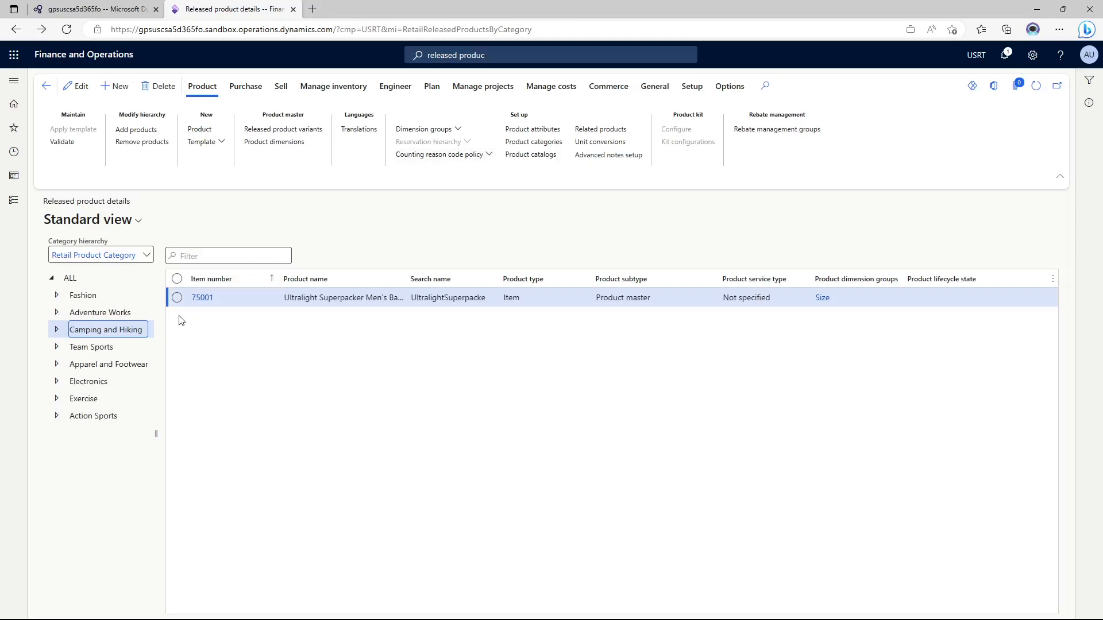
left_click(177, 296)
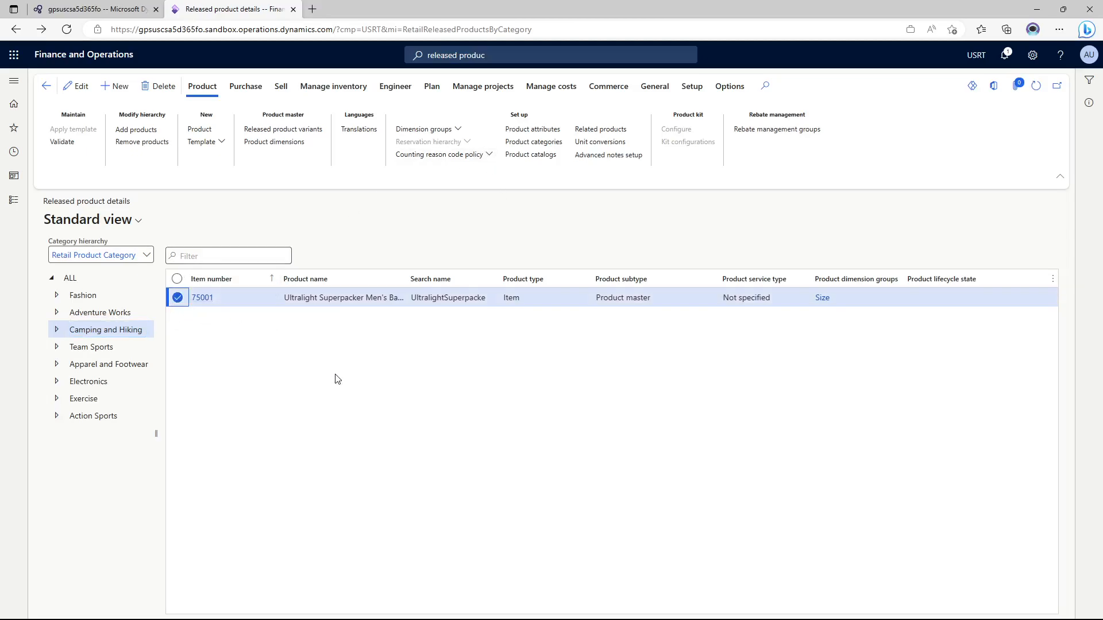
mouse_move(299, 386)
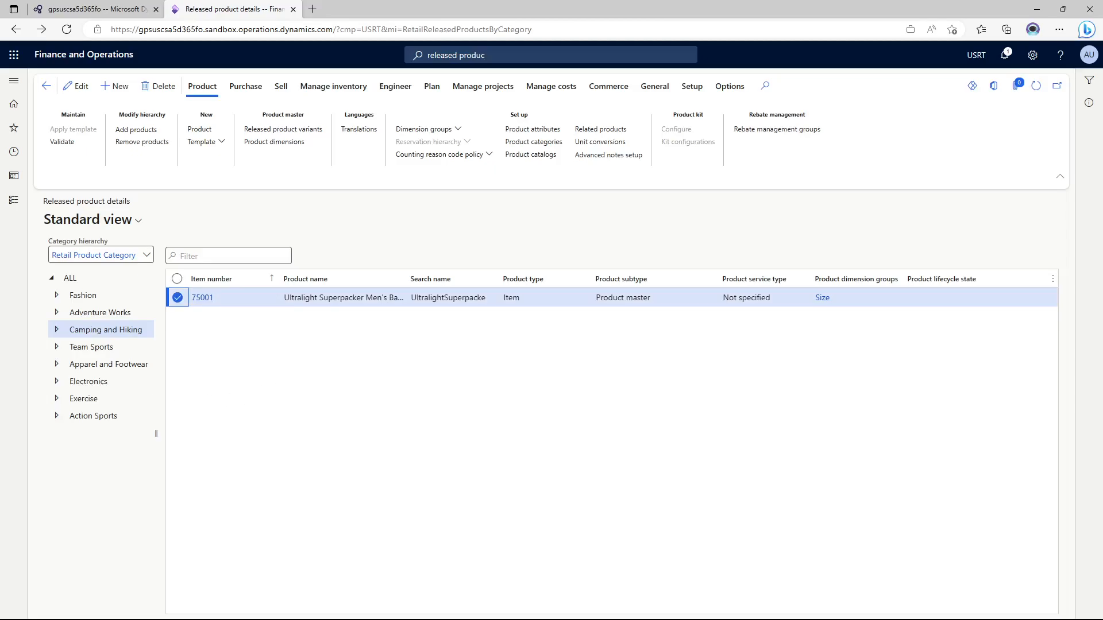
mouse_move(198, 395)
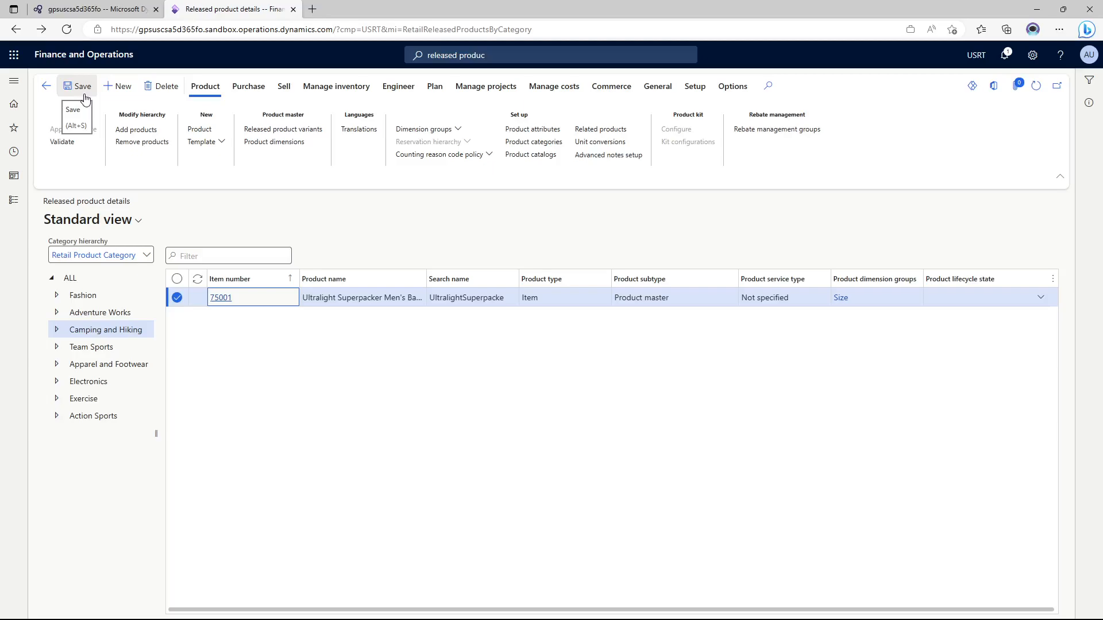
- Bring up the details page of released product 75001 and reach its General settings
left_click(251, 296)
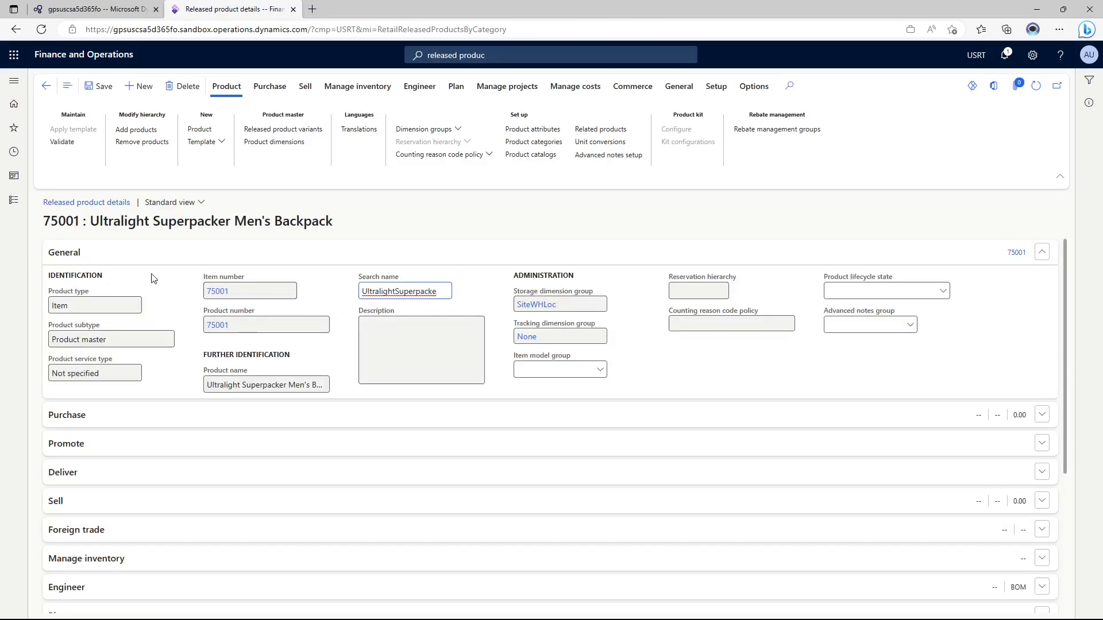
scroll("down", 3)
type("MOV_AVG")
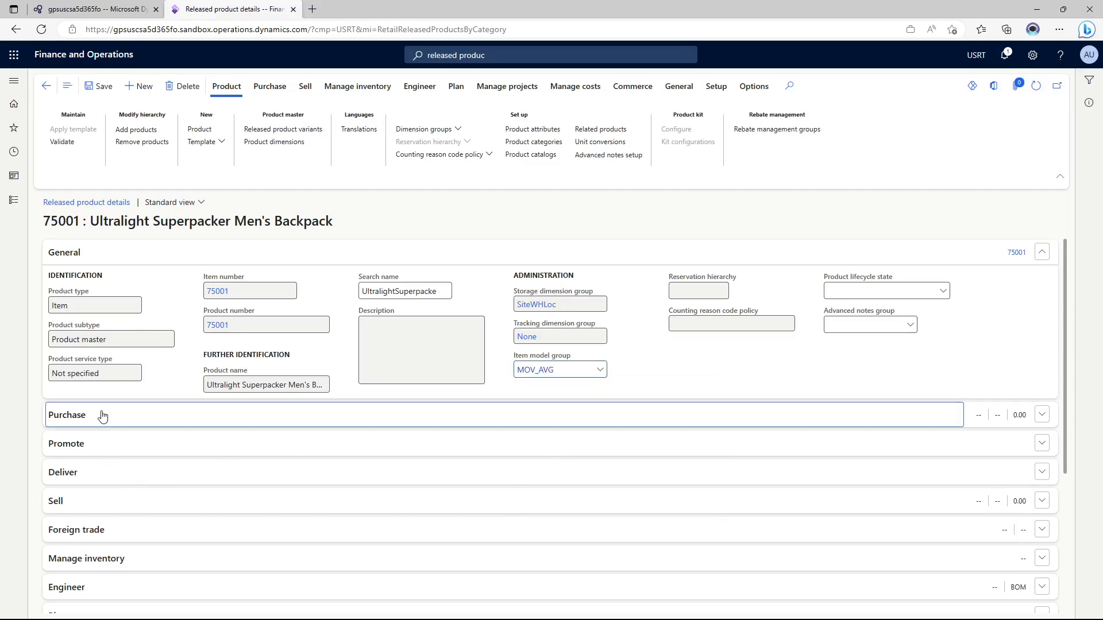
- Set the backpack's purchase unit to ea on the Purchase FastTab
left_click(67, 415)
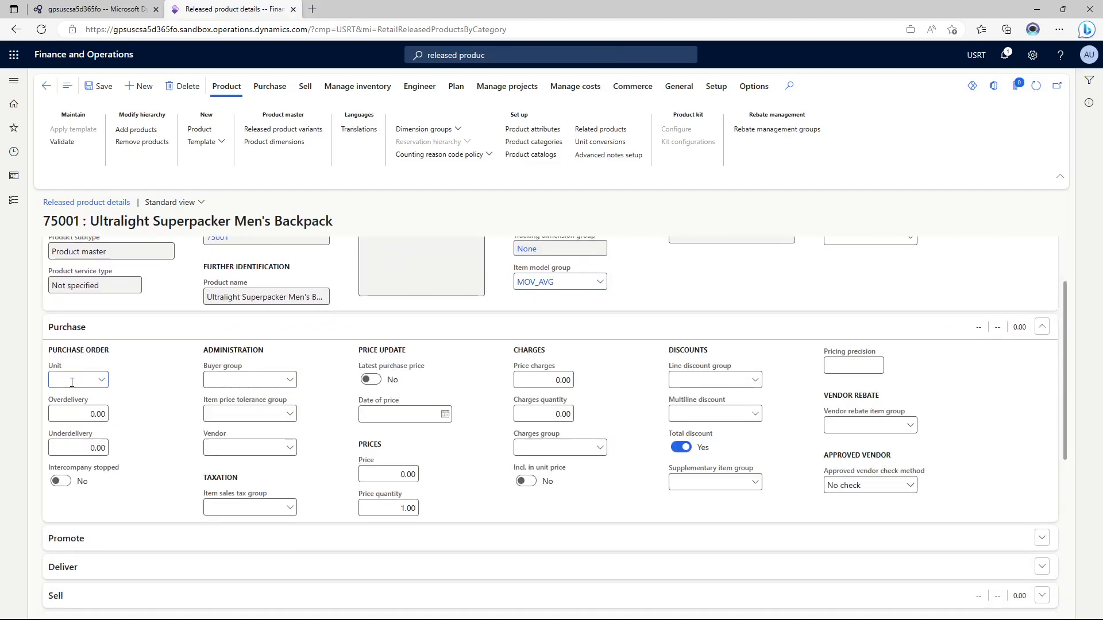
type("ea")
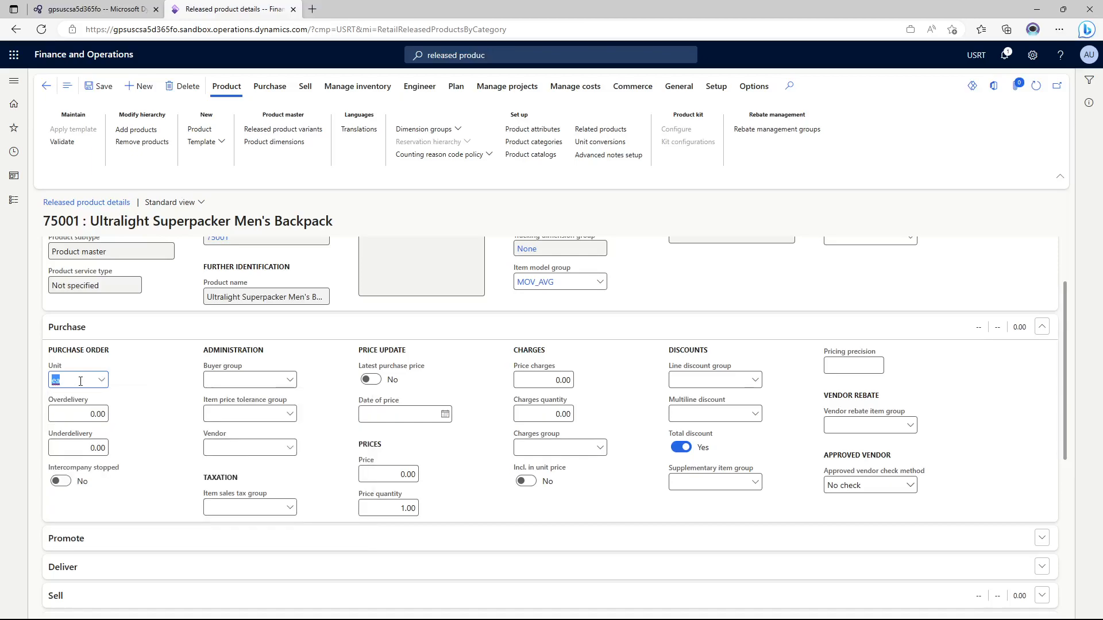
type("PC")
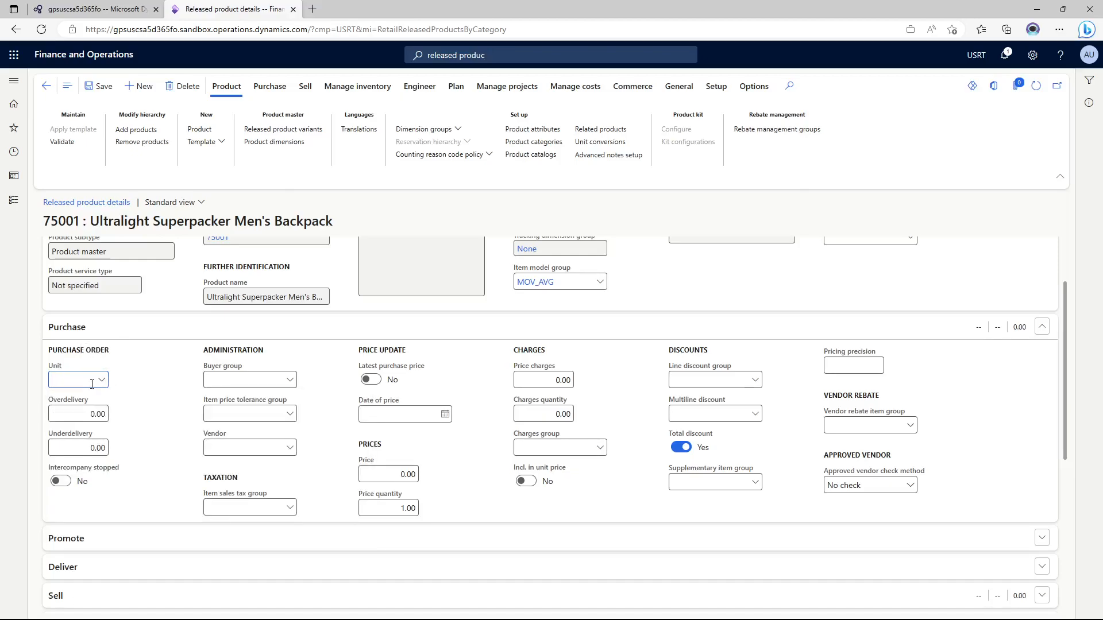
left_click(73, 380)
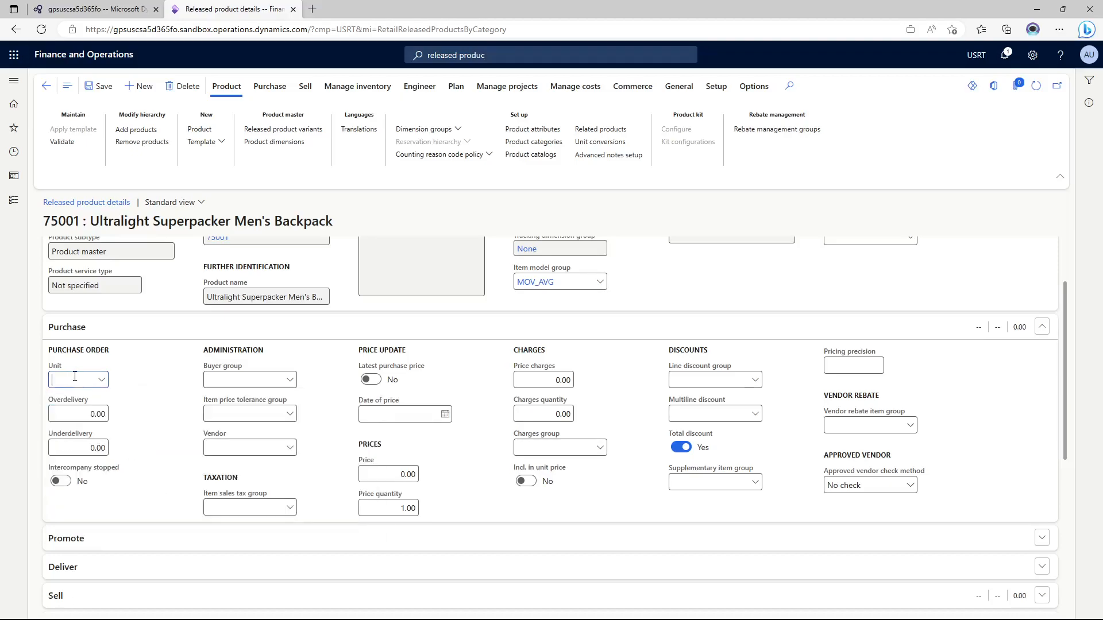
type("ea")
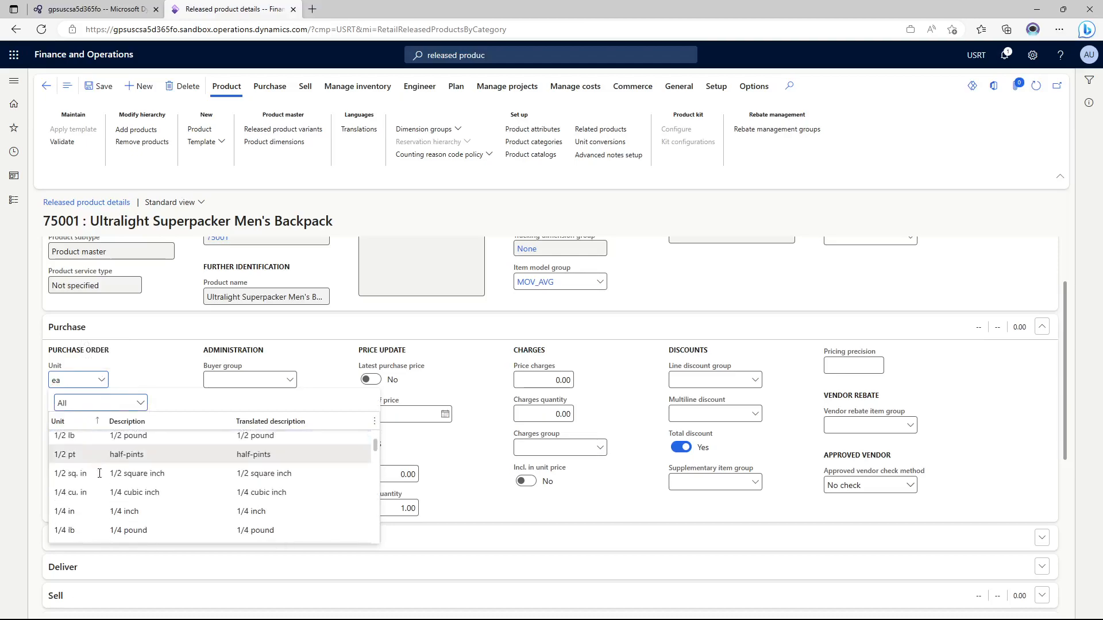
- Enter a purchase price of 120 for the backpack
scroll("down", 3)
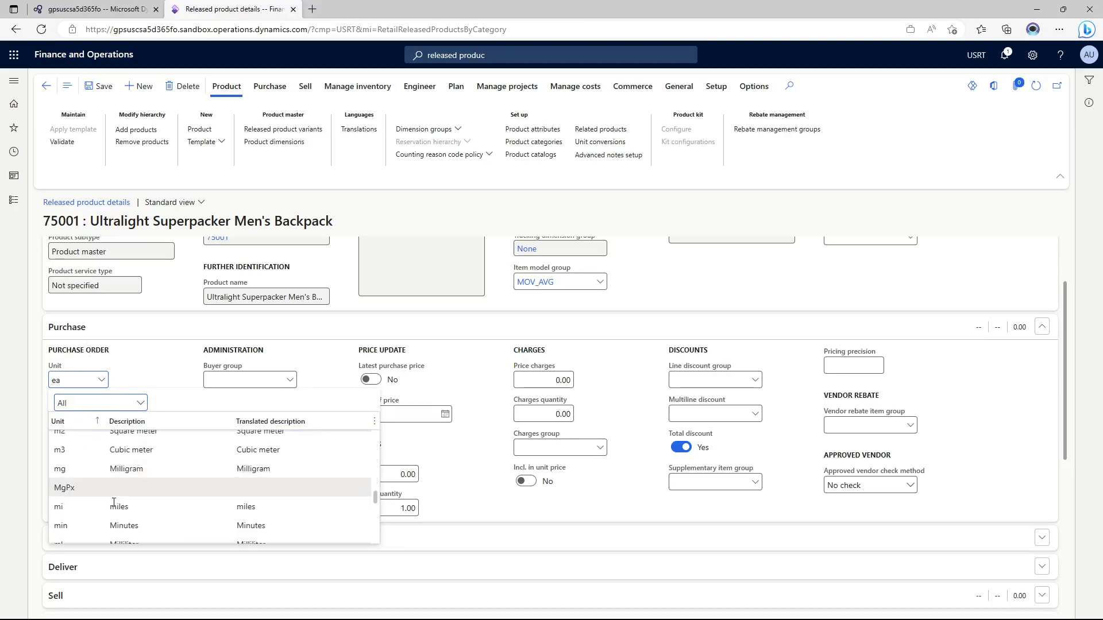
scroll("down", 3)
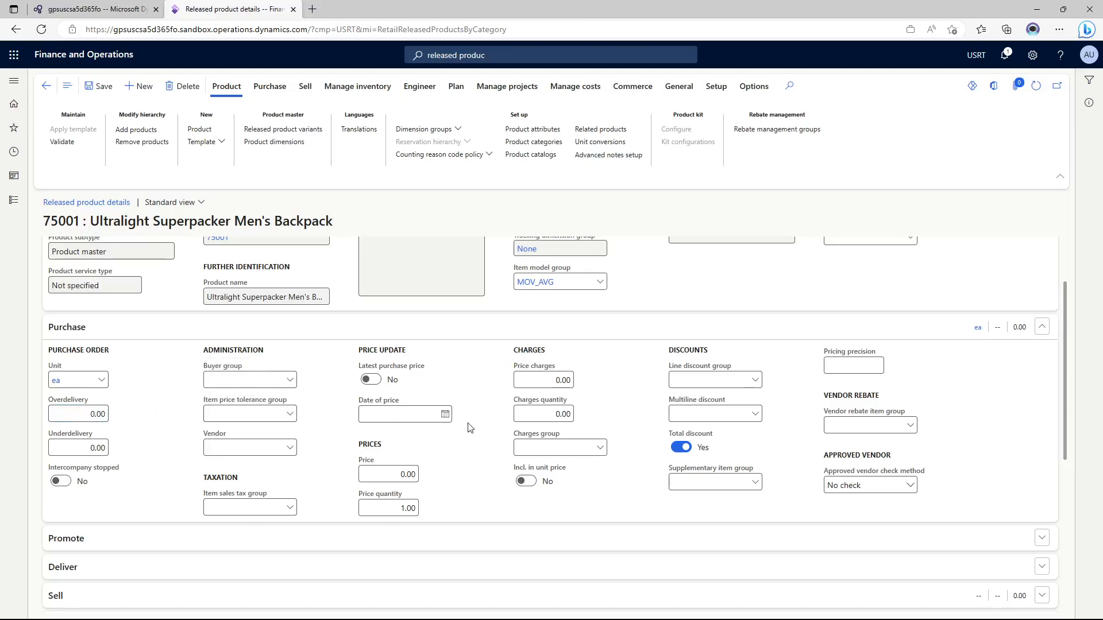
left_click(249, 447)
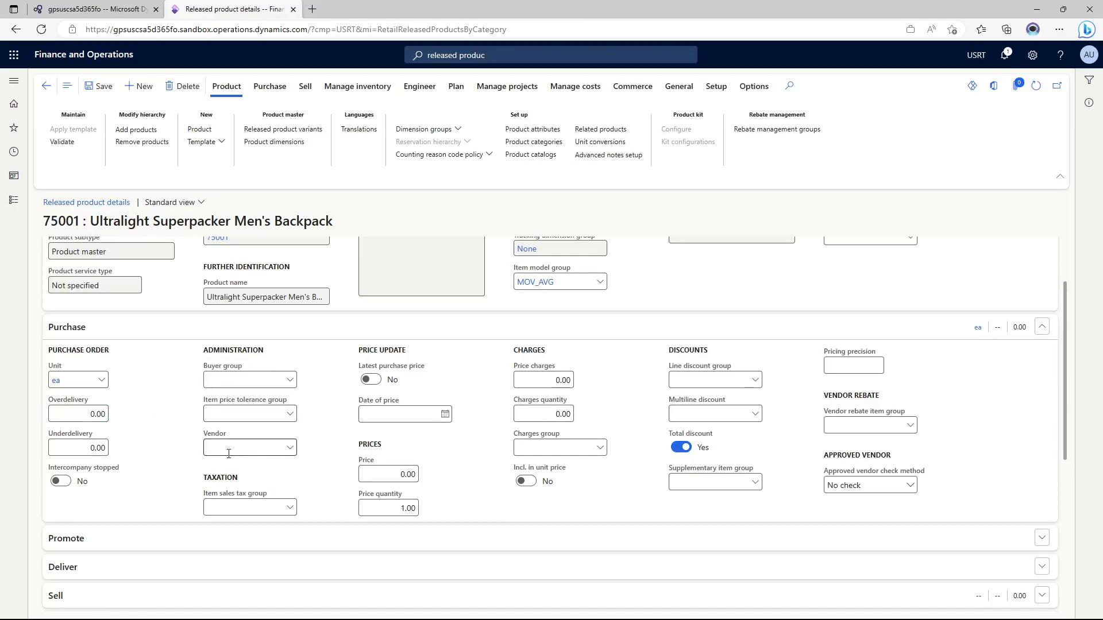
mouse_move(61, 481)
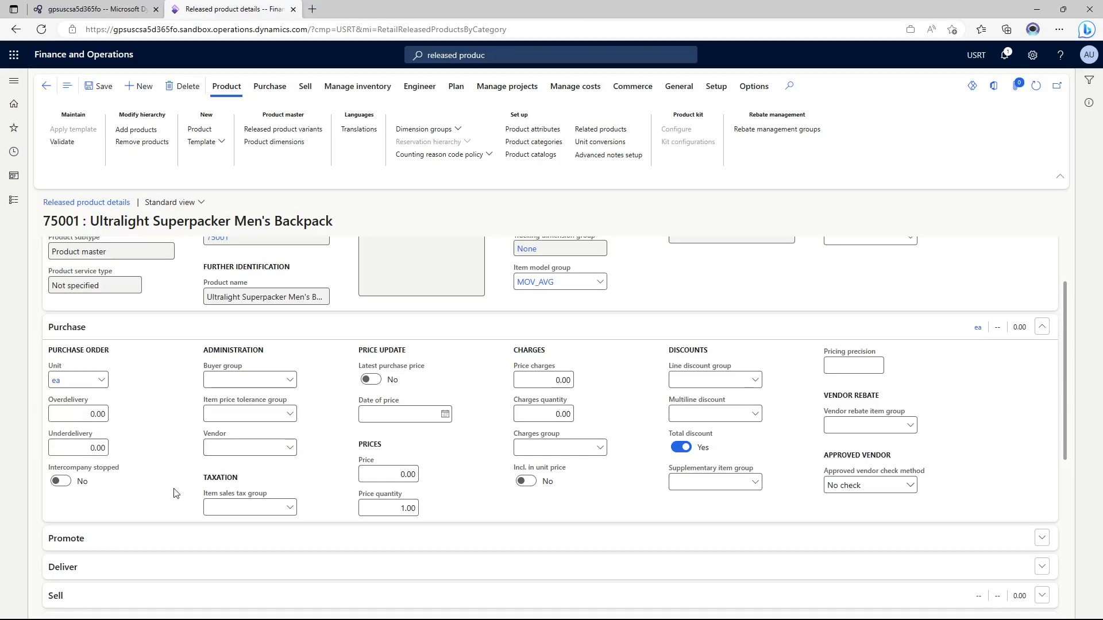
mouse_move(178, 490)
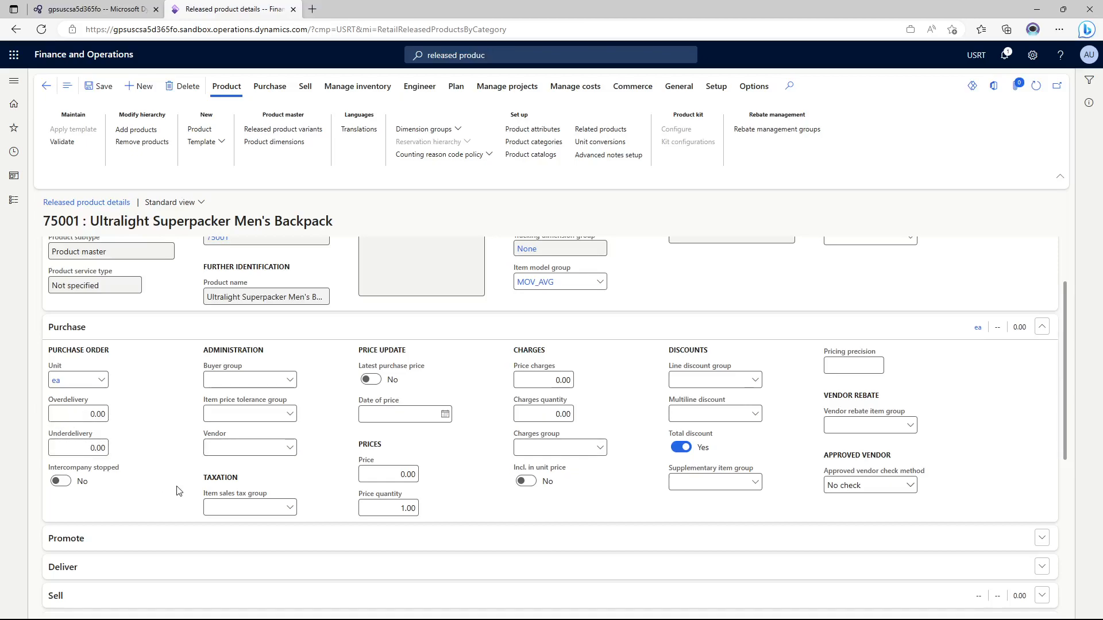
mouse_move(123, 489)
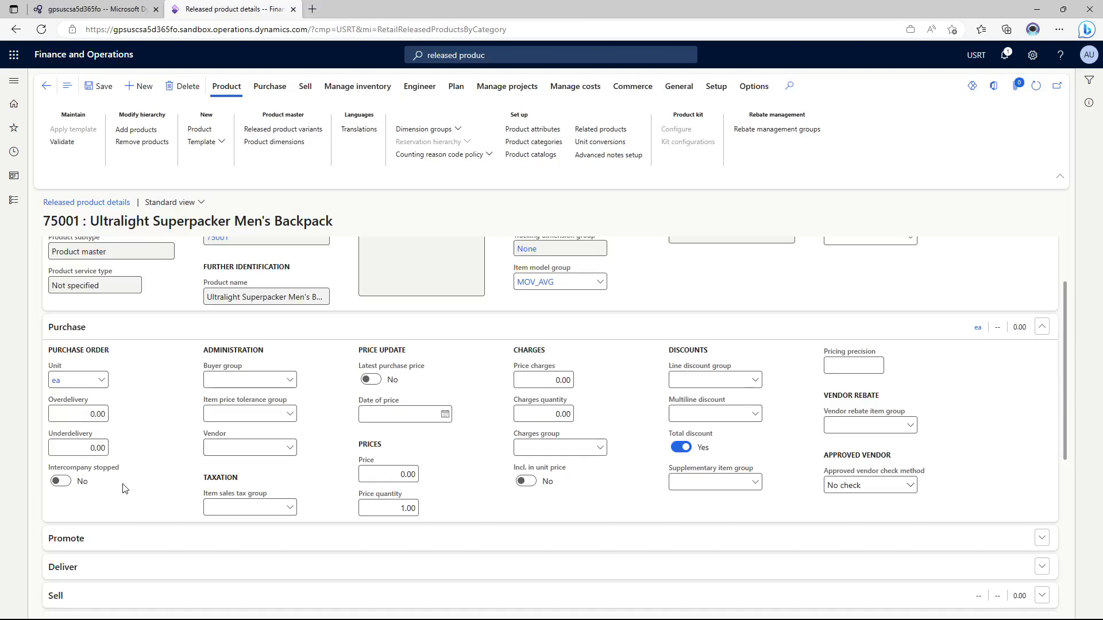
scroll("down", 3)
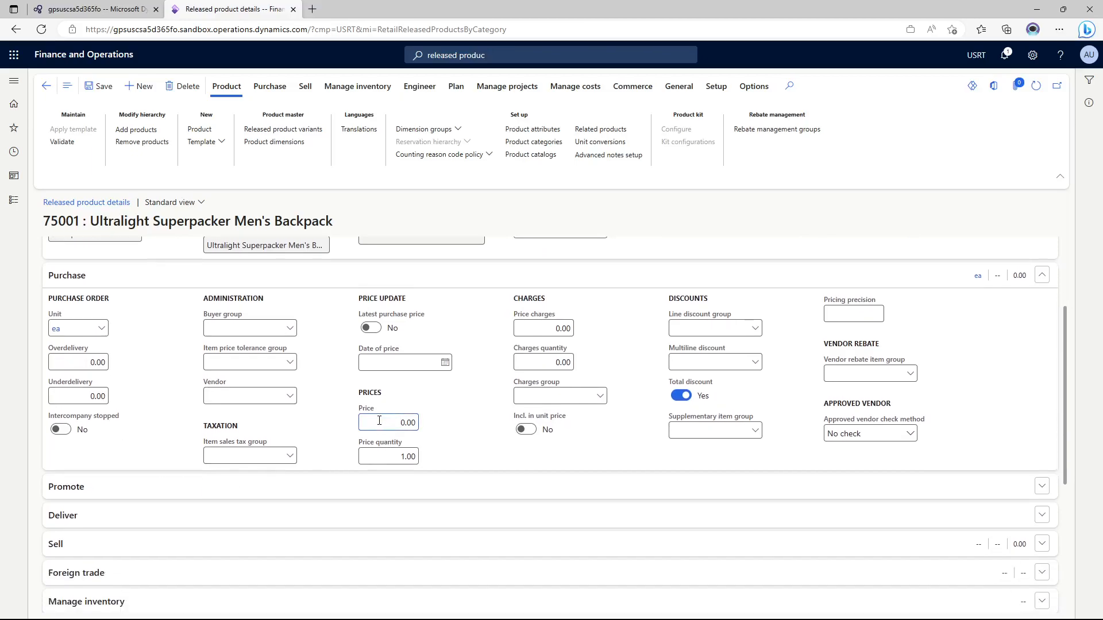
type("120")
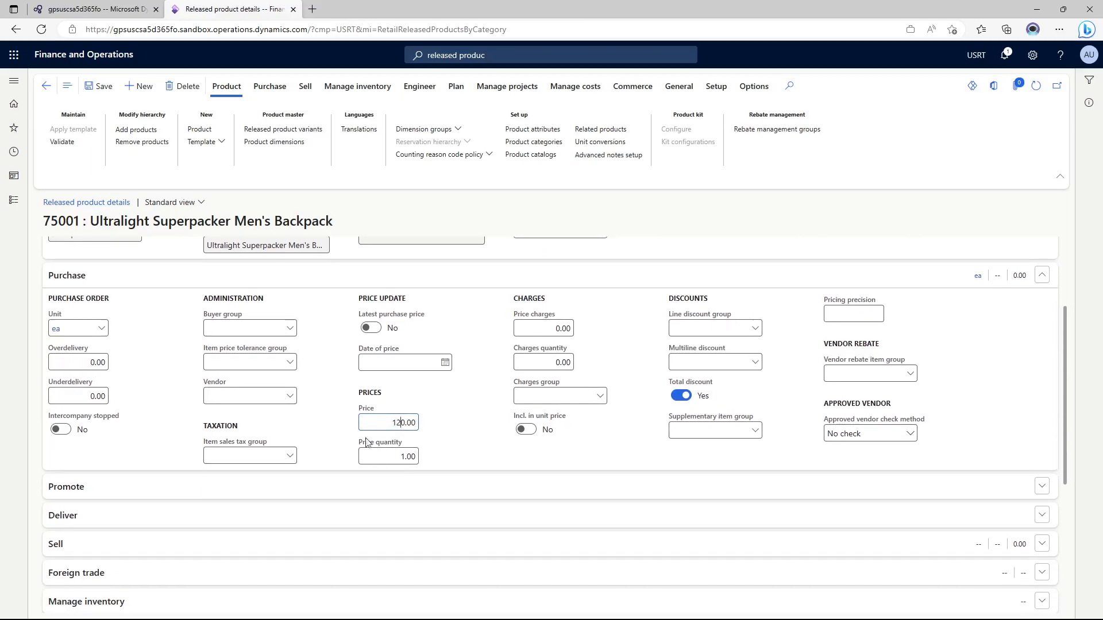
left_click(387, 456)
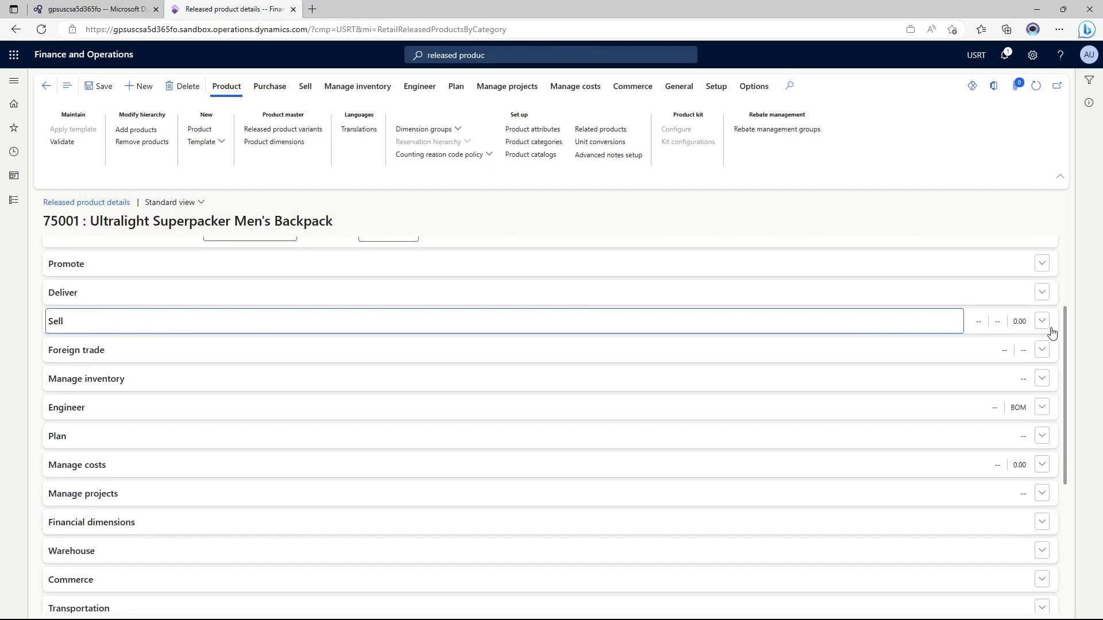
- On the Sell FastTab set unit ea and base sales price 380 for the backpack
left_click(1042, 320)
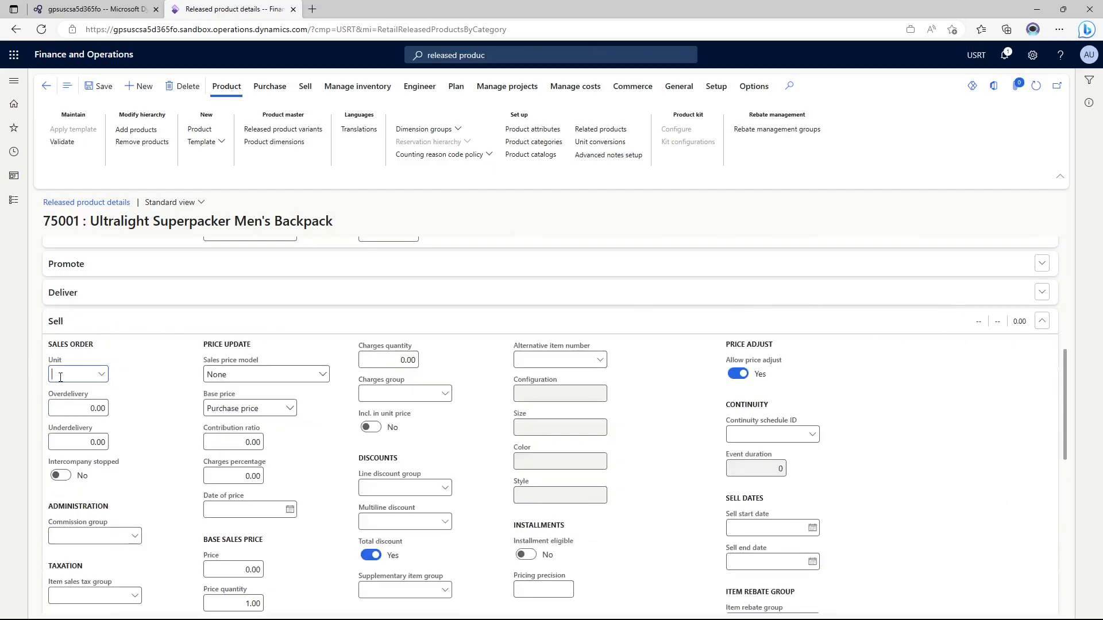
type("ea")
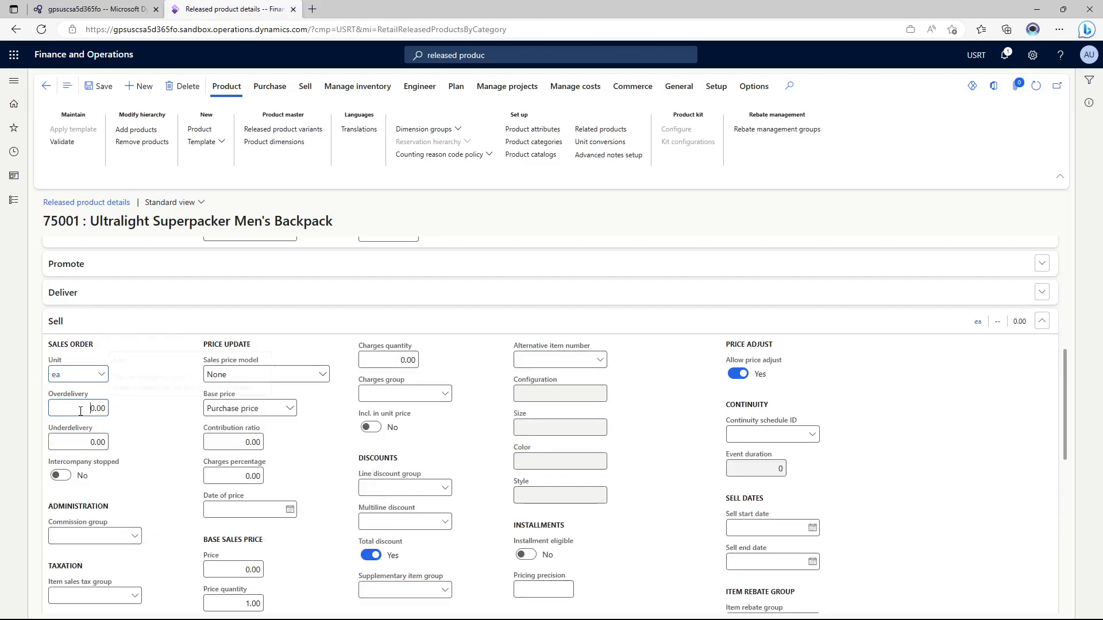
scroll("down", 3)
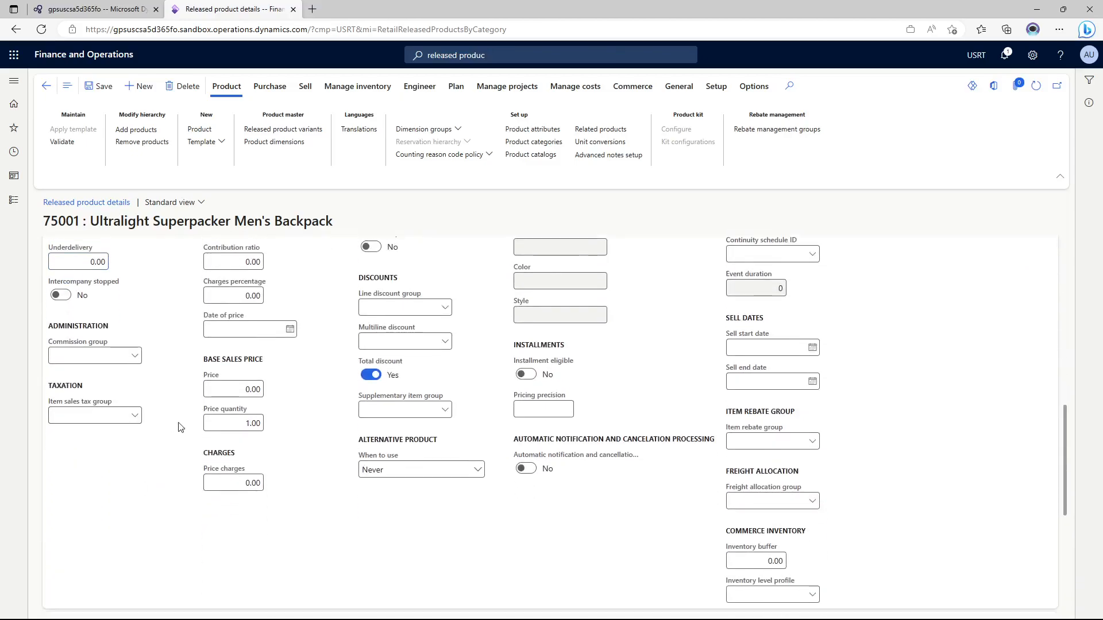
scroll("up", 3)
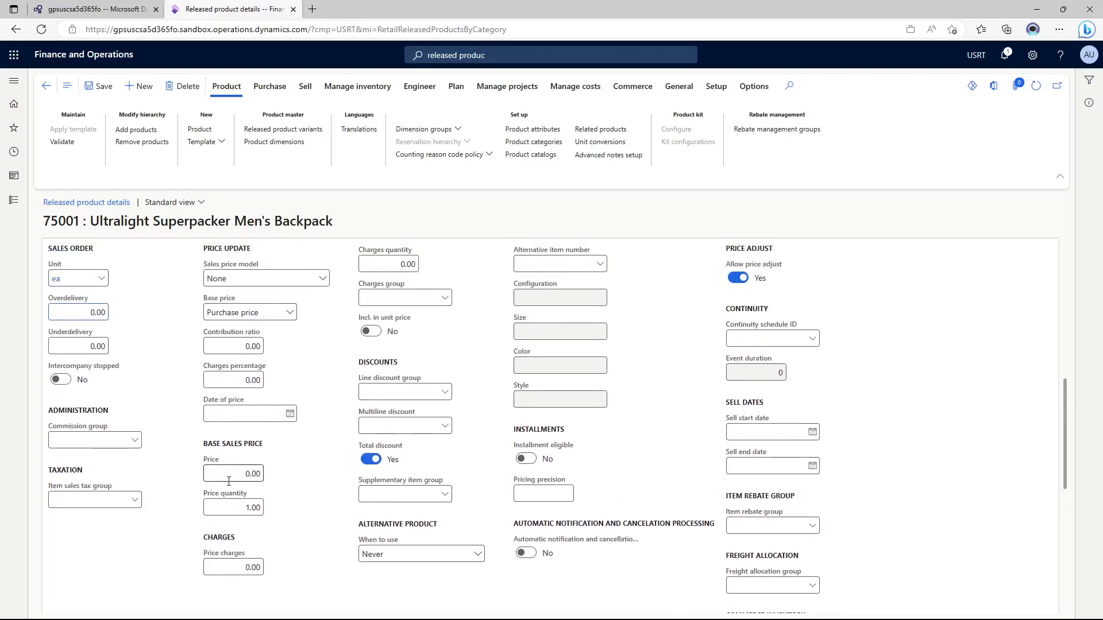
left_click(234, 473)
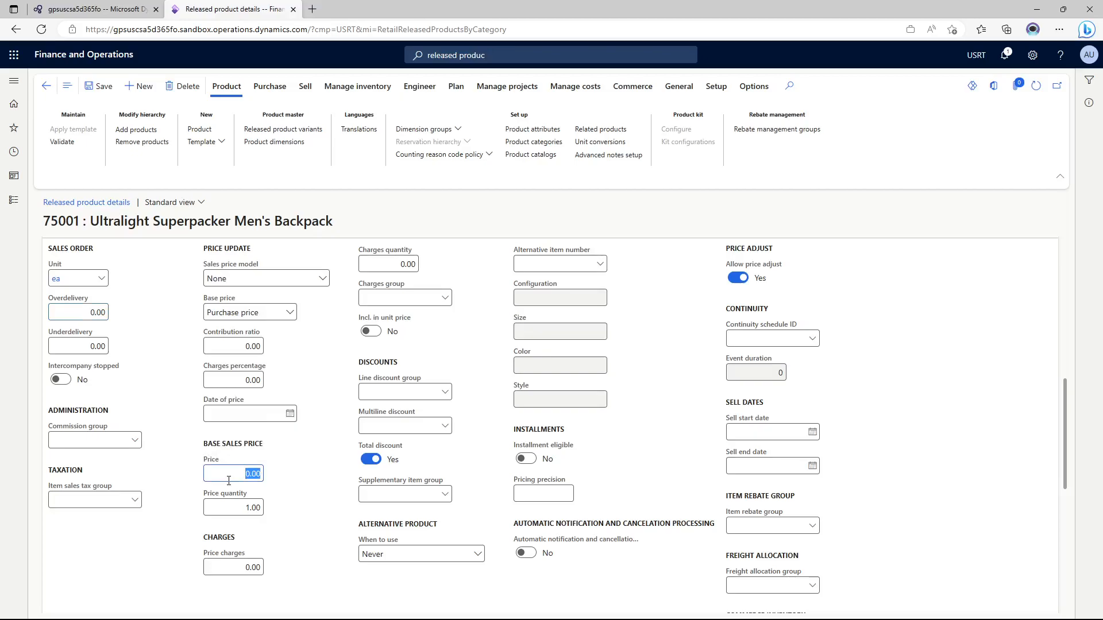
type("38")
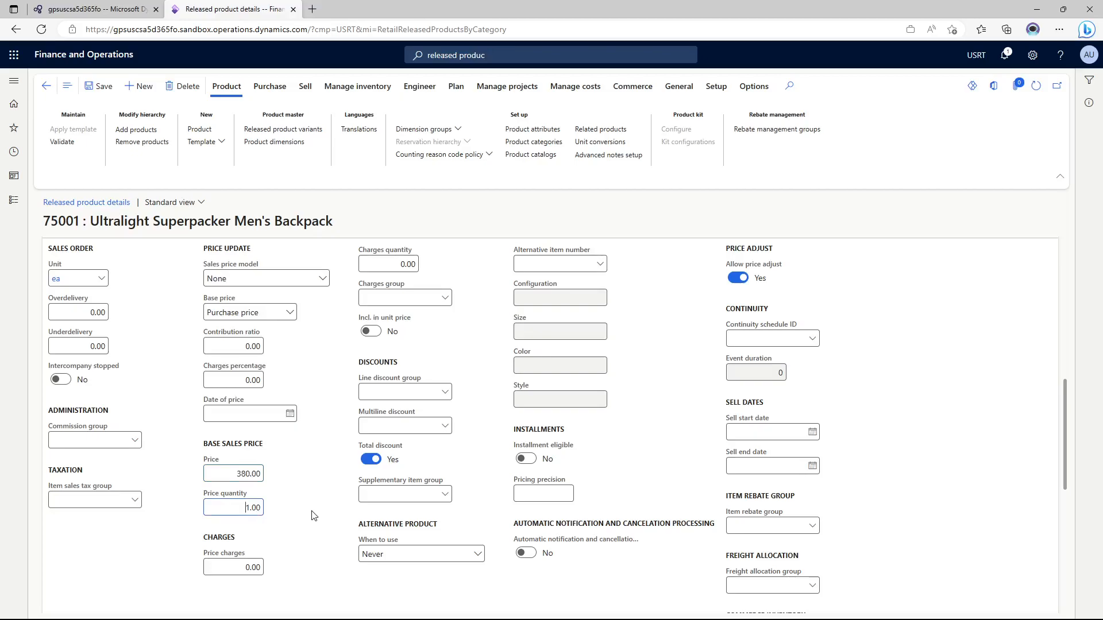
scroll("down", 3)
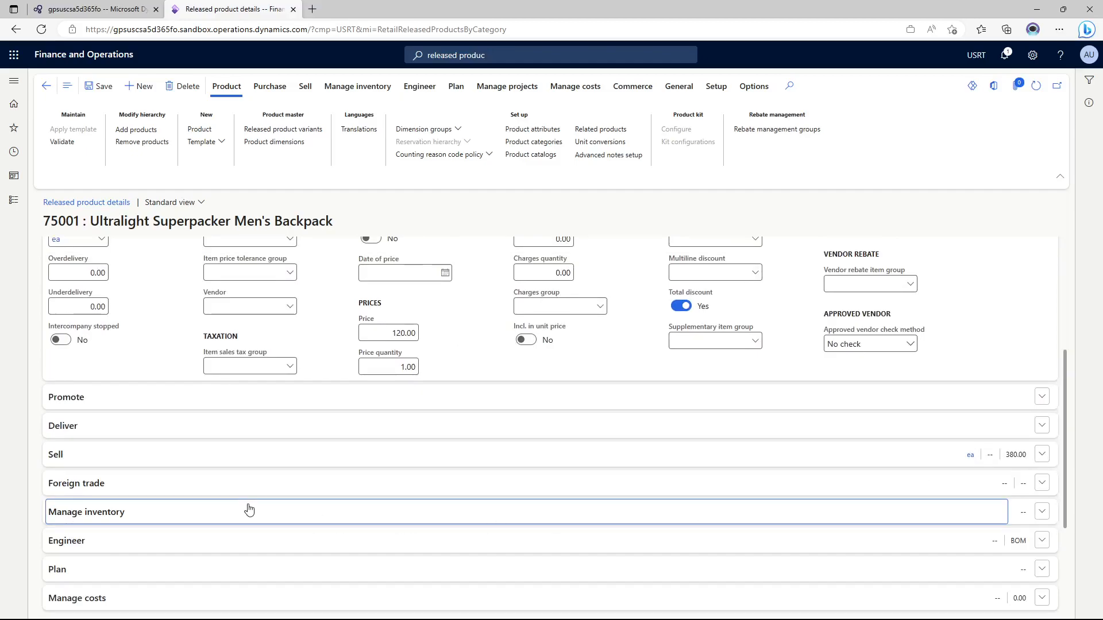
- Choose ea as the inventory unit in the backpack's Manage inventory settings
left_click(87, 511)
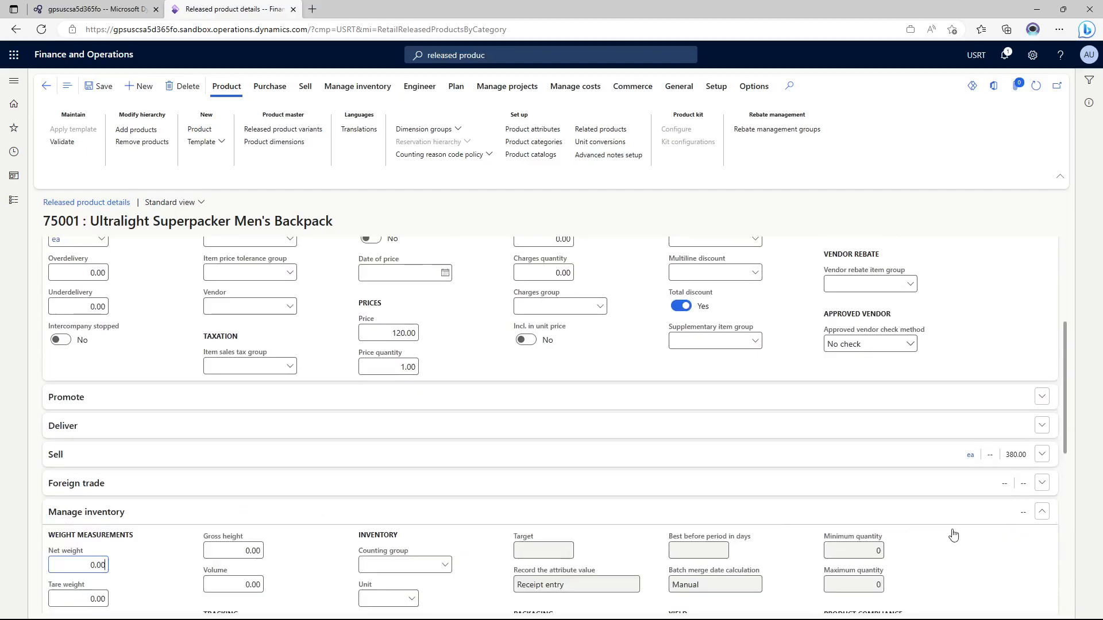
scroll("down", 3)
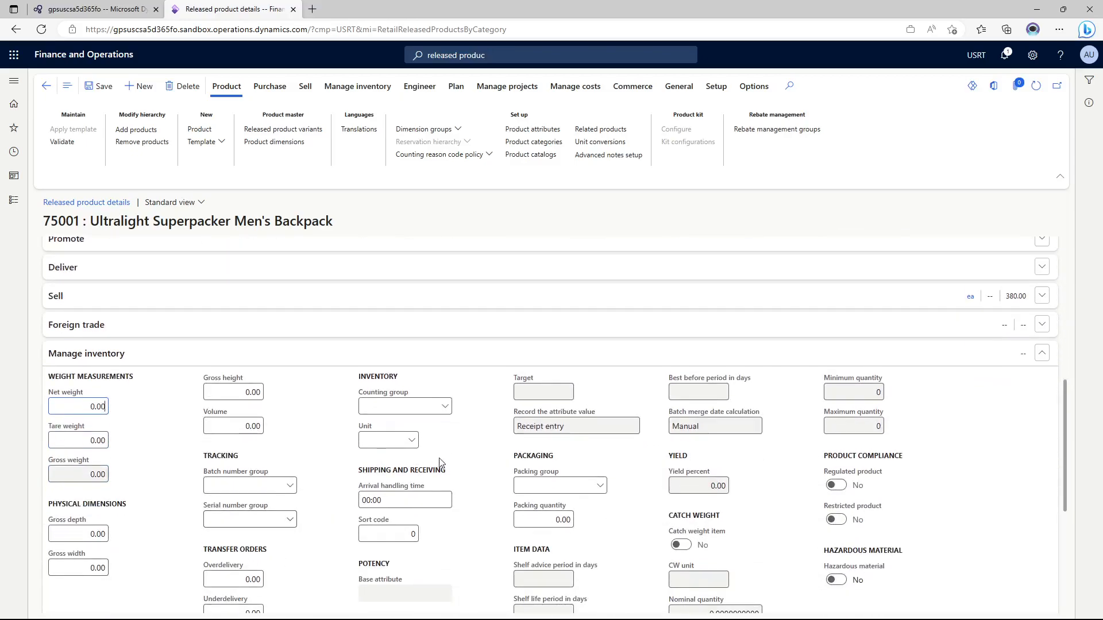
left_click(387, 440)
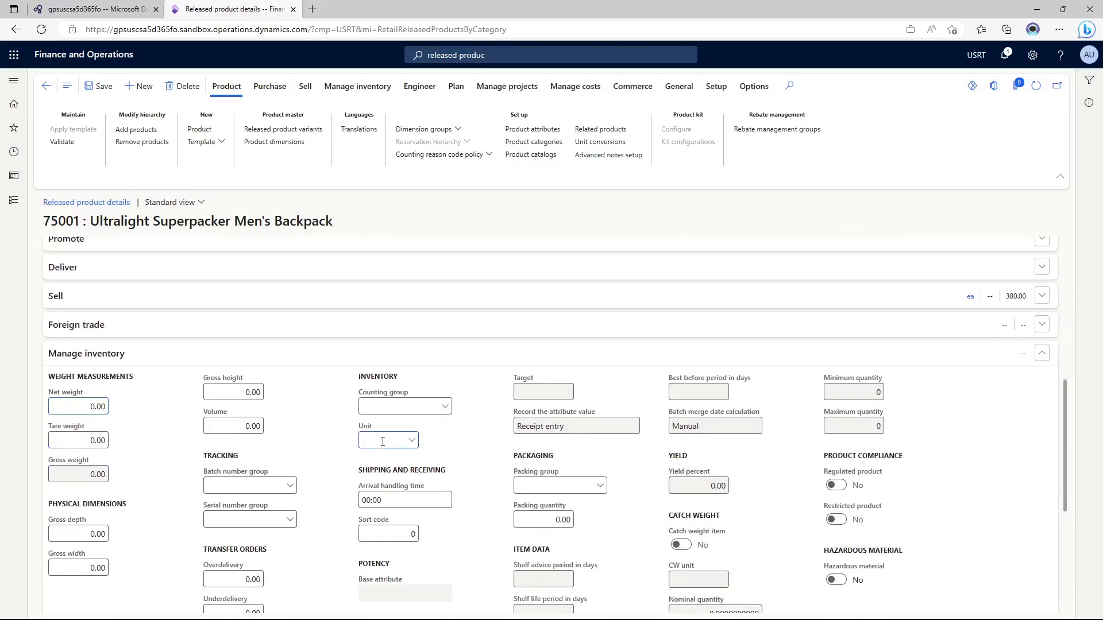
left_click(411, 441)
type("ea")
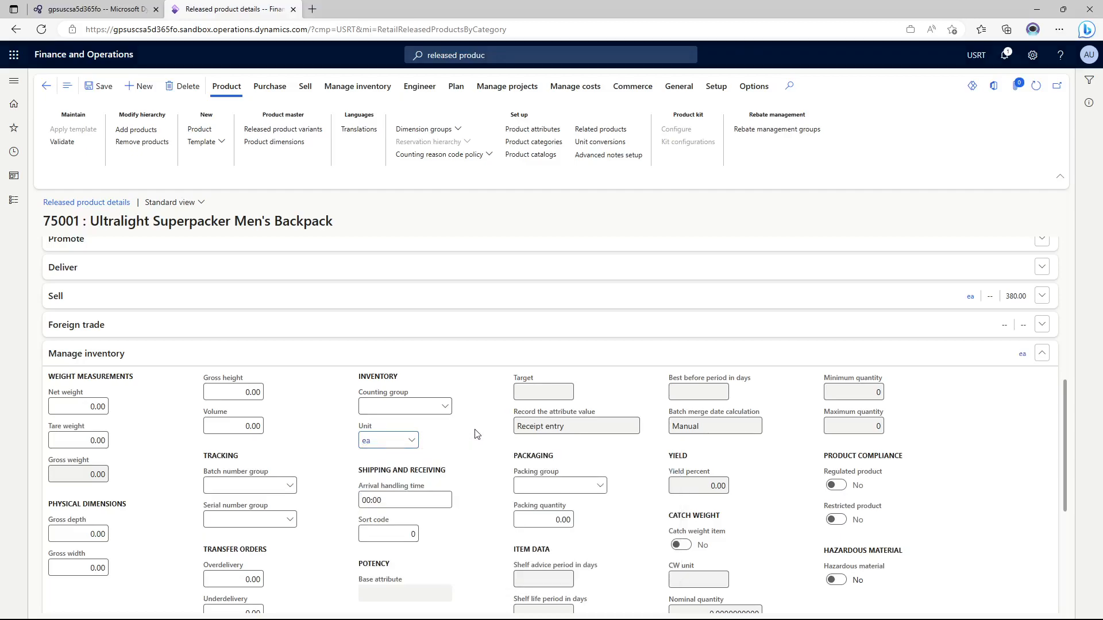
scroll("down", 3)
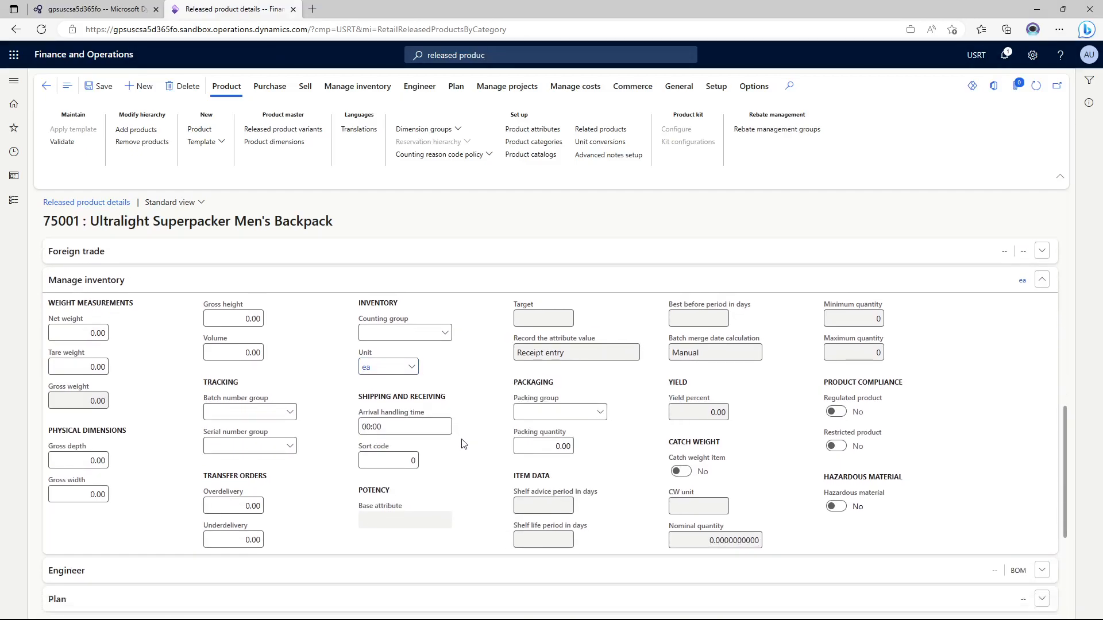
scroll("down", 3)
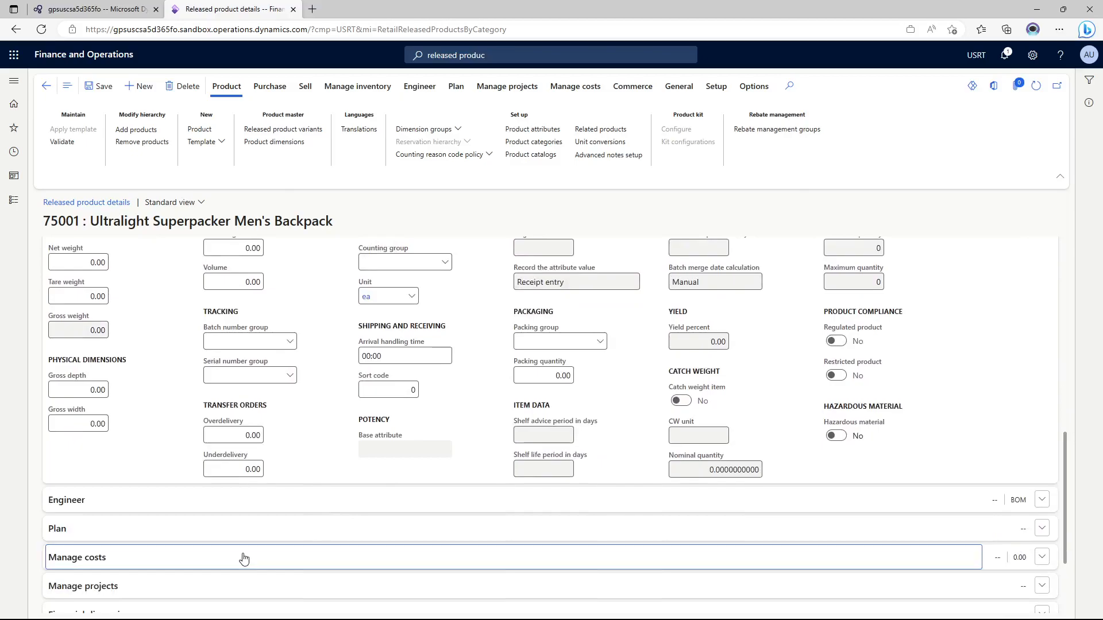
- Expand Manage costs and list the item groups for the backpack
left_click(77, 558)
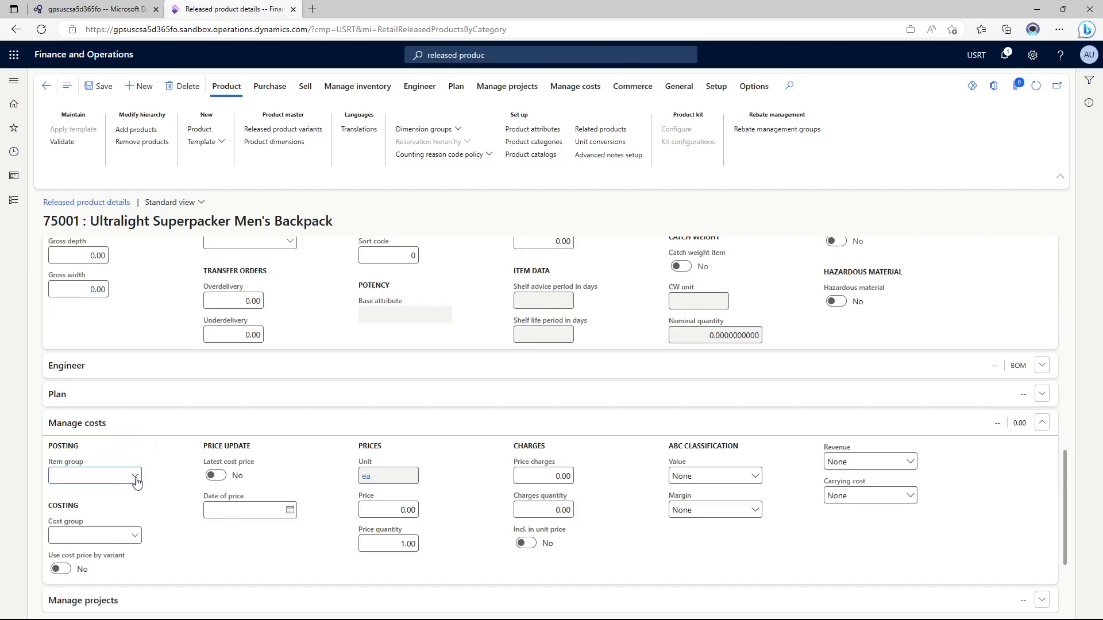
left_click(138, 476)
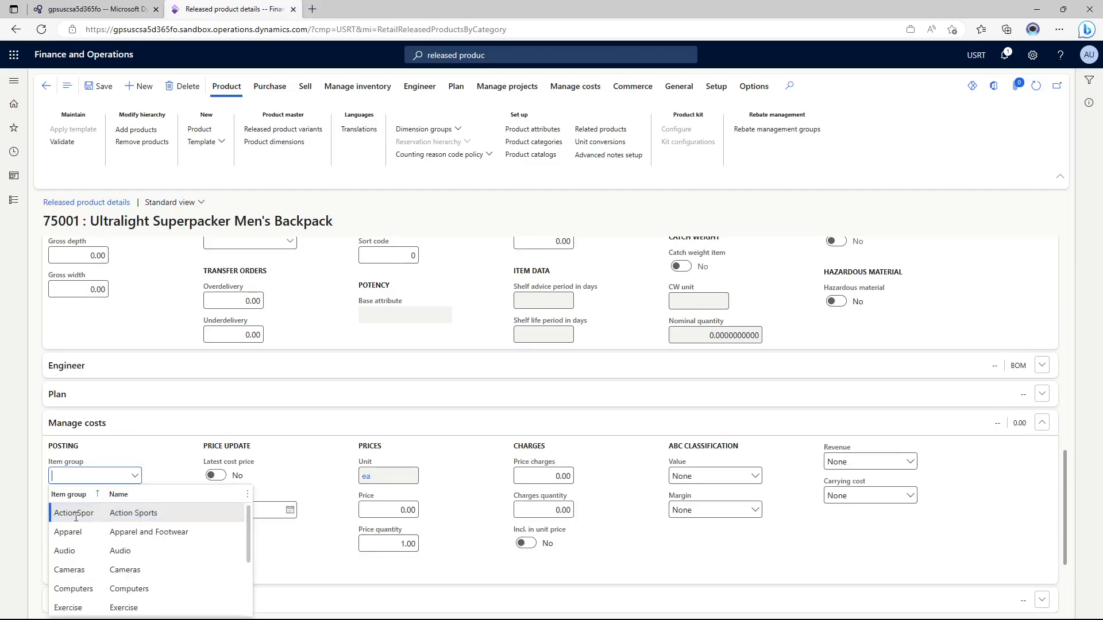
mouse_move(74, 512)
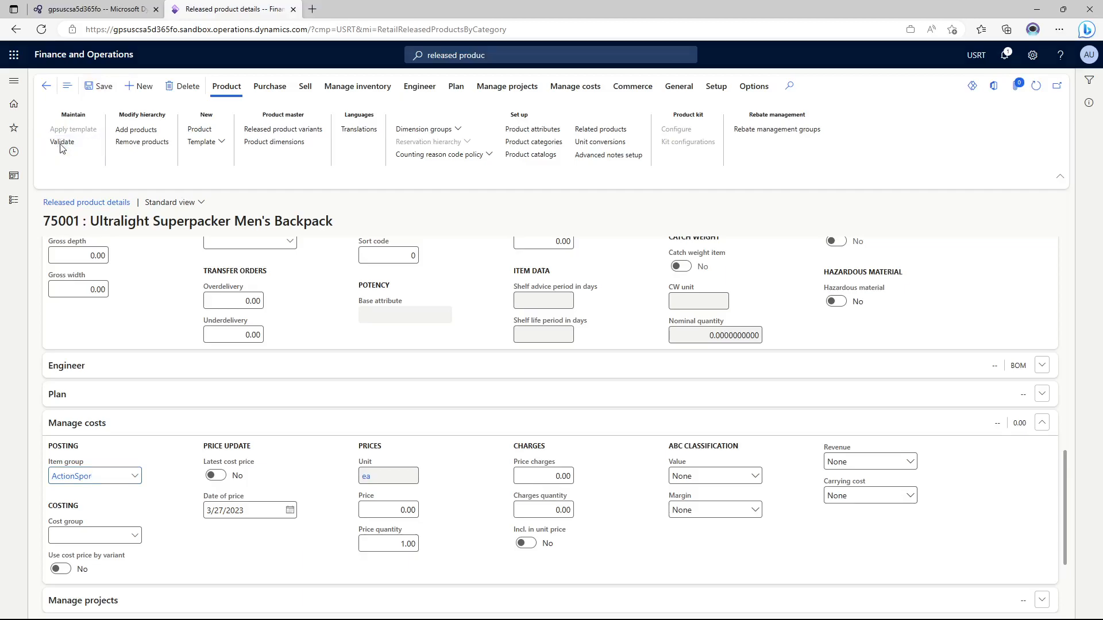
- Validate product 75001's required fields and review its cost unit ea
left_click(63, 140)
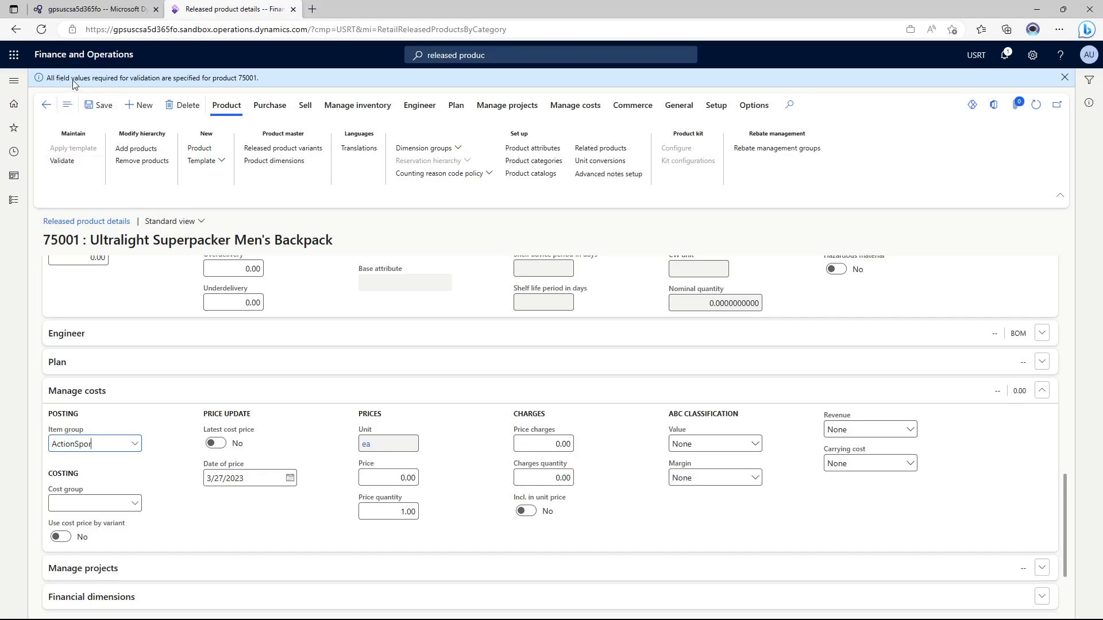
mouse_move(897, 92)
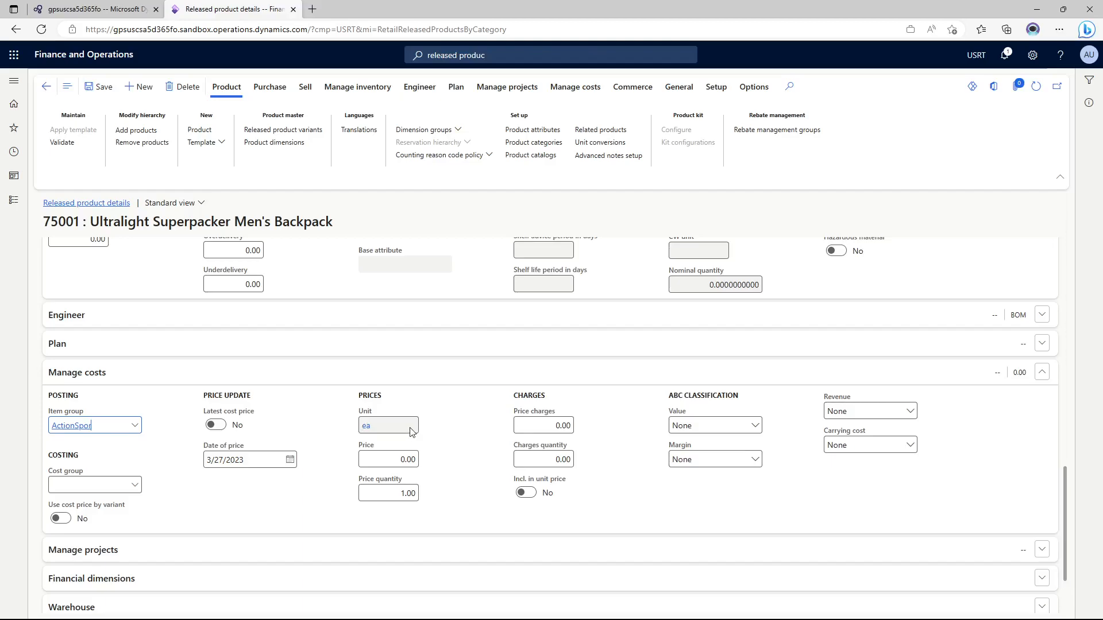
left_click(387, 425)
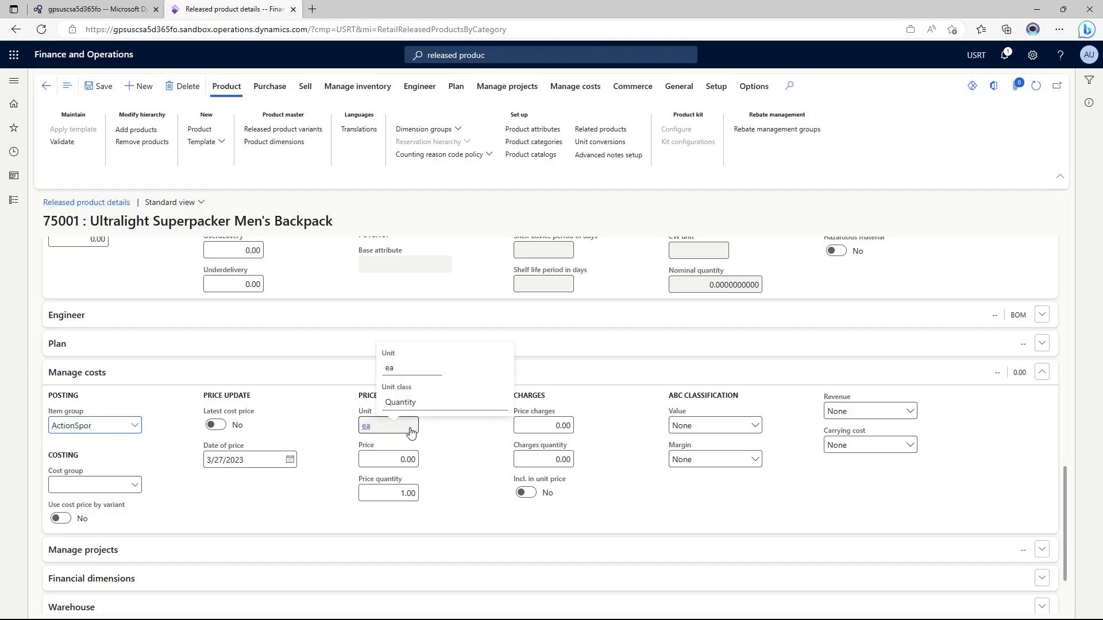